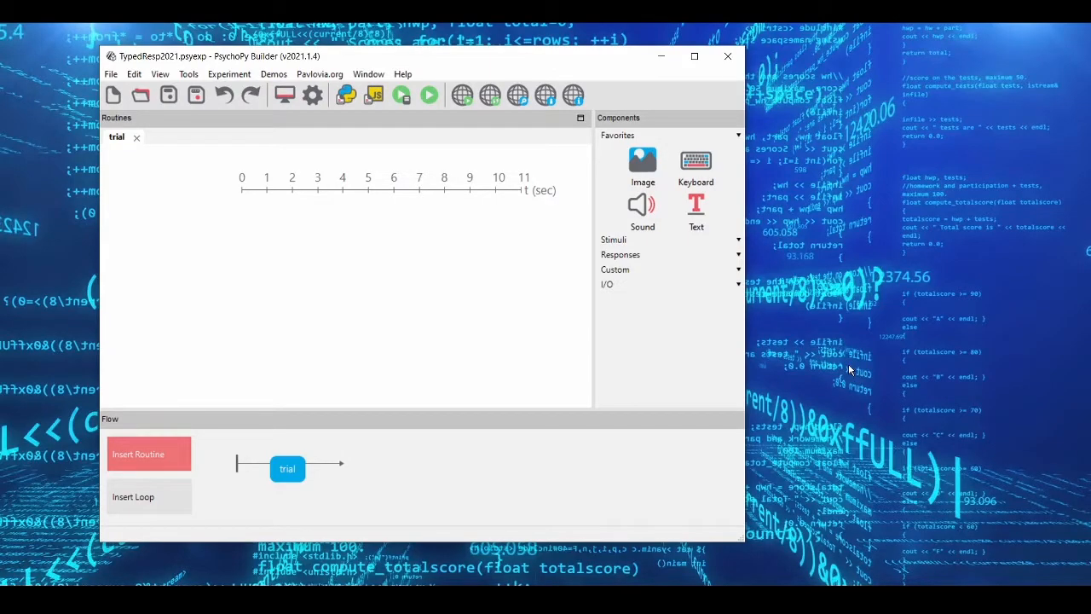
mouse_move(851, 288)
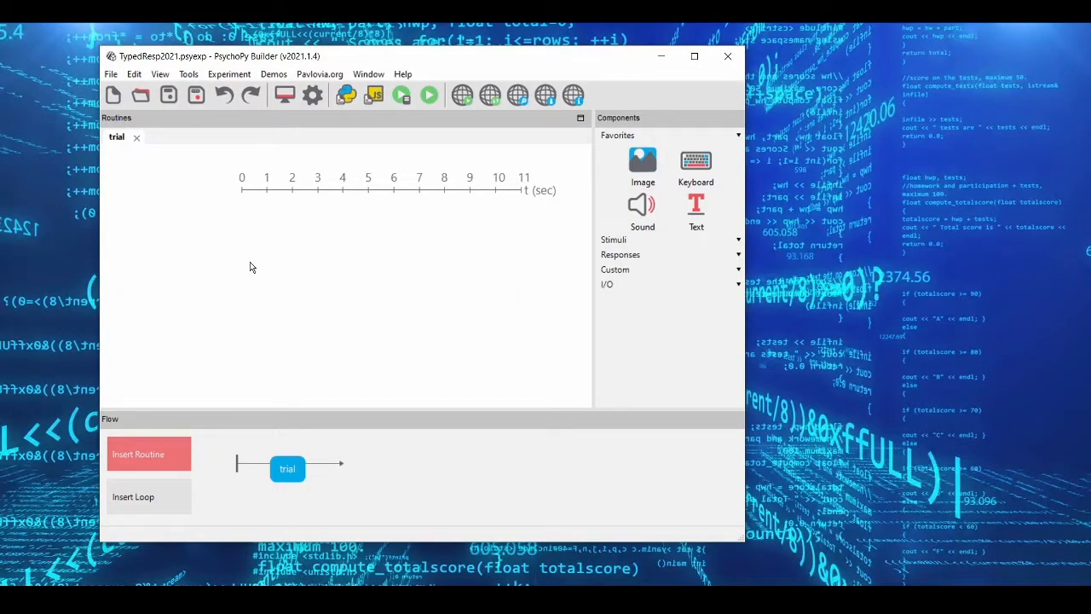
mouse_move(286, 279)
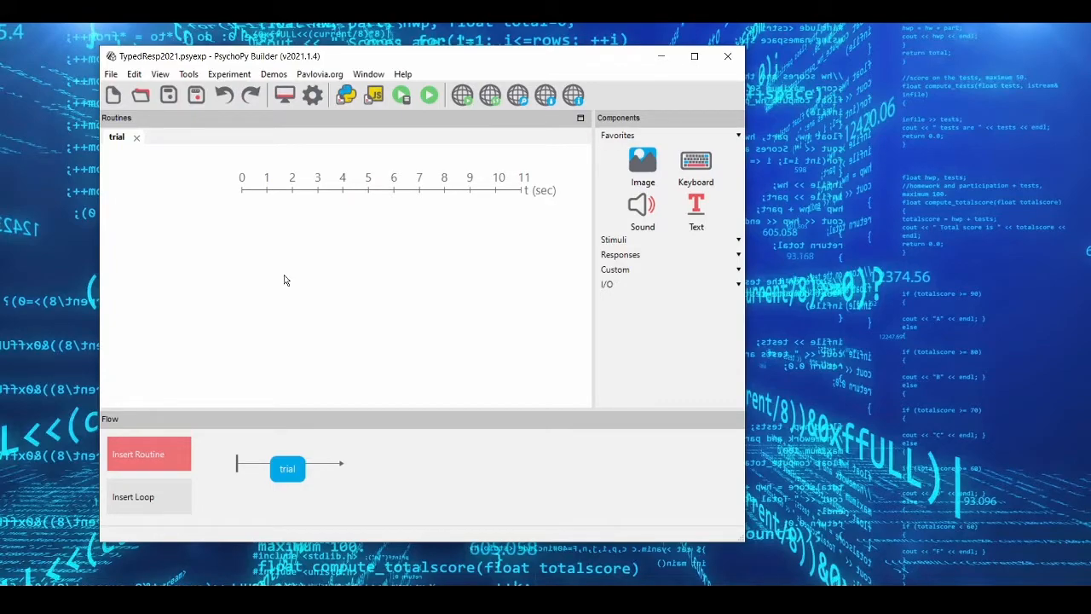
mouse_move(344, 297)
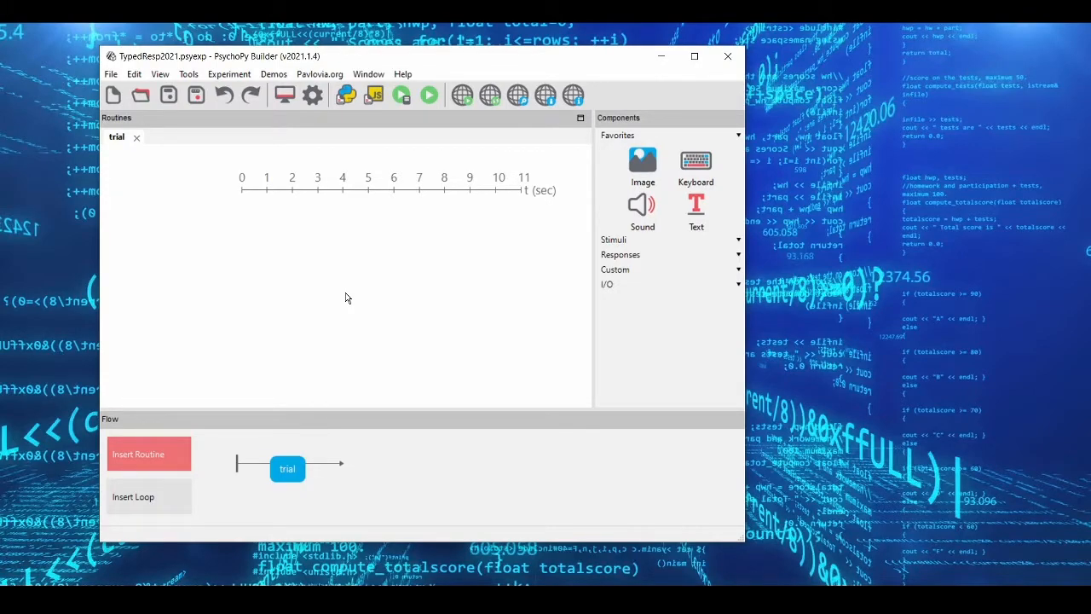
mouse_move(400, 61)
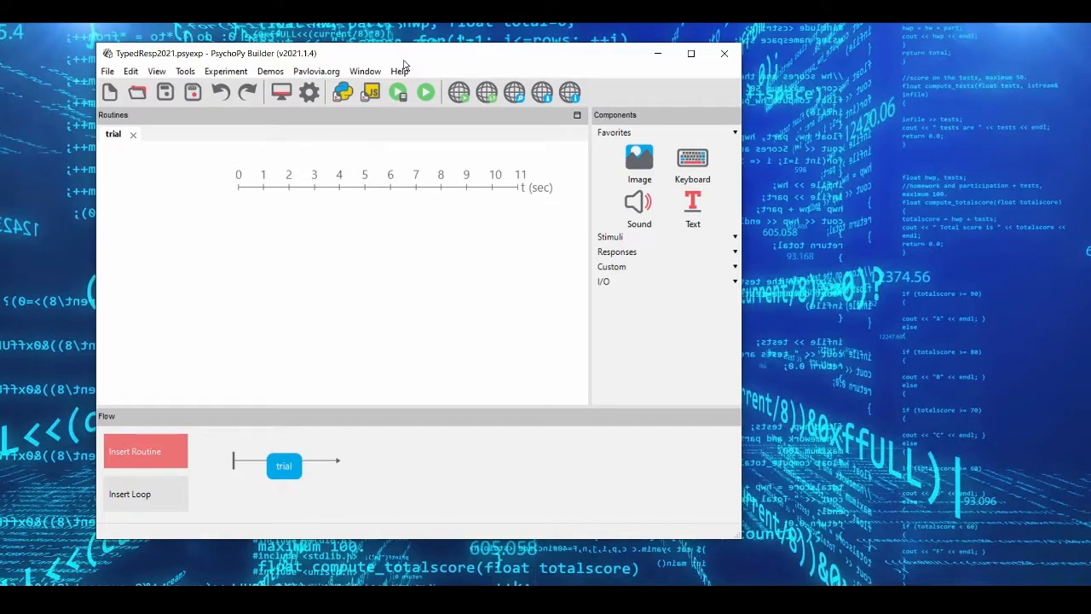
mouse_move(229, 265)
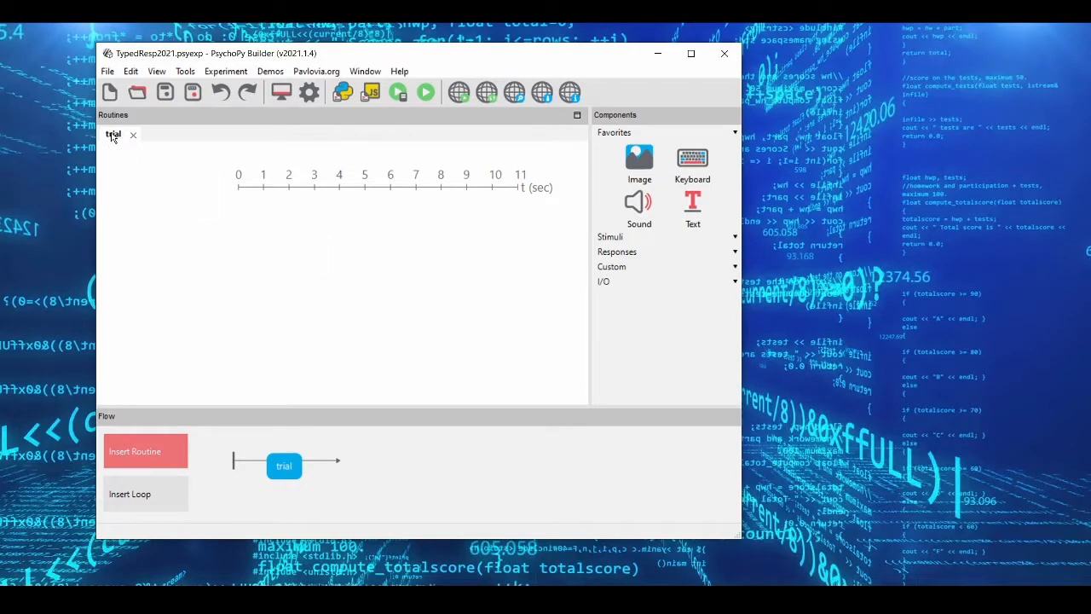
mouse_move(365, 329)
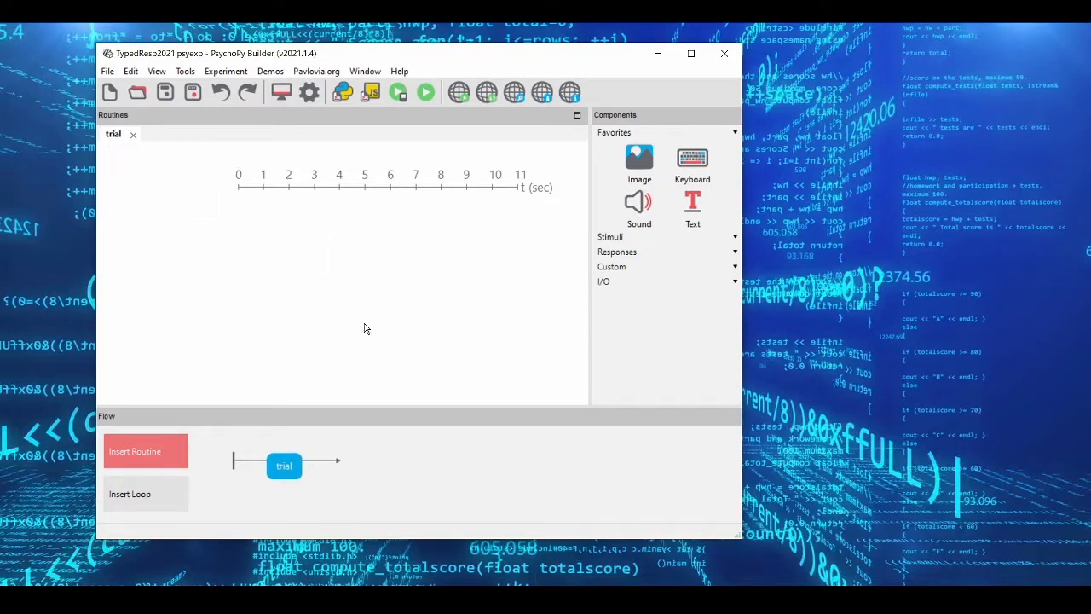
mouse_move(481, 282)
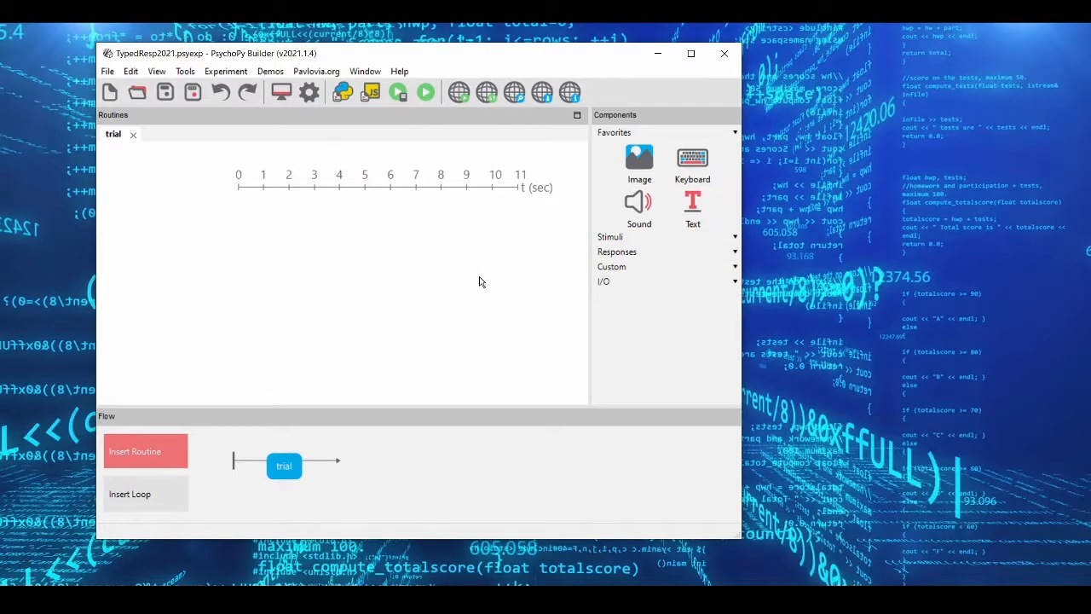
Step: Create the textInput component showing $respDisplay, set every frame, with the 1.0 duration cleared
click(692, 201)
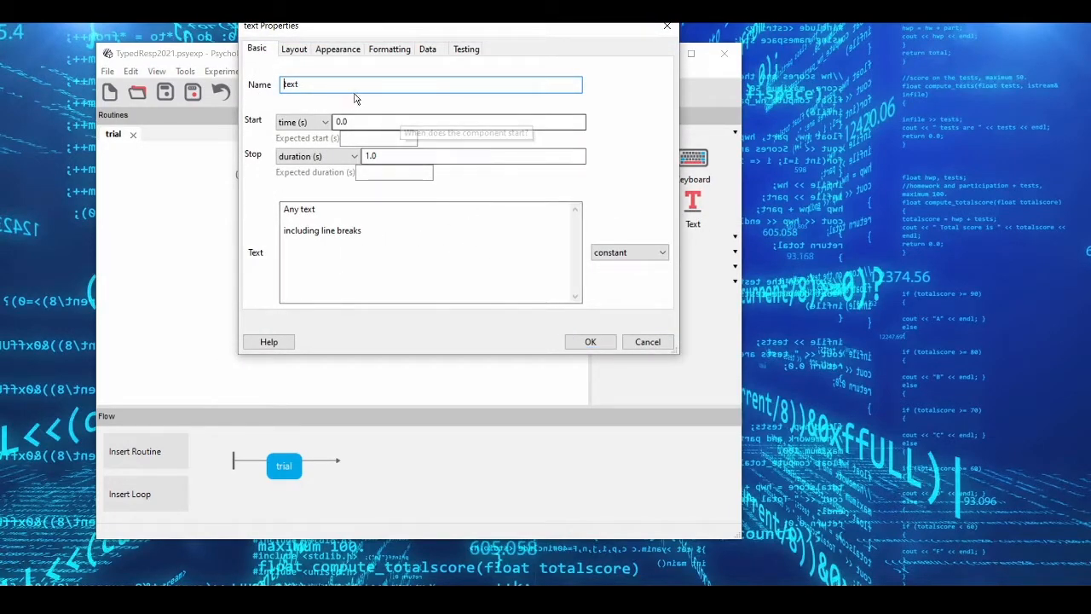
mouse_move(364, 88)
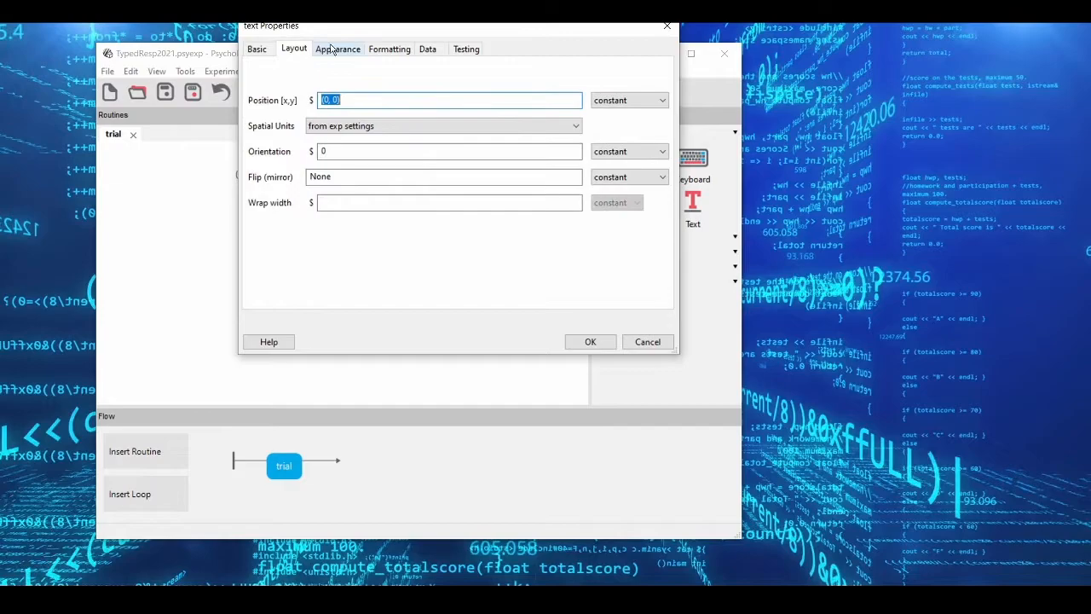
click(256, 48)
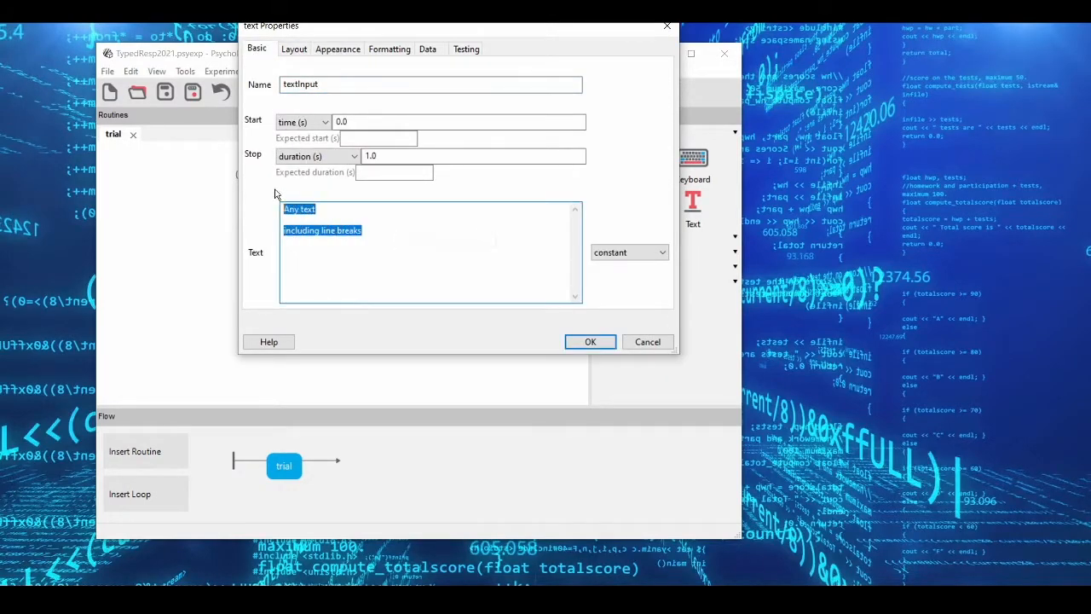
mouse_move(542, 239)
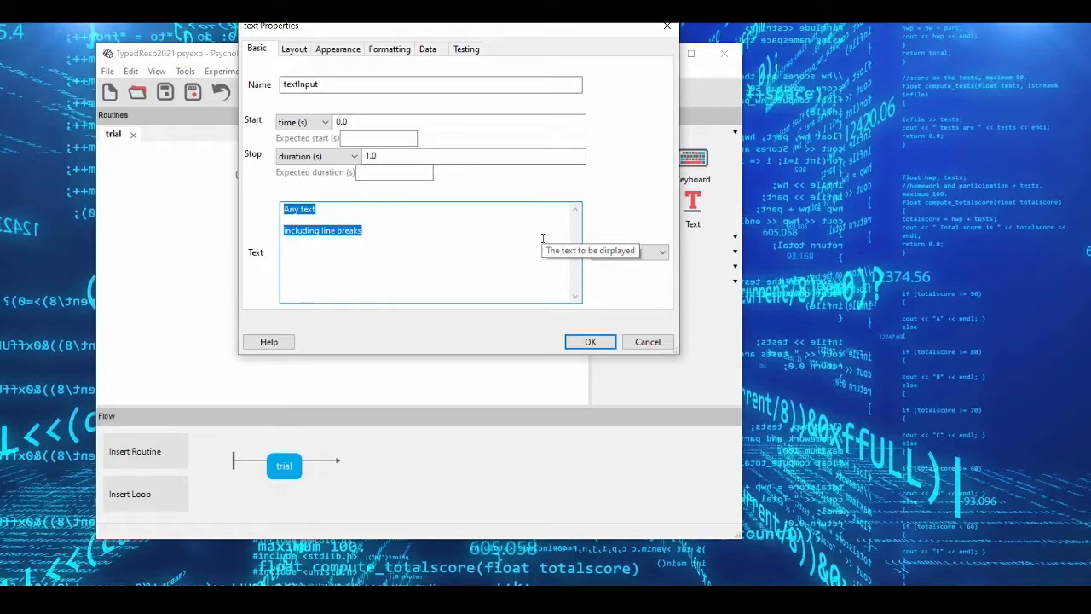
text($)
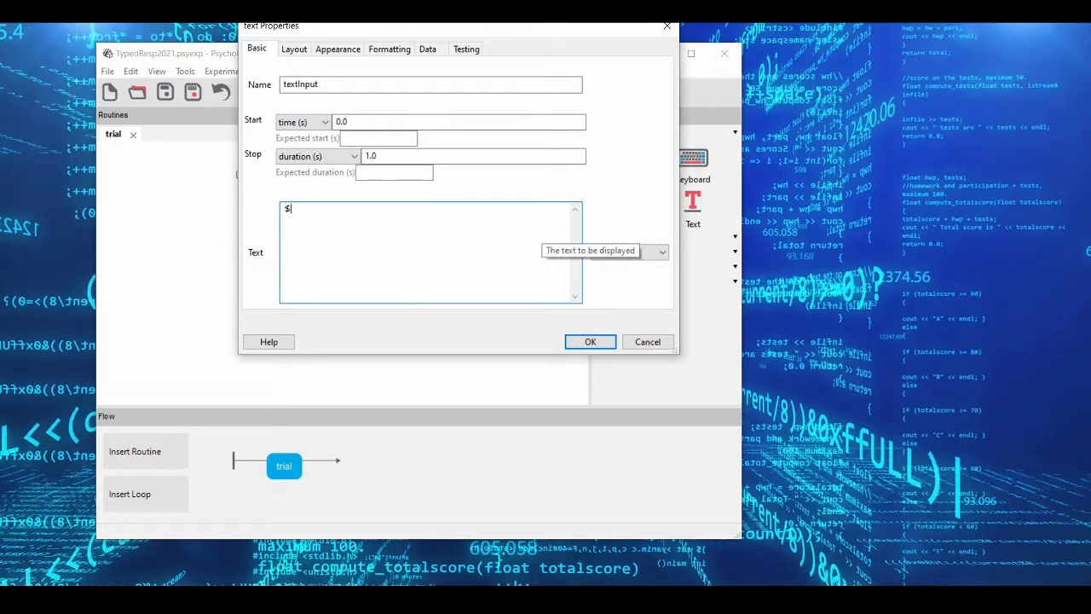
text(resp)
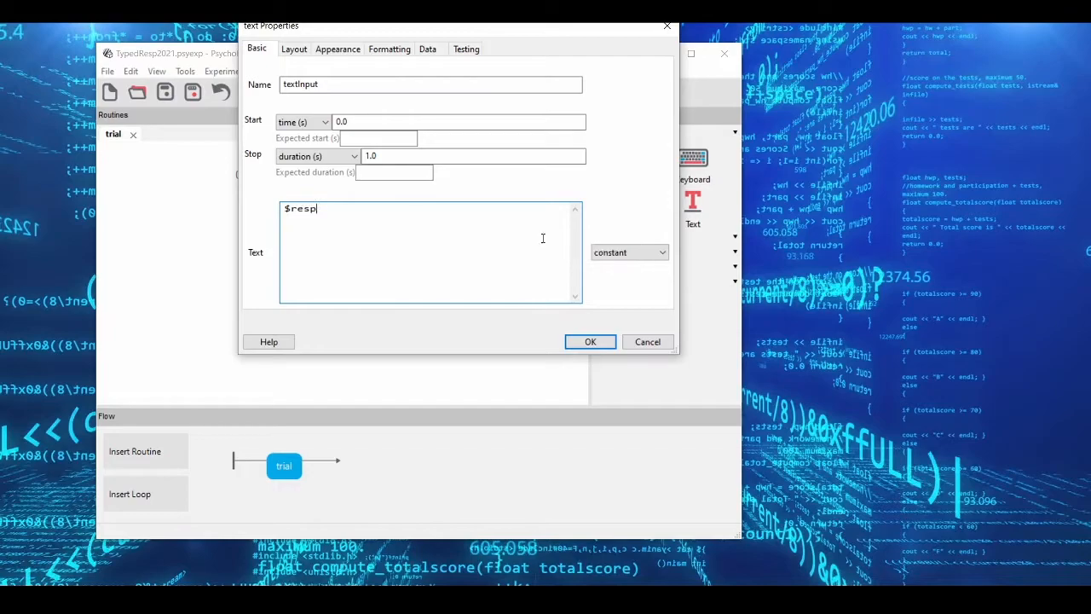
text(Display)
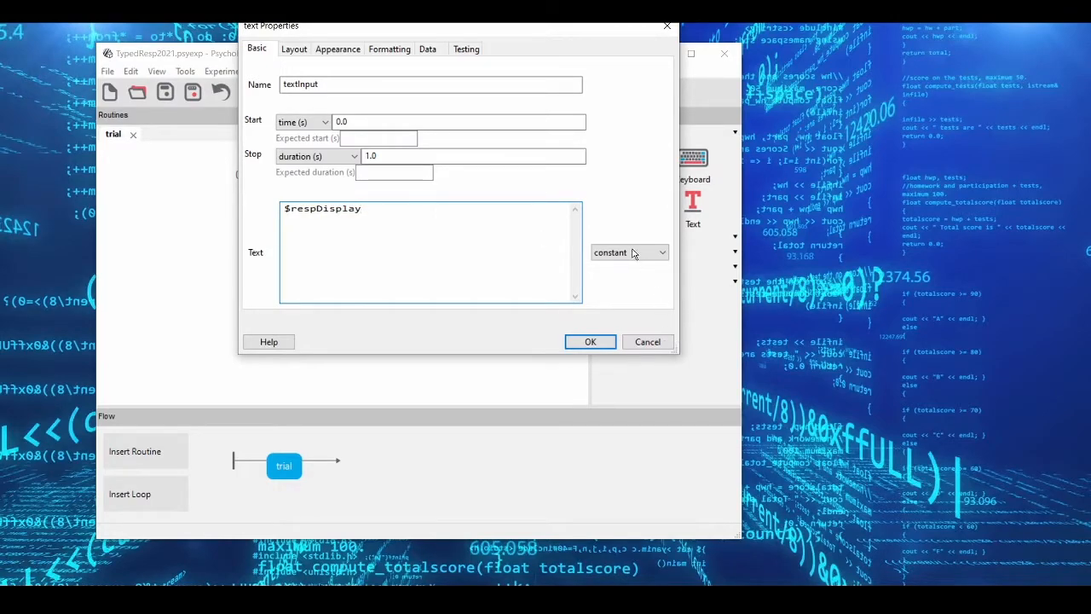
click(630, 252)
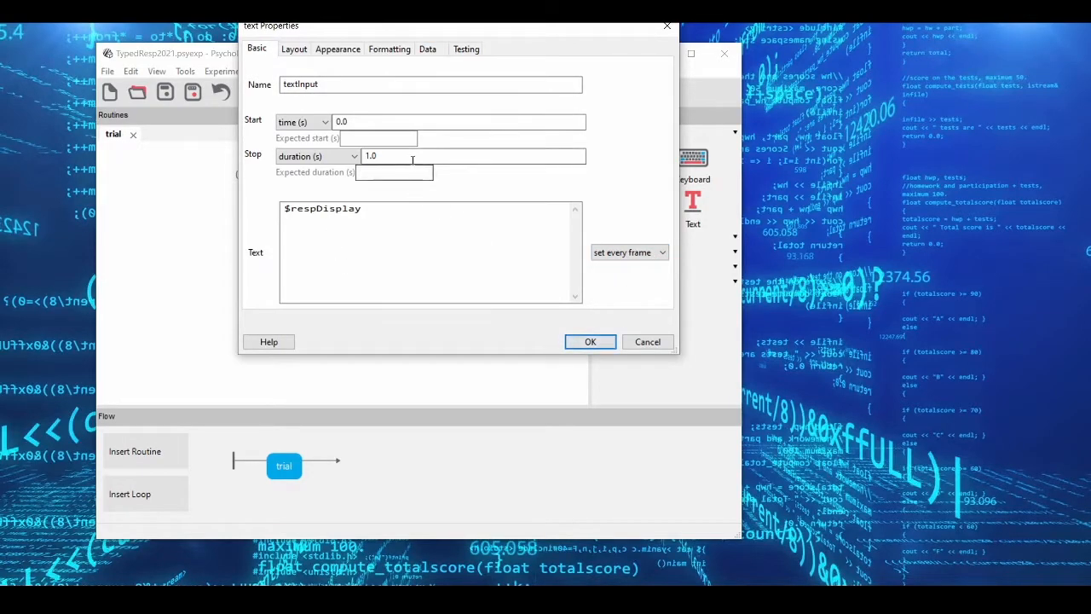
triple_click(474, 155)
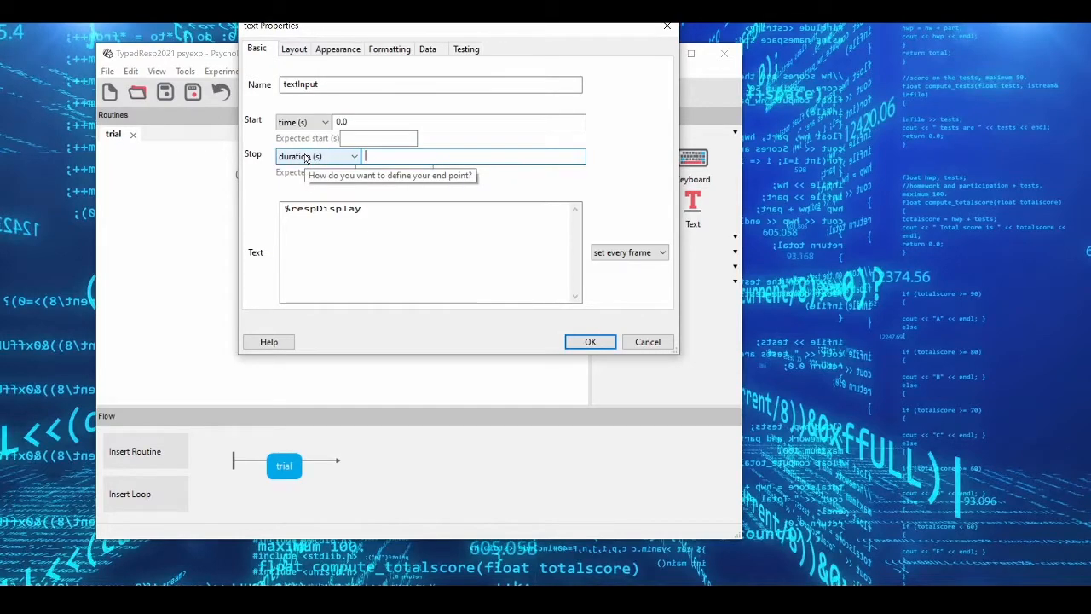
click(590, 341)
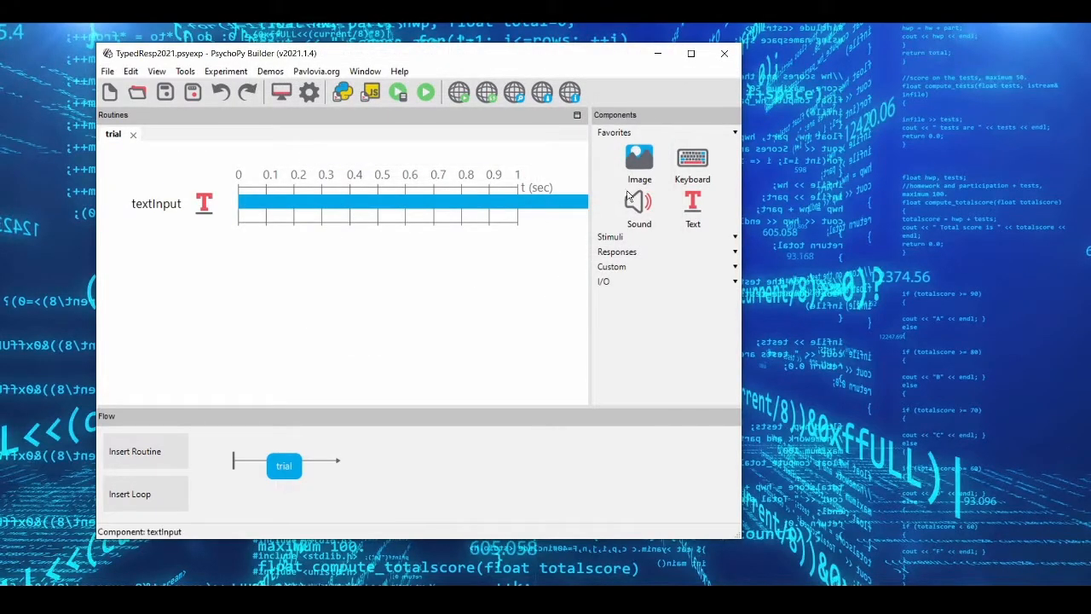
mouse_move(692, 203)
text(textP)
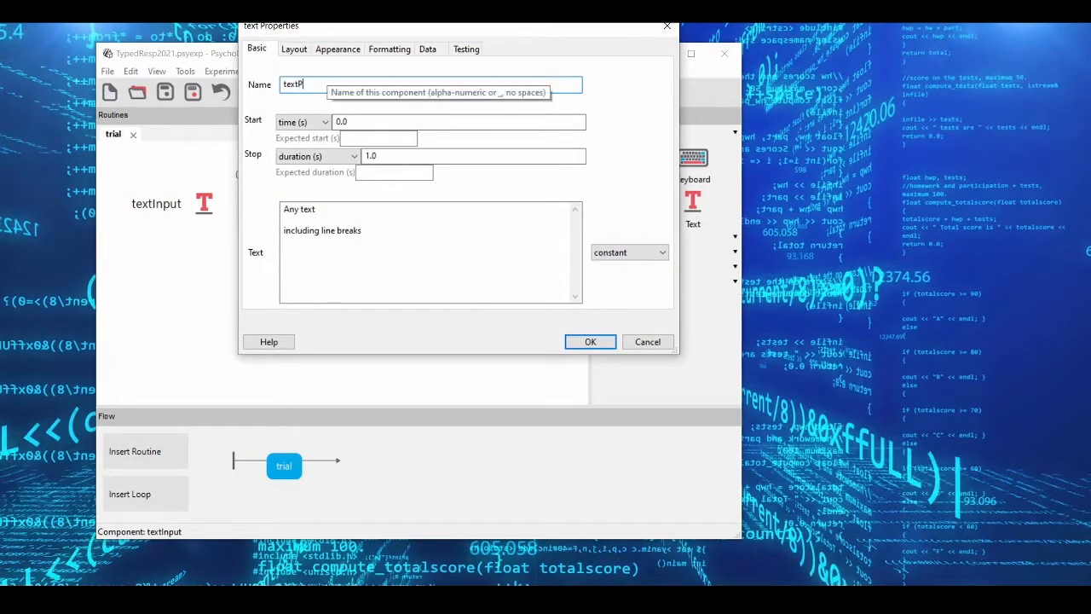
Step: Create the textPrompt component reading 'Type in your response...' at position (0, 0.2)
text(rompt)
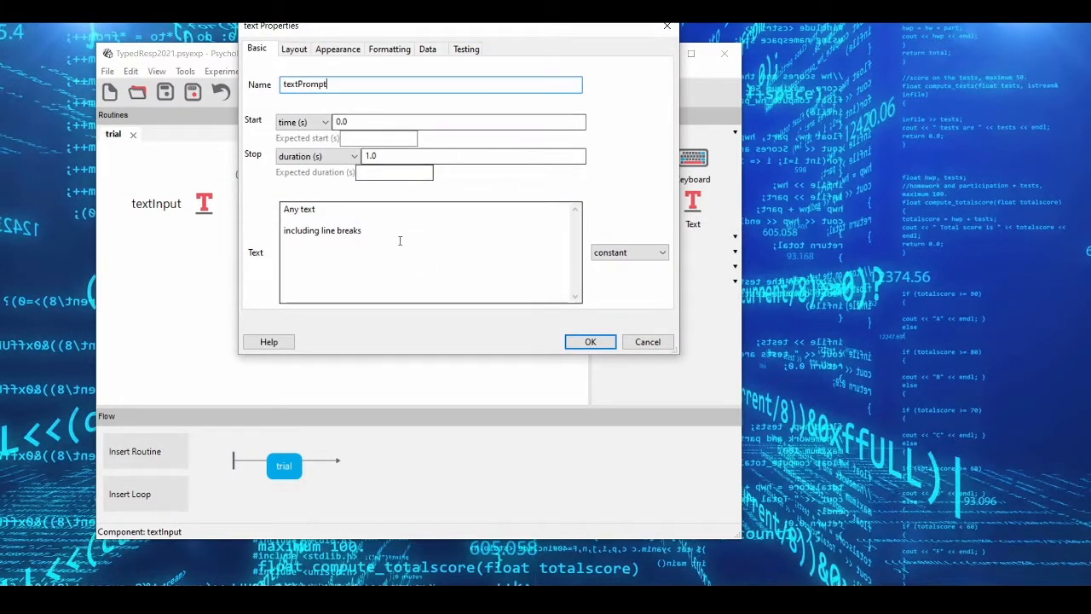
mouse_move(399, 245)
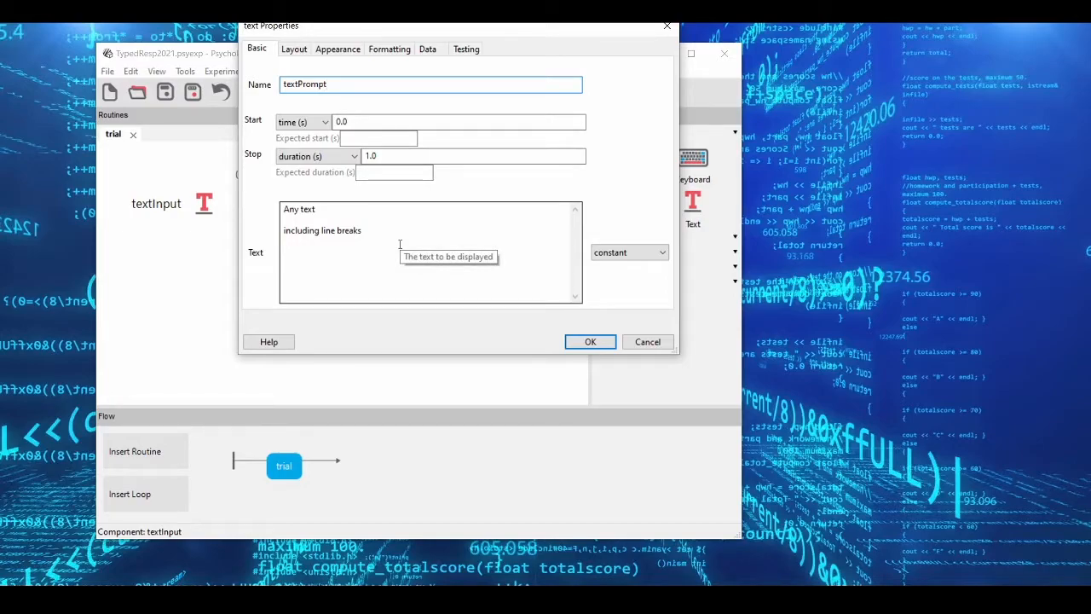
key(ctrl+a)
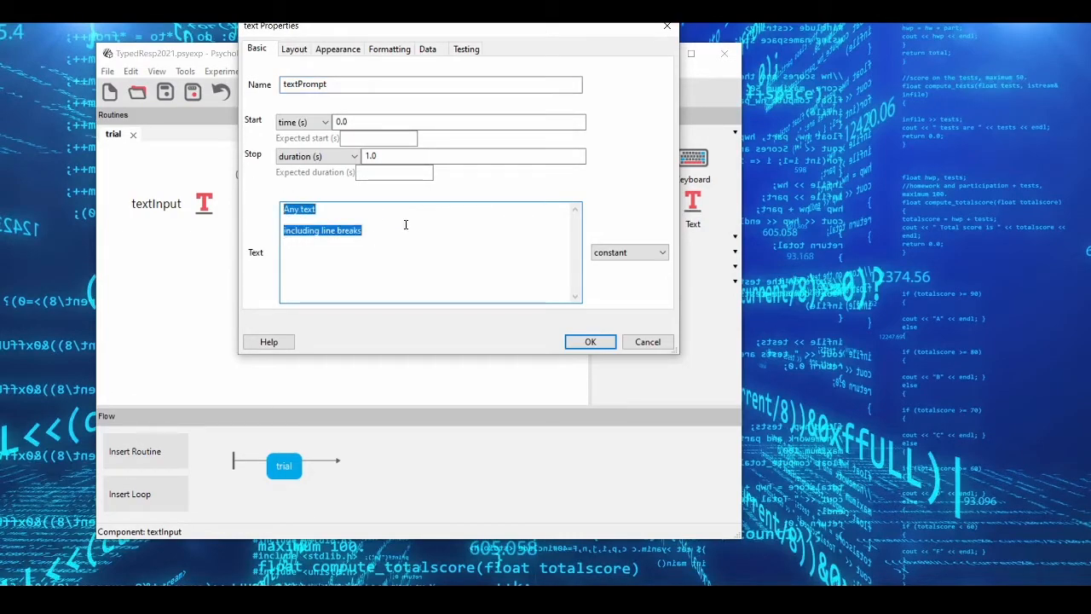
text(Type in)
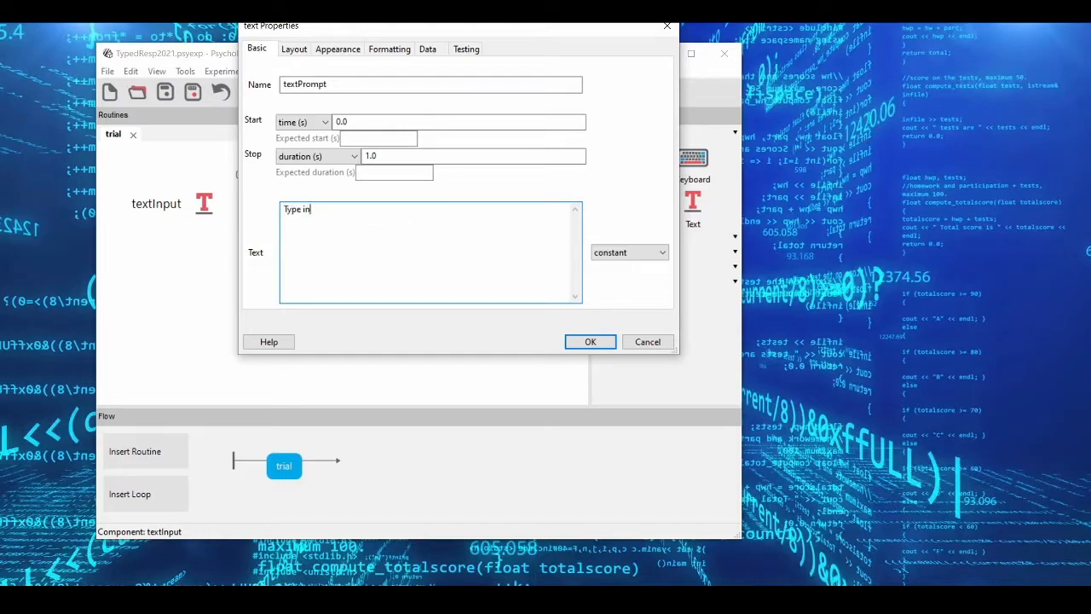
text(your response...)
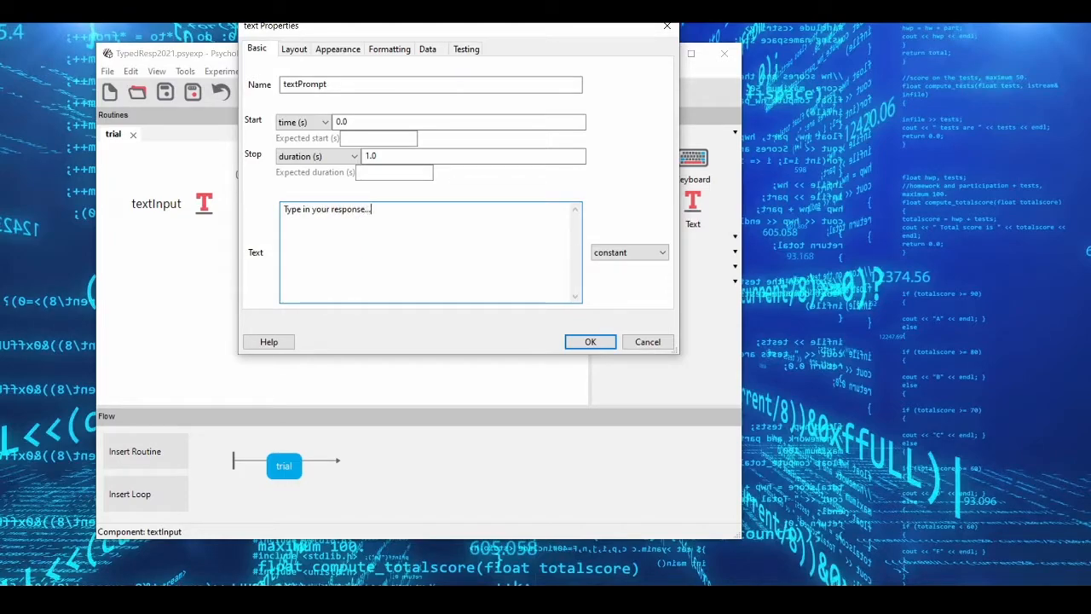
click(293, 47)
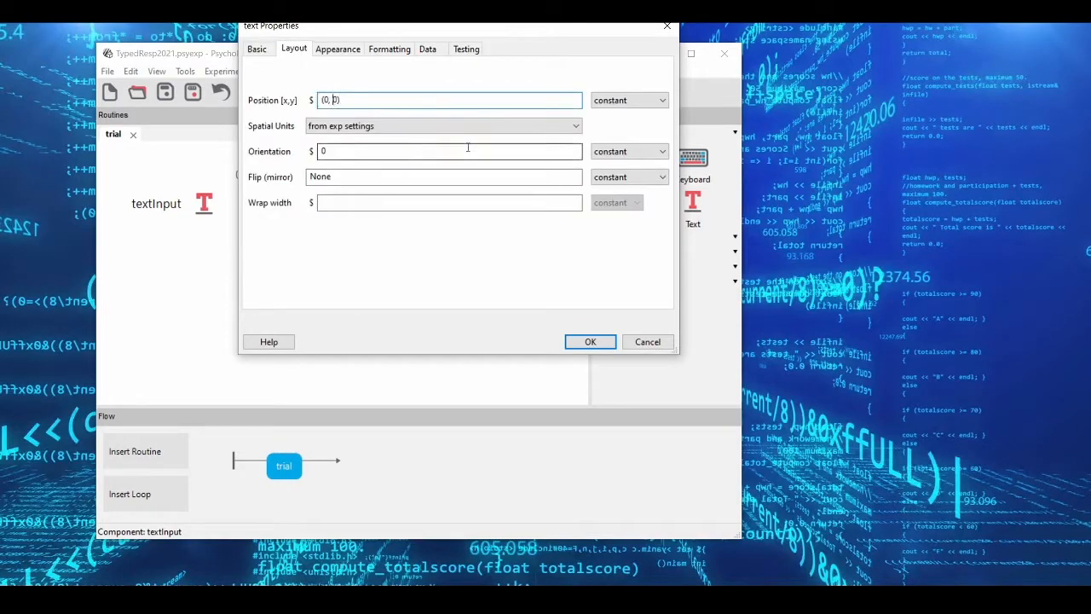
text(0.2)
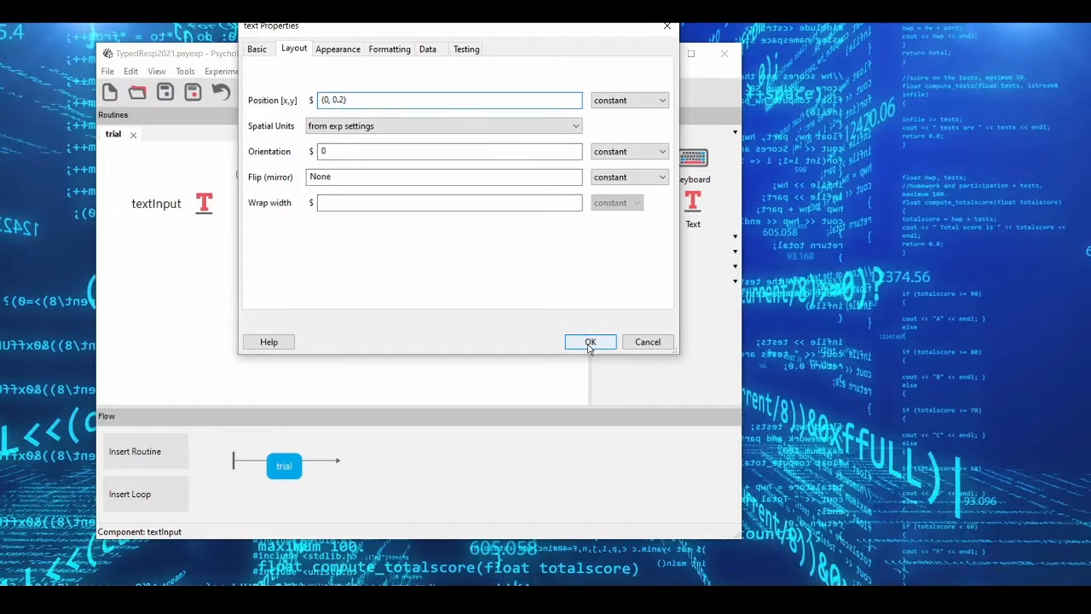
click(590, 341)
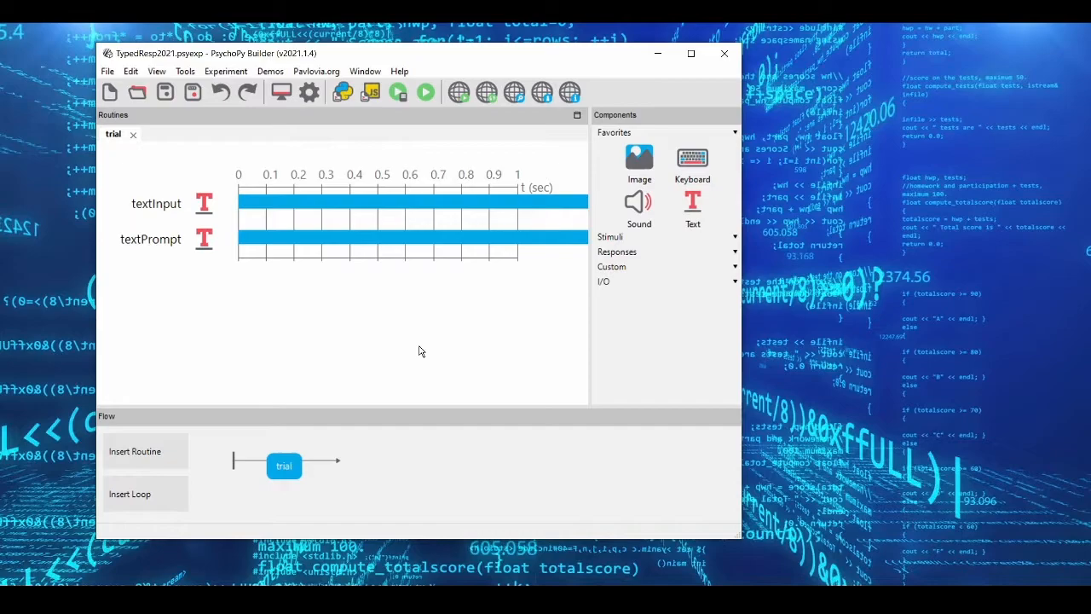
mouse_move(665, 194)
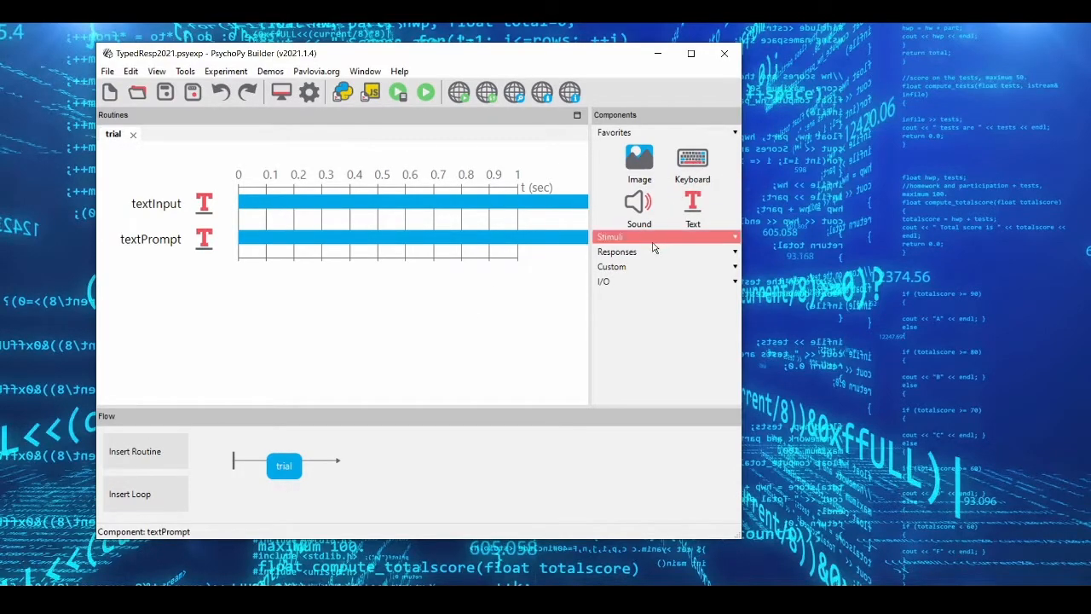
click(611, 266)
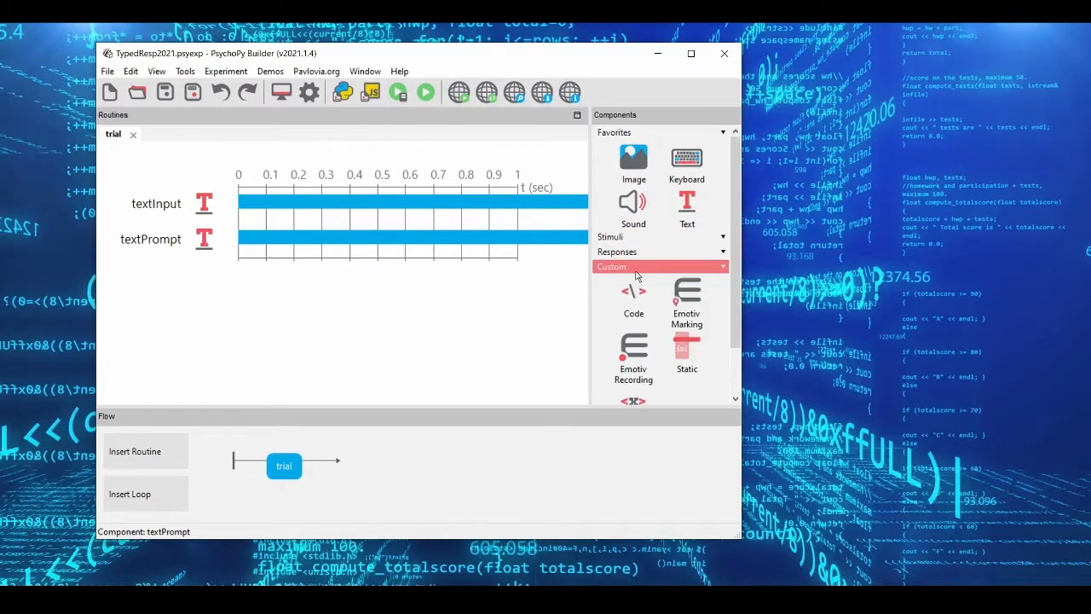
mouse_move(686, 157)
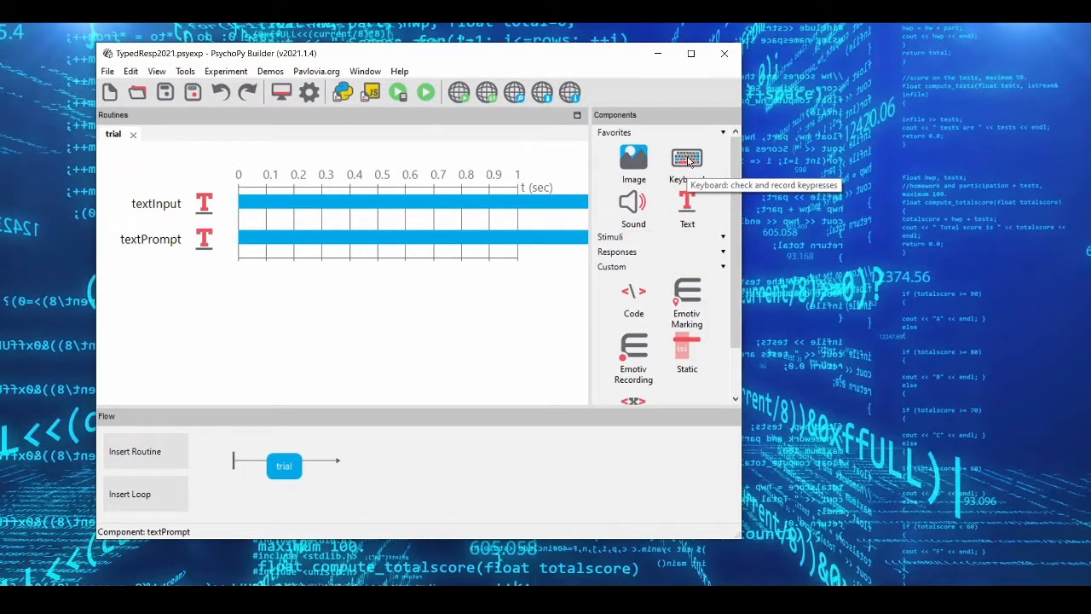
Step: Create keyResp allowing letters a-z, digits 0-9, 'return' and 'backspace', with Force end of Routine unticked
click(687, 160)
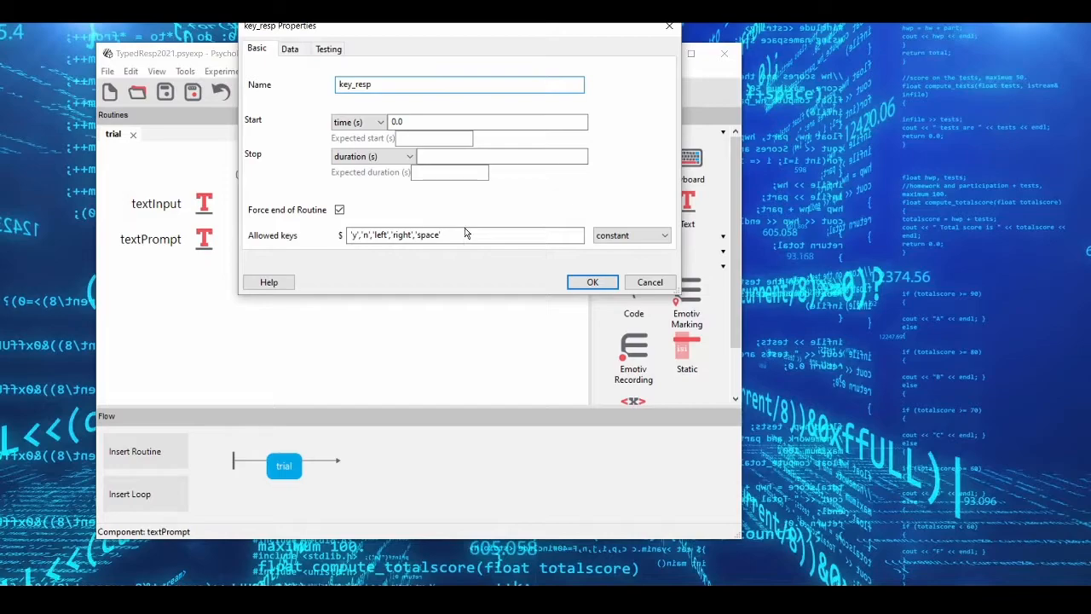
double_click(362, 84)
text(R)
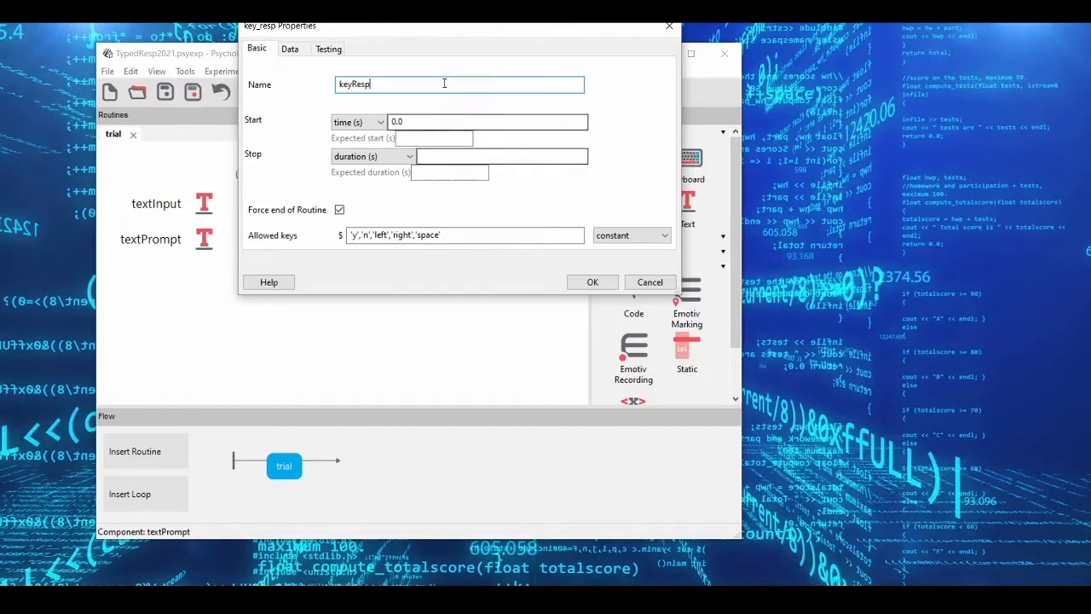
mouse_move(350, 83)
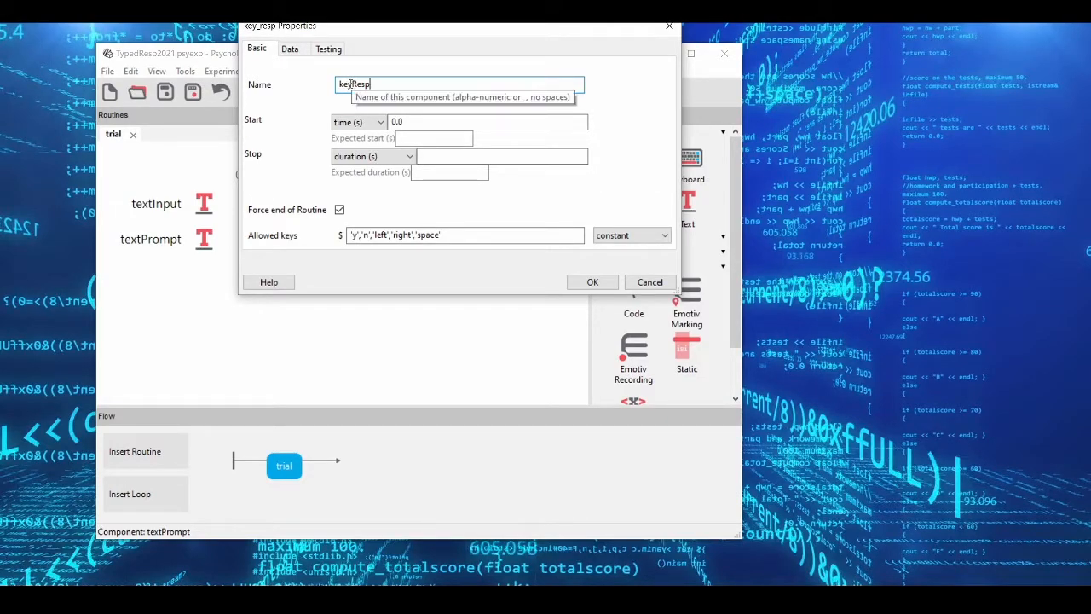
mouse_move(467, 191)
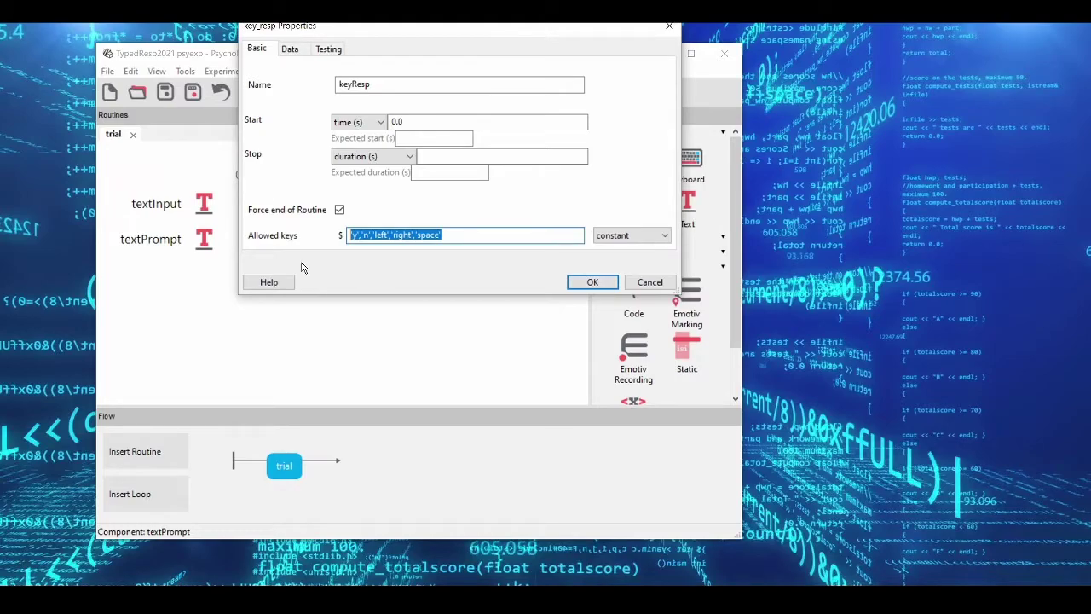
text('a')
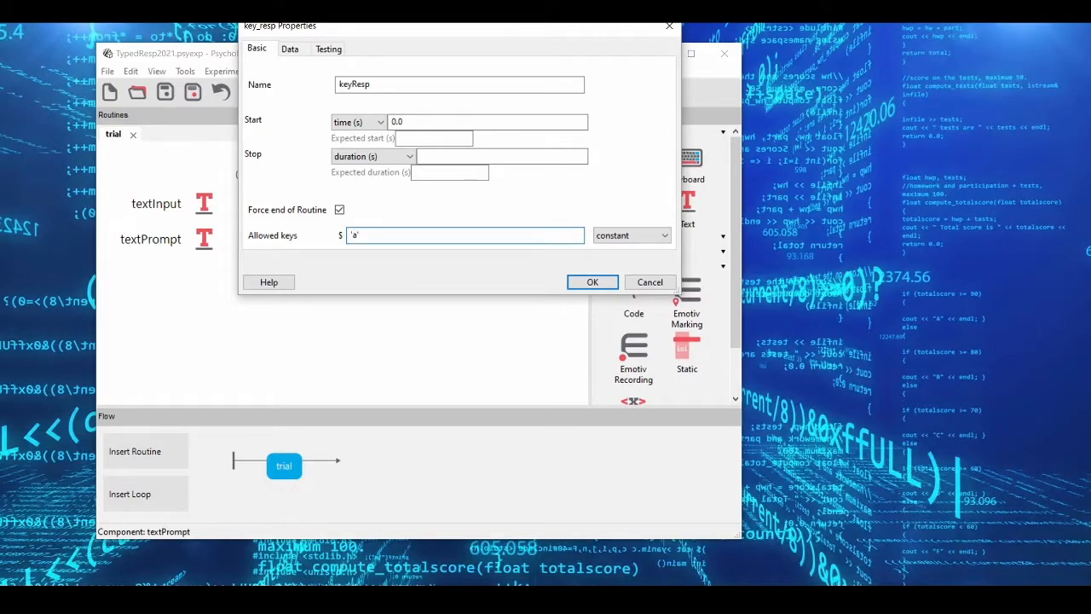
text(,'b','c','d','e)
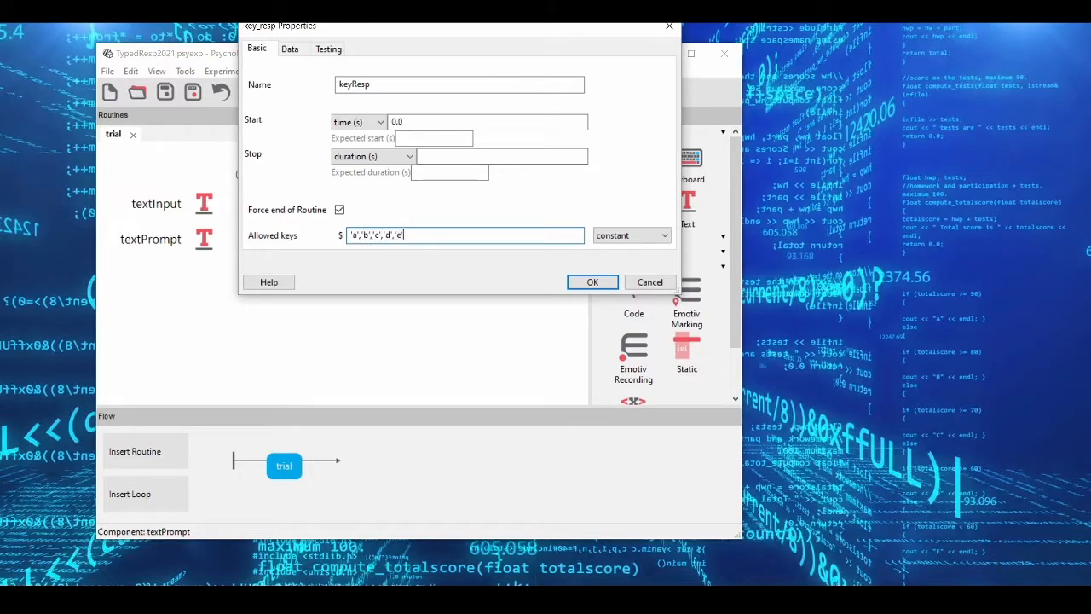
text(,'f','g')
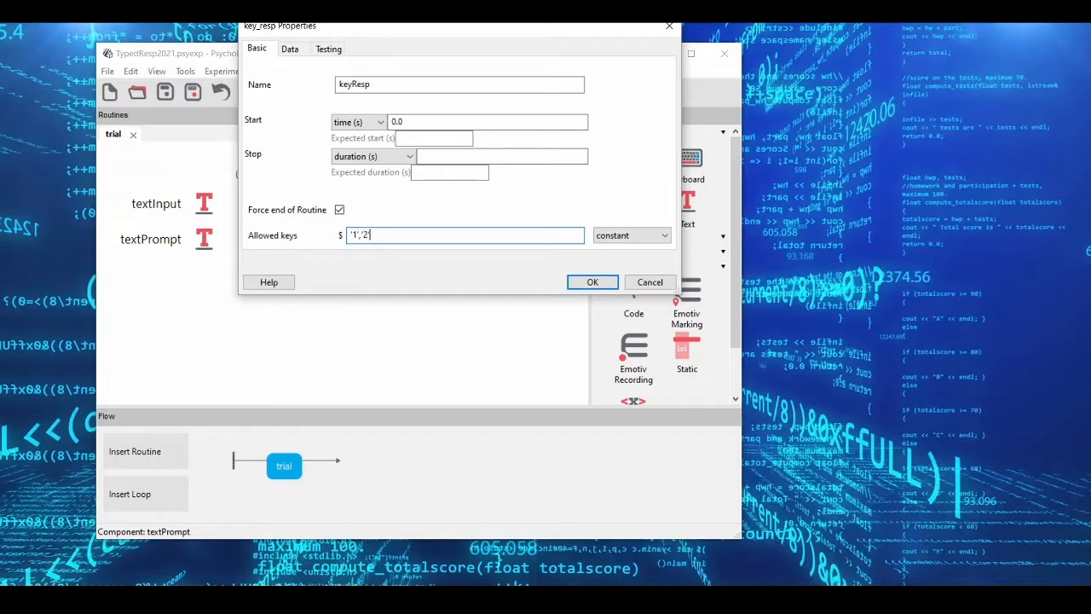
text(,'3','4')
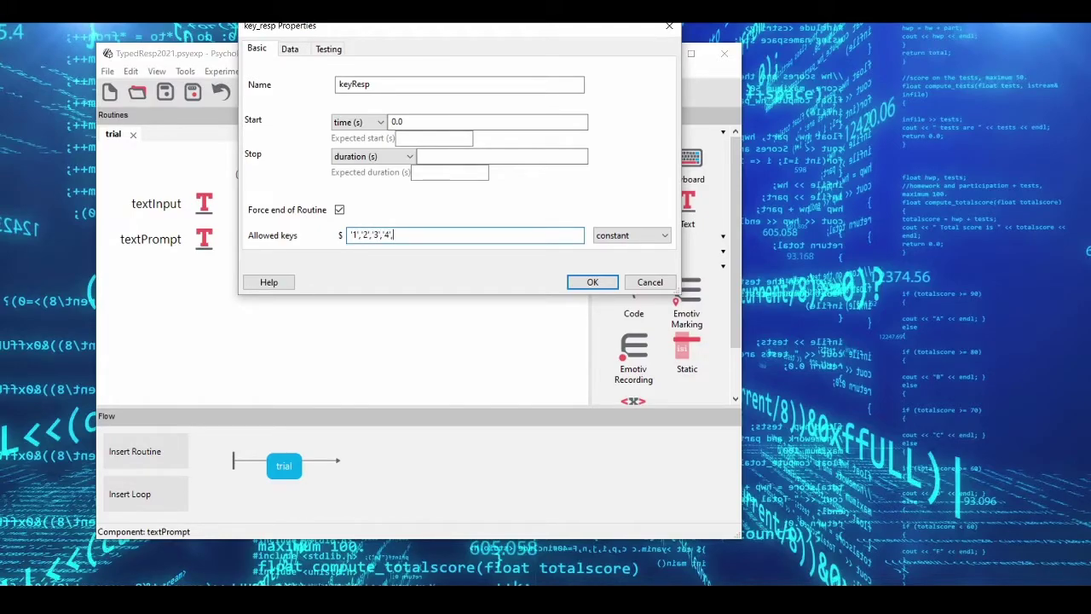
text(,'5','6')
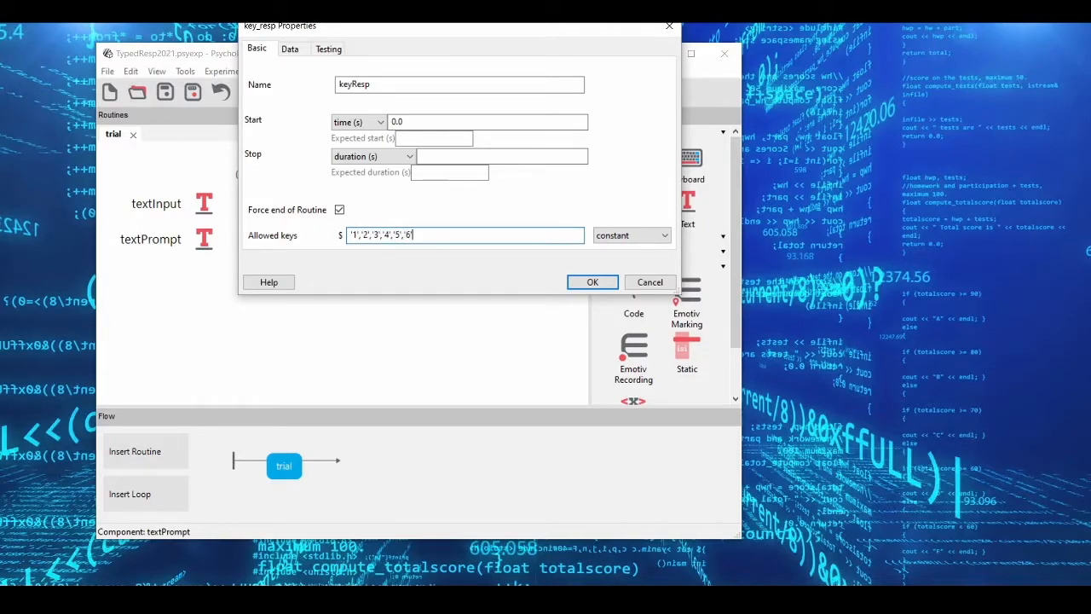
text(,'7','8')
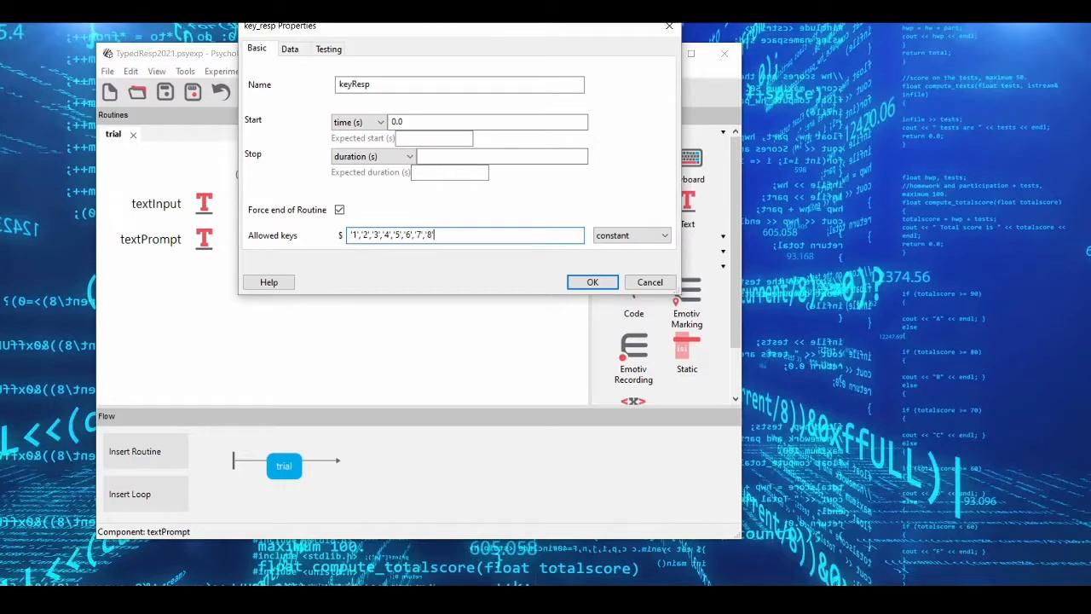
text('9',)
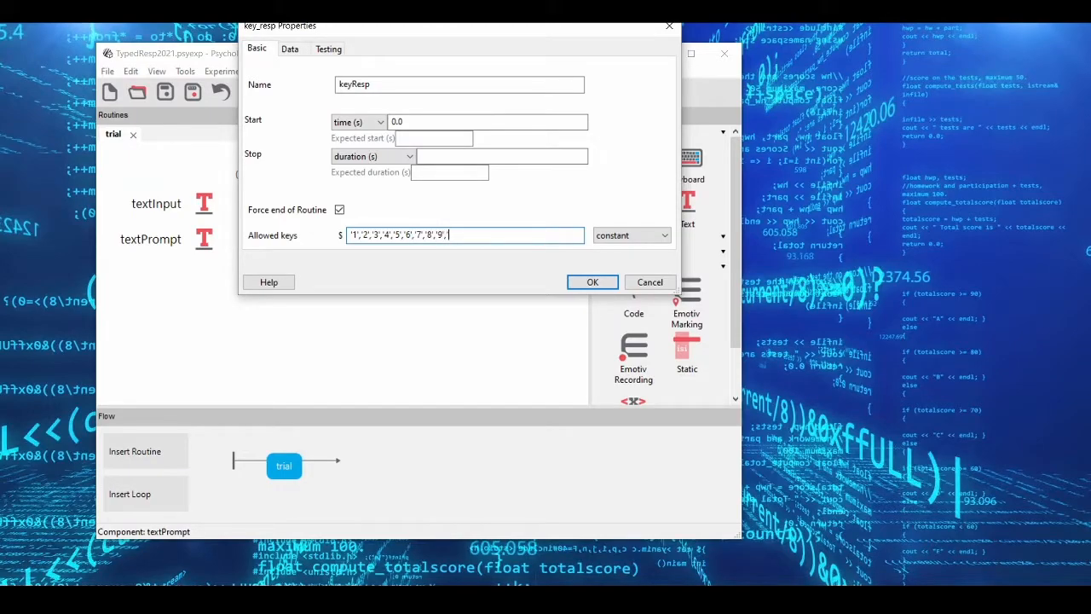
text('0','a)
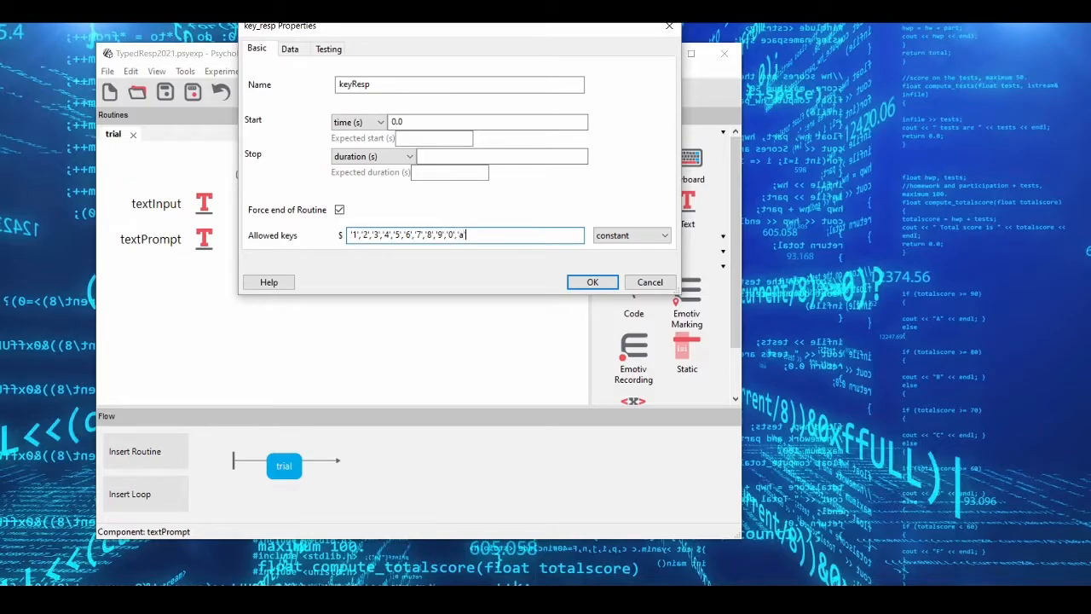
text('b','c','d')
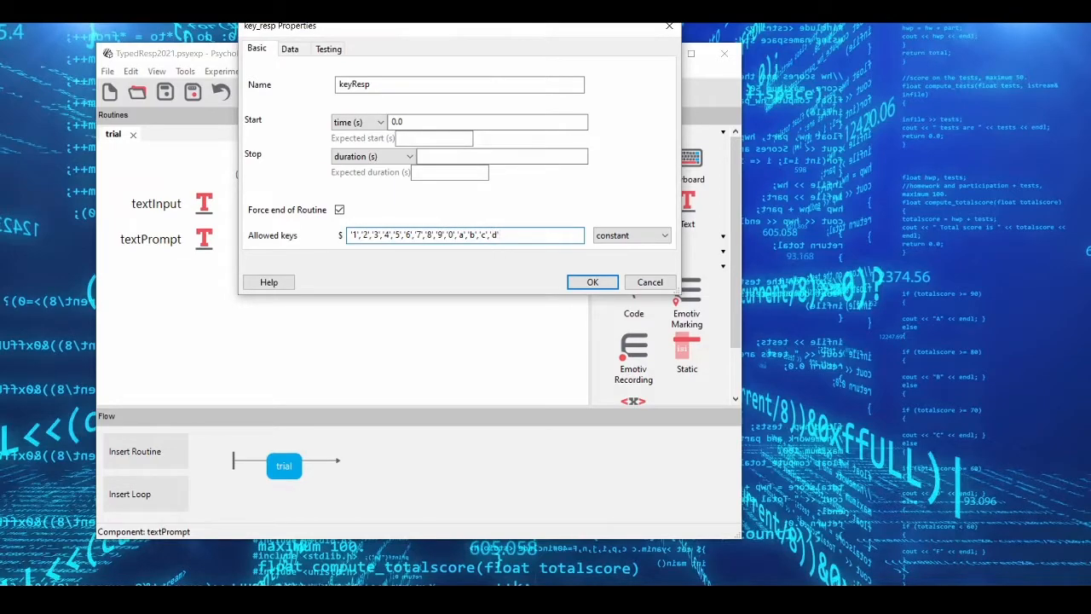
key(BackSpace)
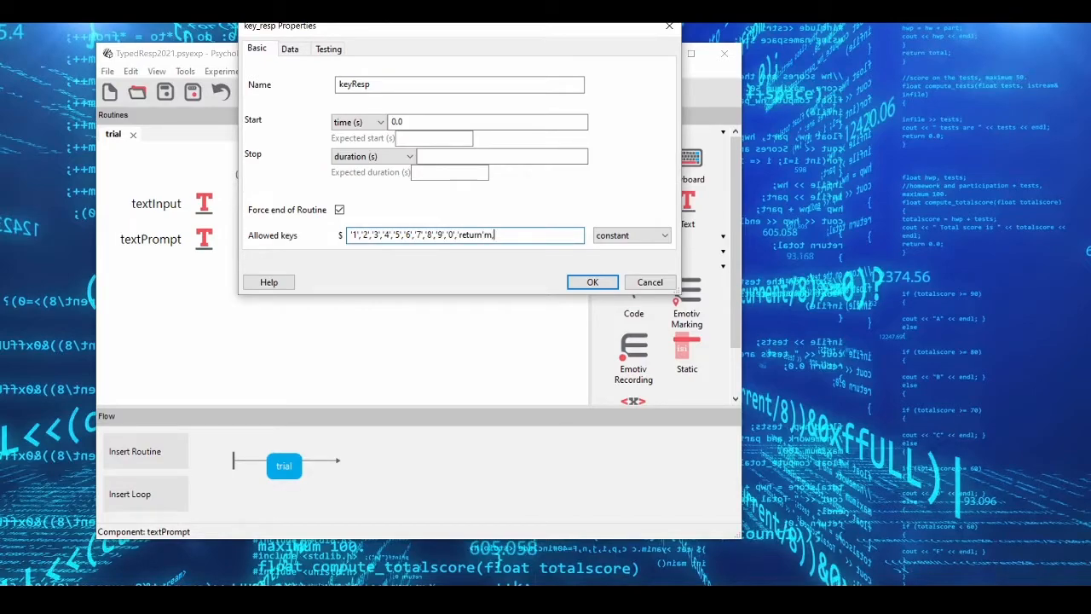
text(','backspace')
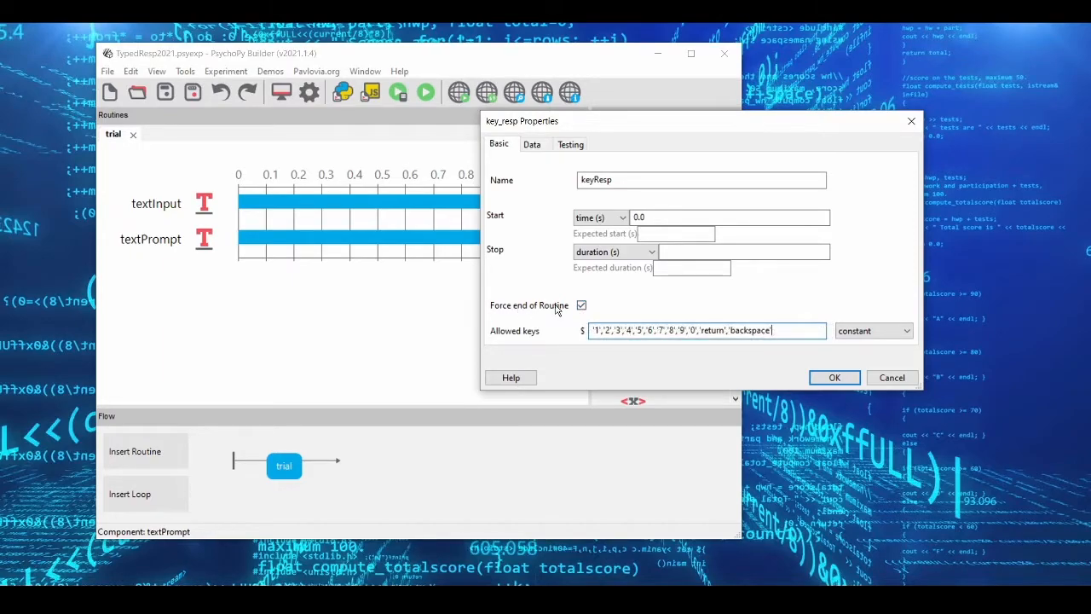
click(582, 305)
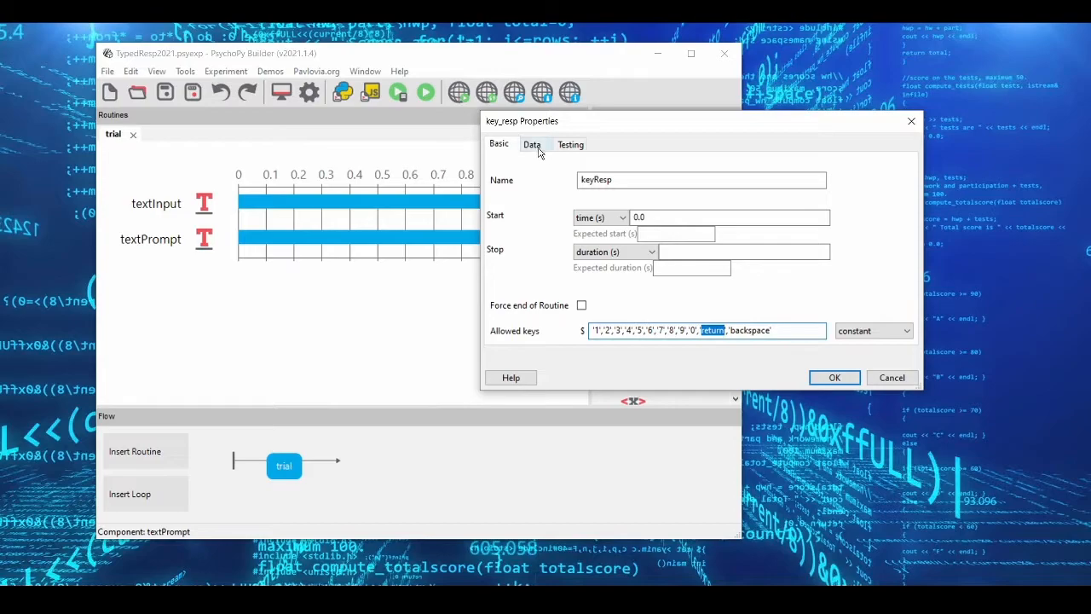
Step: Set keyResp's Data Store option to 'all keys' and confirm the component
click(532, 143)
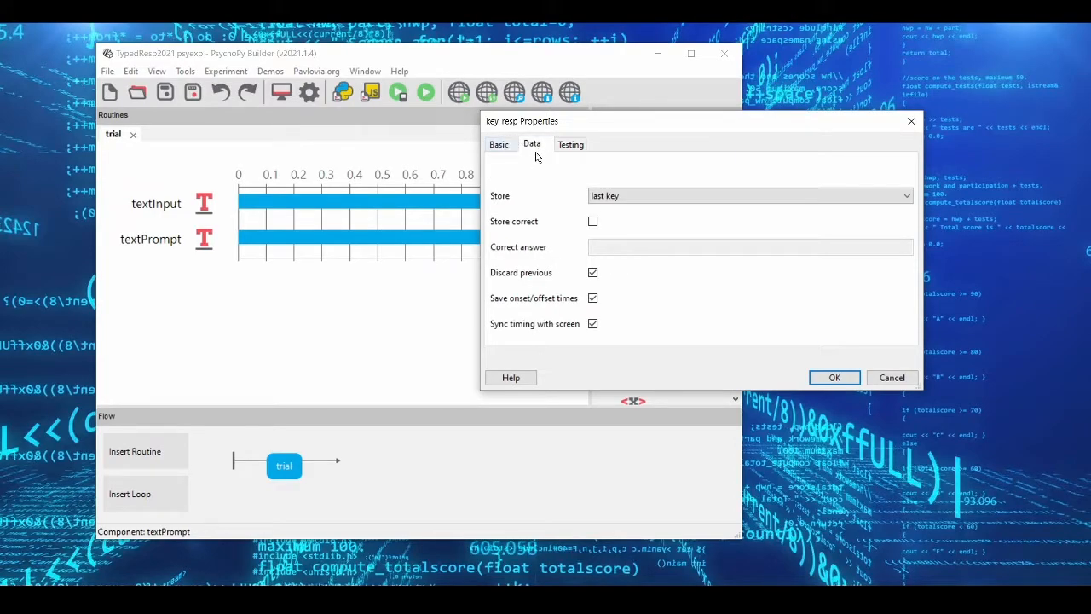
mouse_move(566, 198)
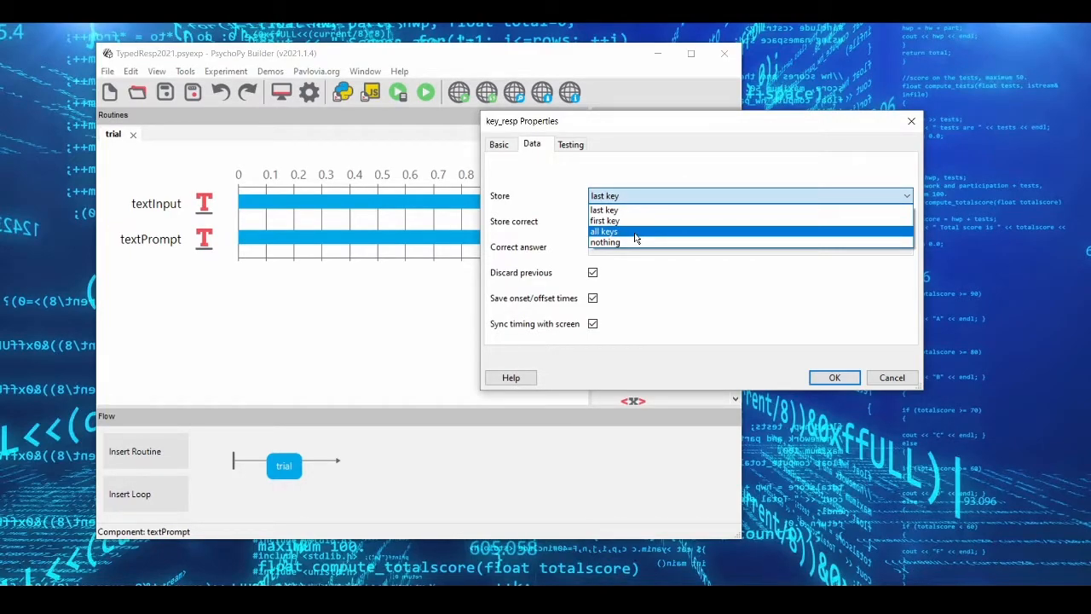
click(604, 232)
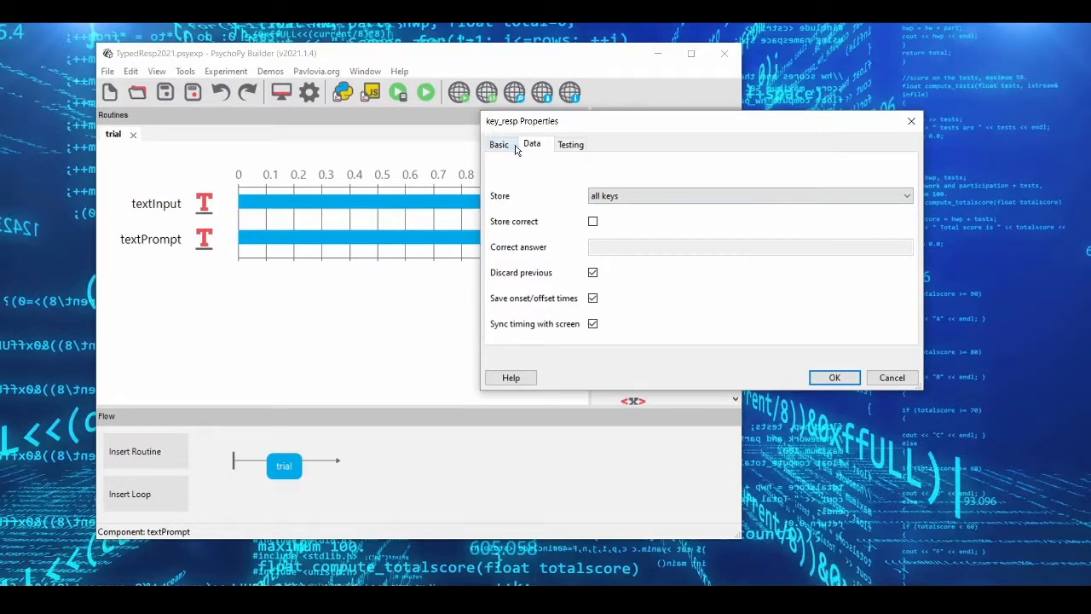
click(498, 143)
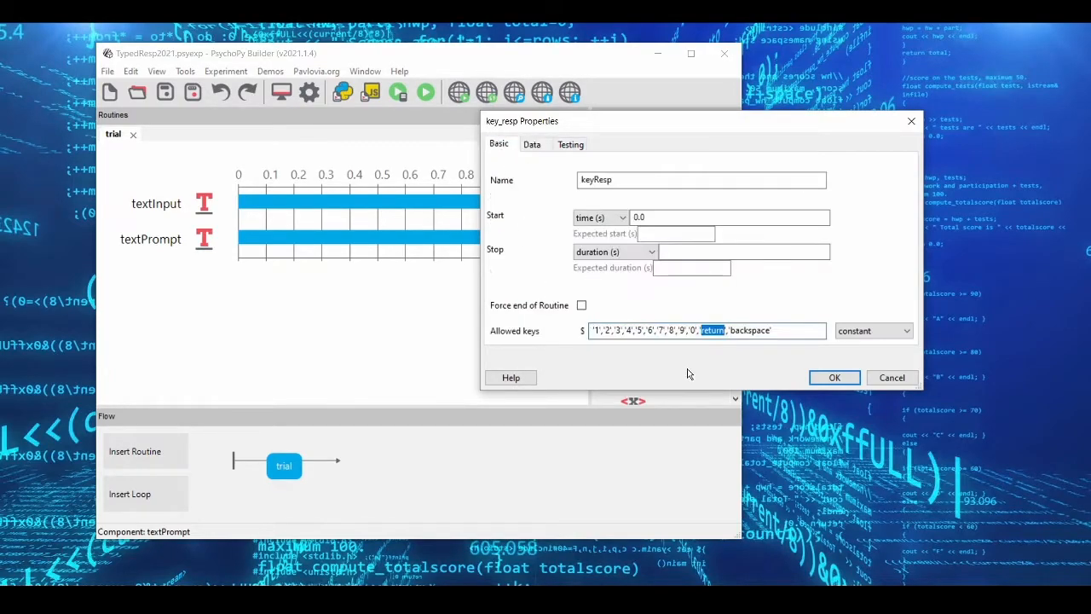
click(834, 377)
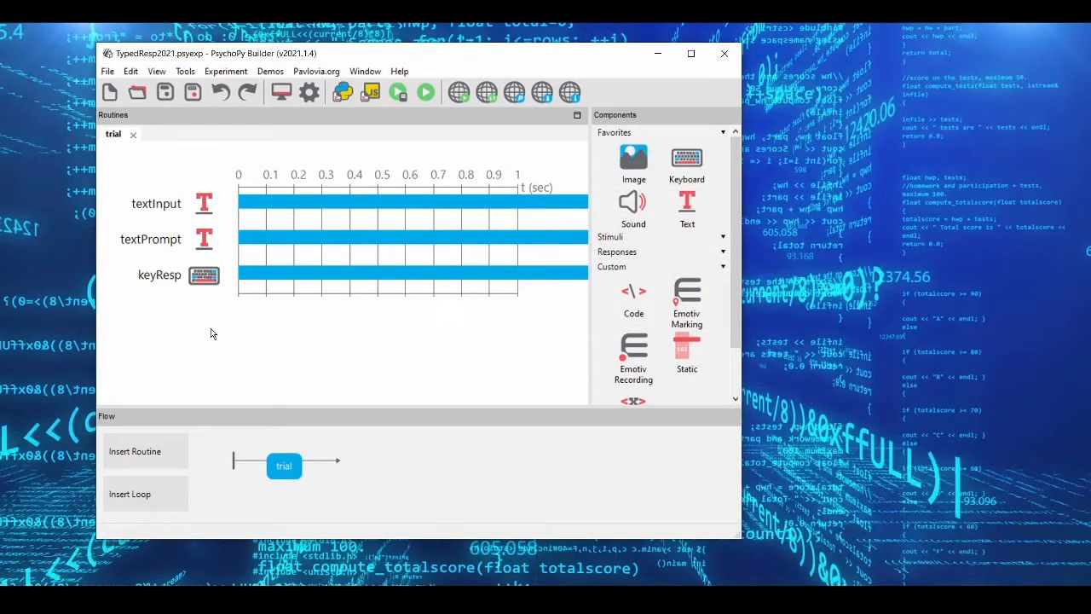
mouse_move(635, 293)
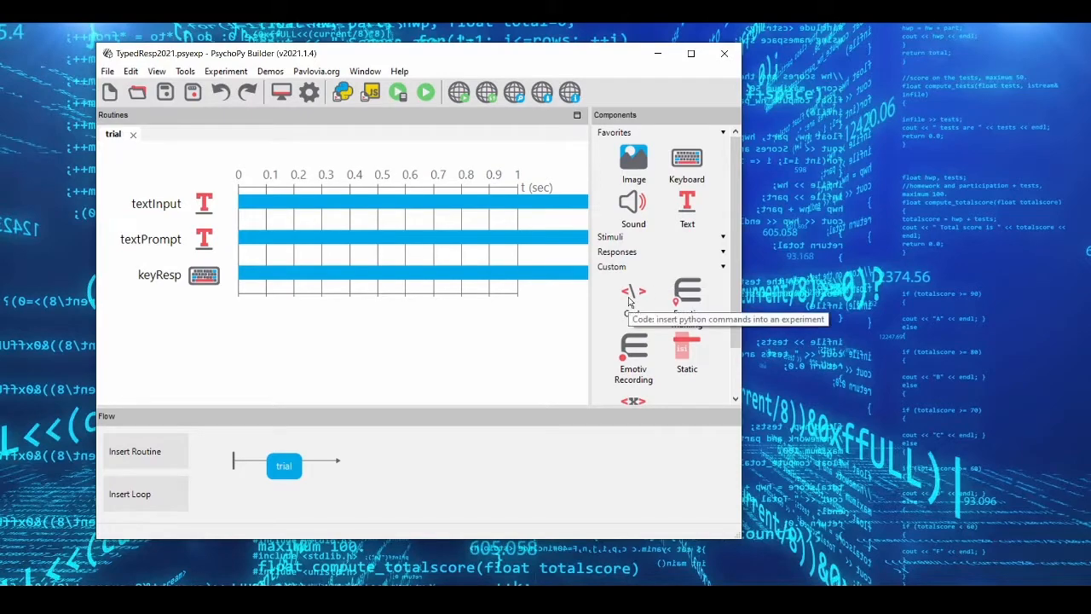
Step: Create the codeResp Code component, review its Begin/Each Frame/End Routine sections, and set Code Type to Both
click(634, 291)
text(codeResp)
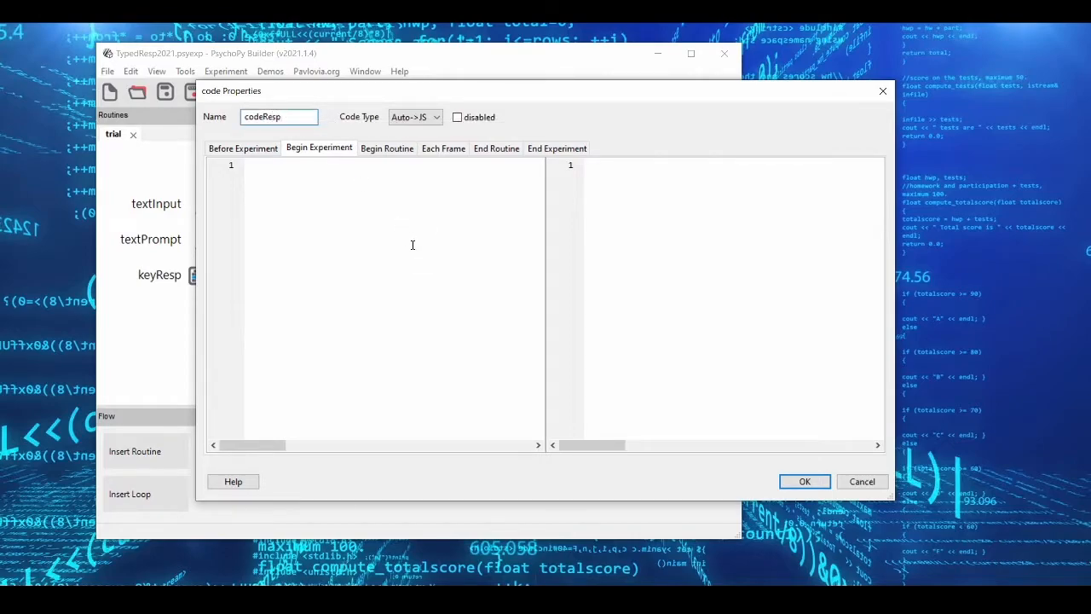
mouse_move(406, 208)
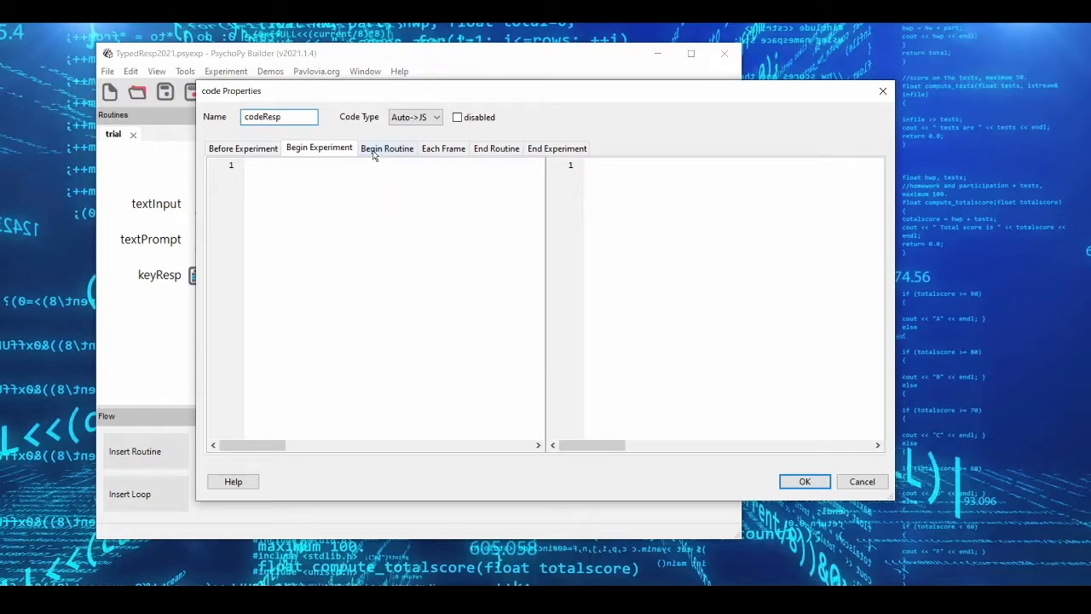
click(388, 146)
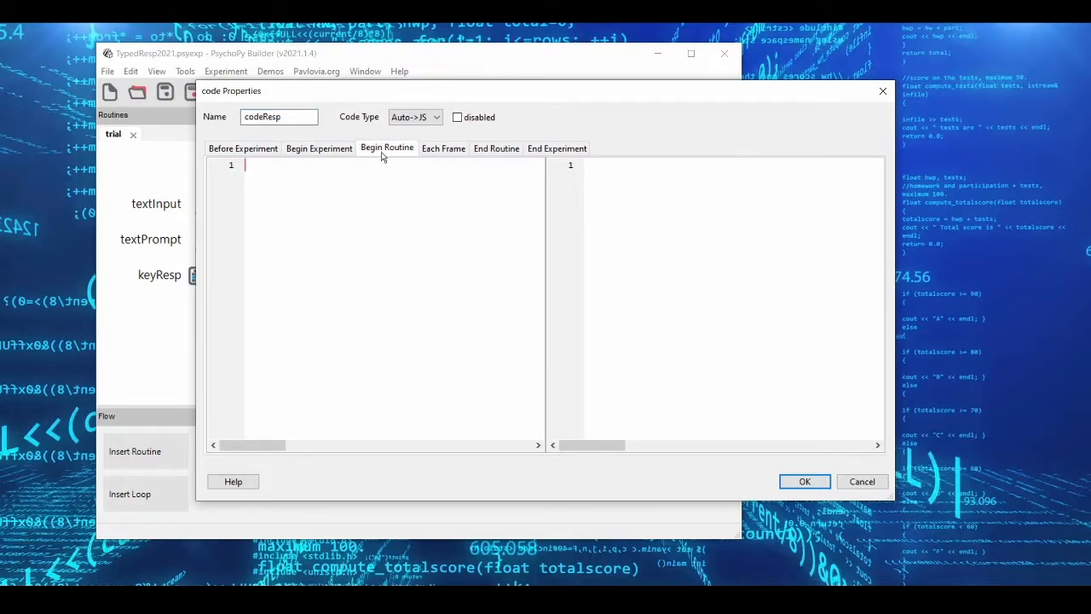
click(443, 146)
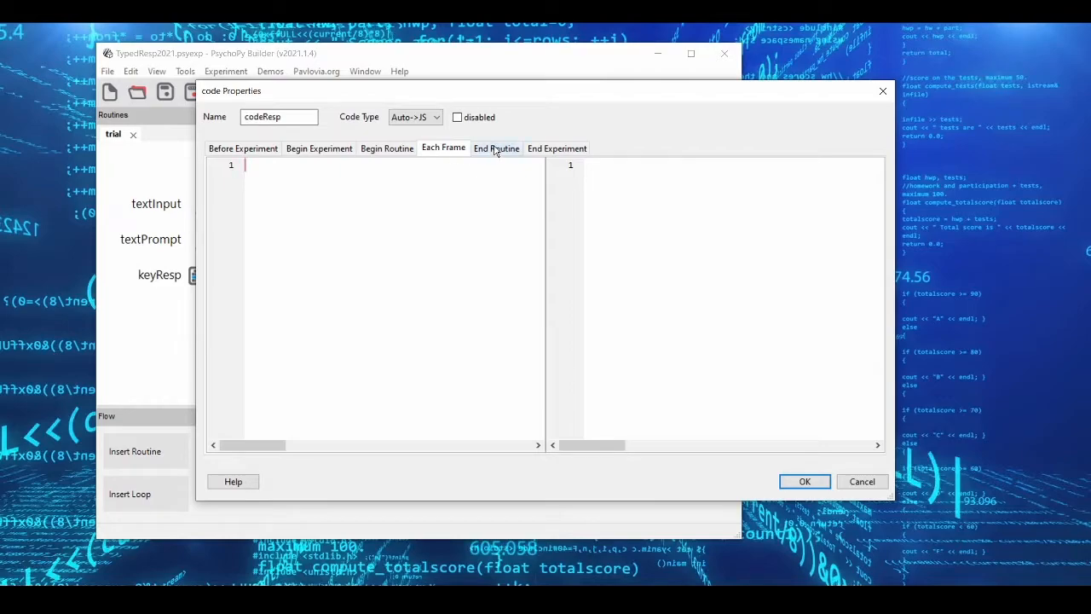
click(497, 146)
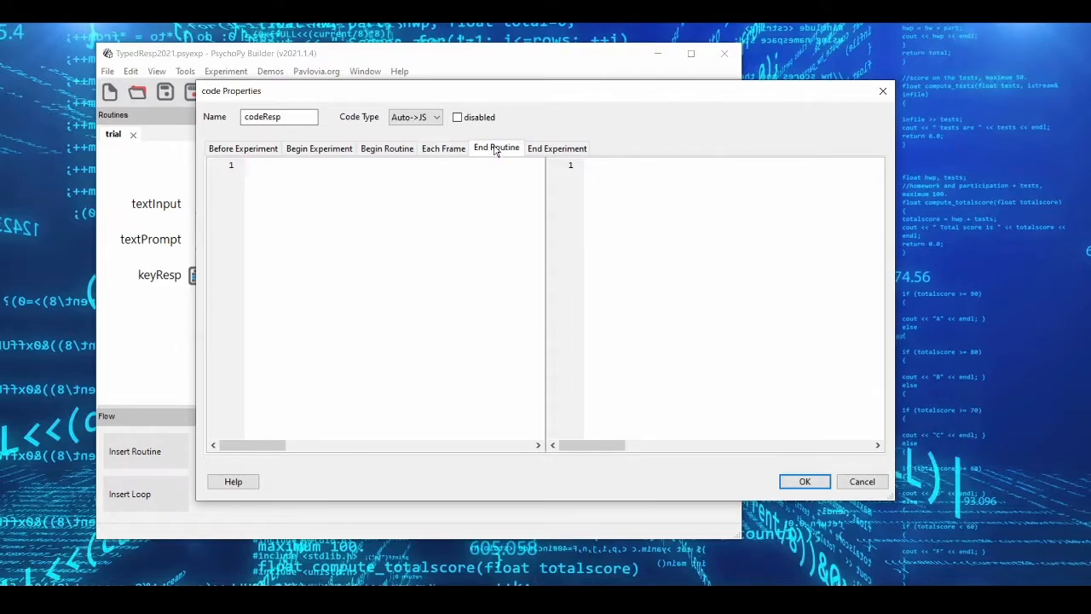
click(387, 147)
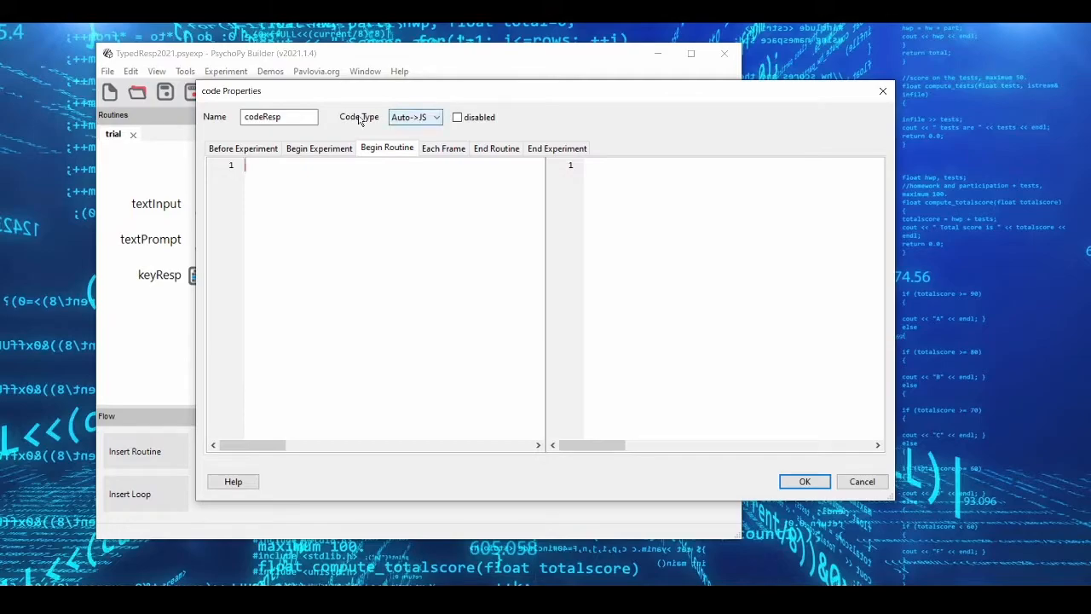
click(437, 116)
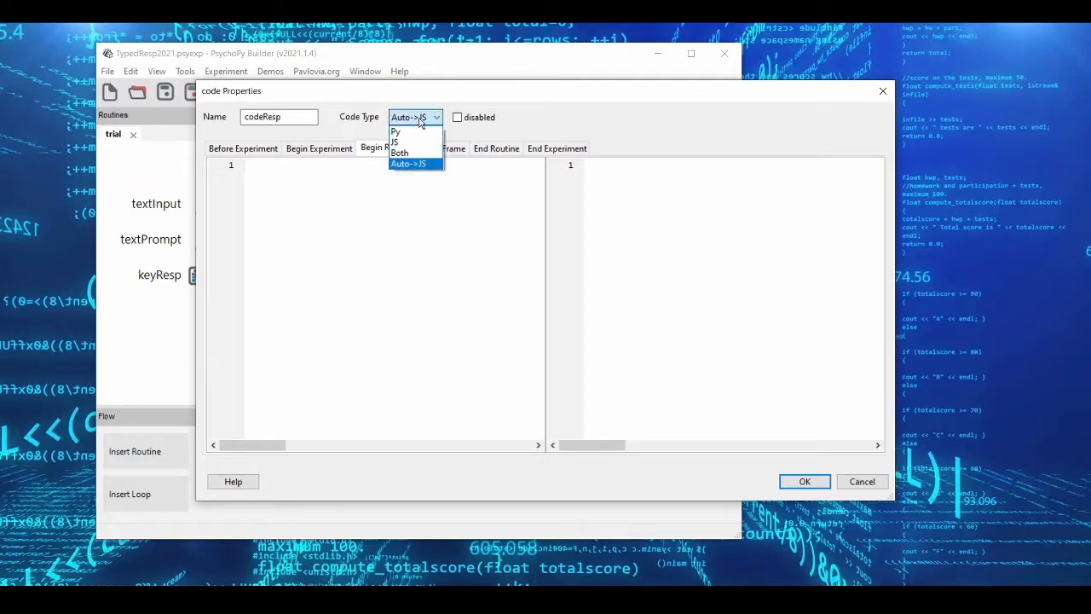
click(399, 153)
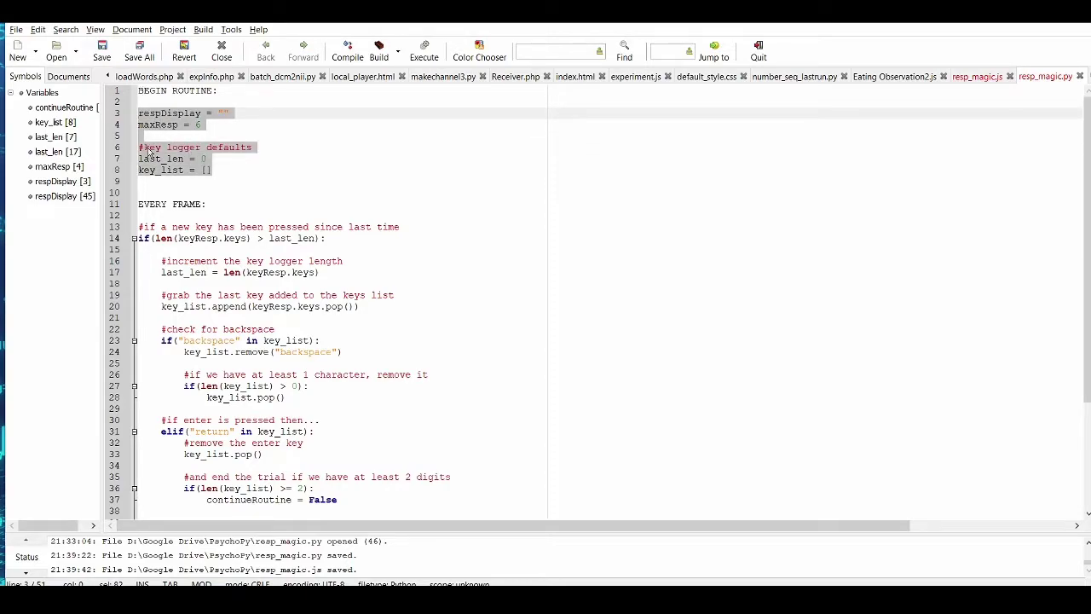
Step: Locate the thisExp.addData('subjResponse', respDisplay) line in resp_magic.py
scroll(down, 3)
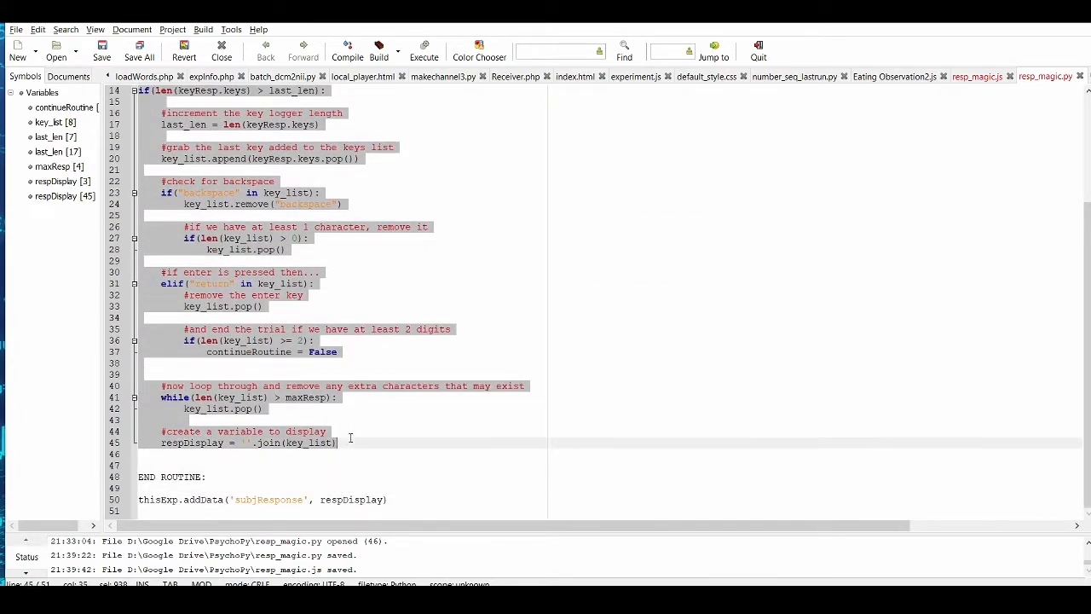
double_click(256, 500)
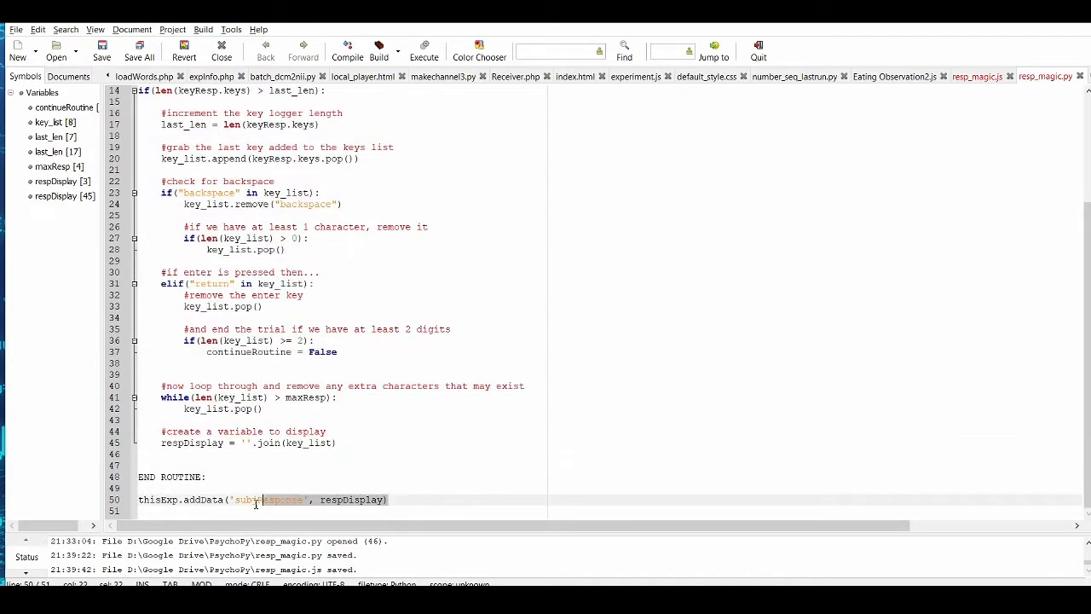
scroll(up, 3)
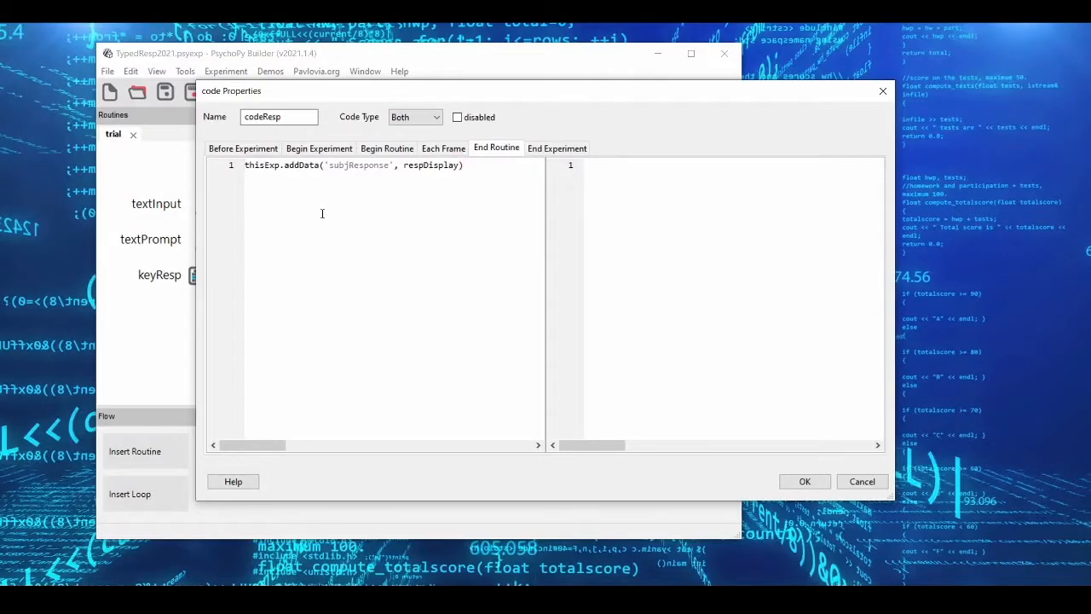
Step: Review the Begin Routine respDisplay default and the End Routine addData('subjResponse') line
click(387, 147)
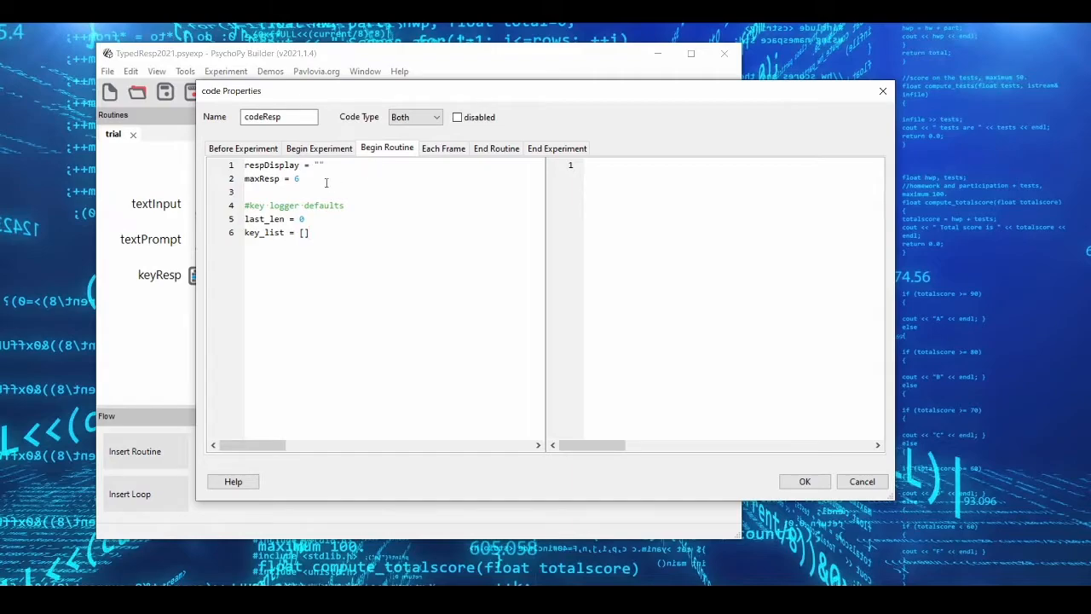
mouse_move(317, 210)
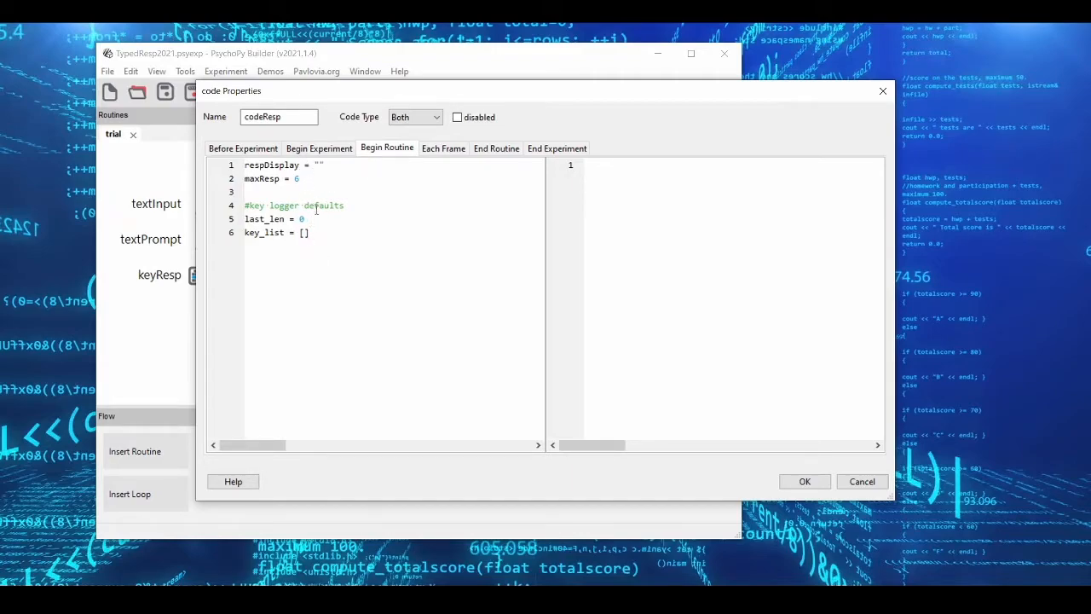
double_click(281, 163)
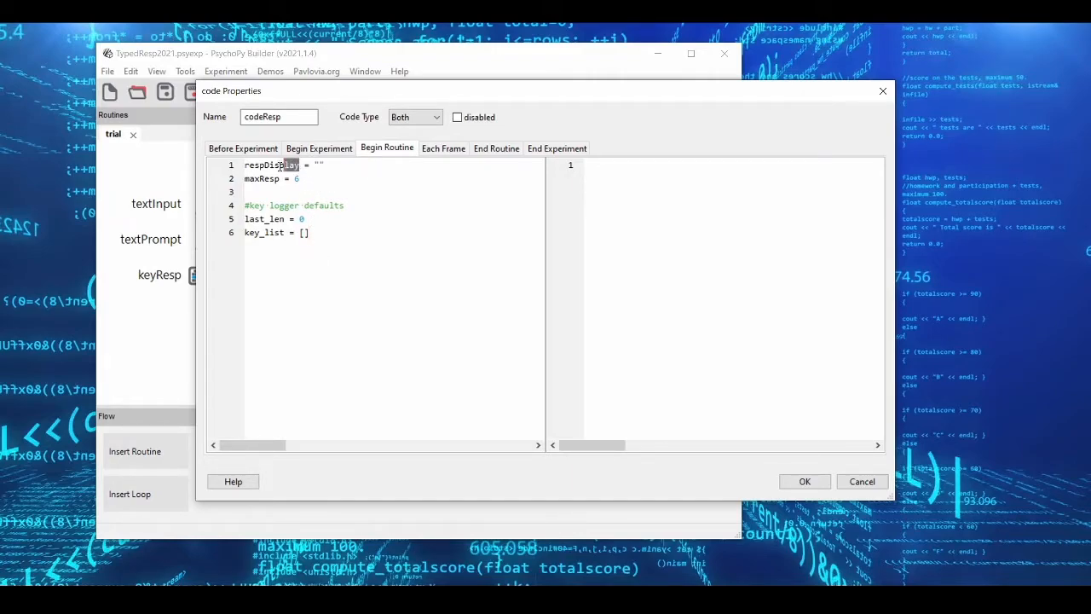
double_click(271, 163)
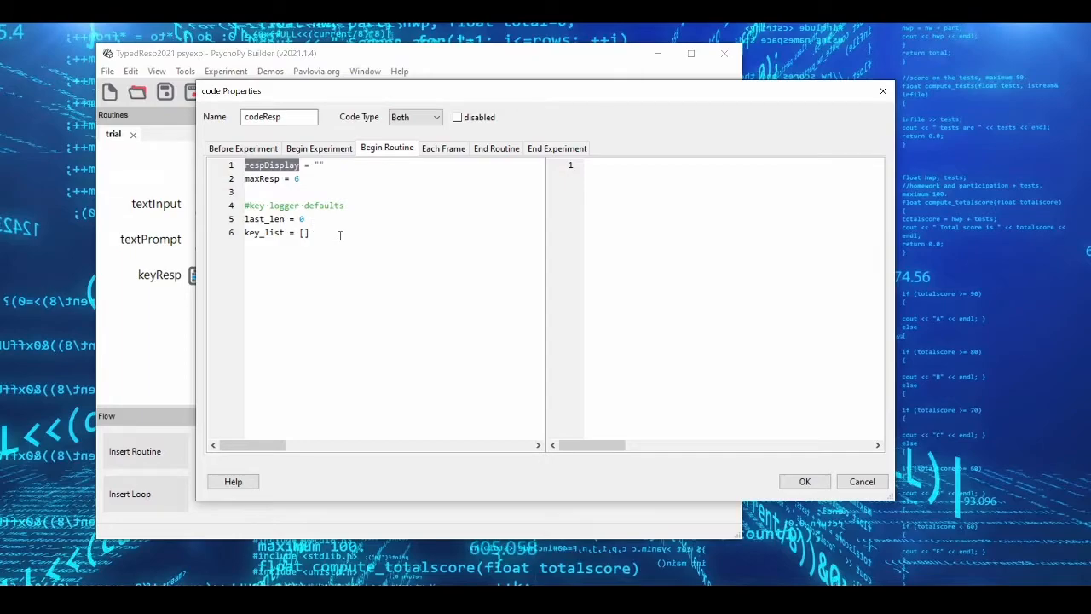
click(496, 147)
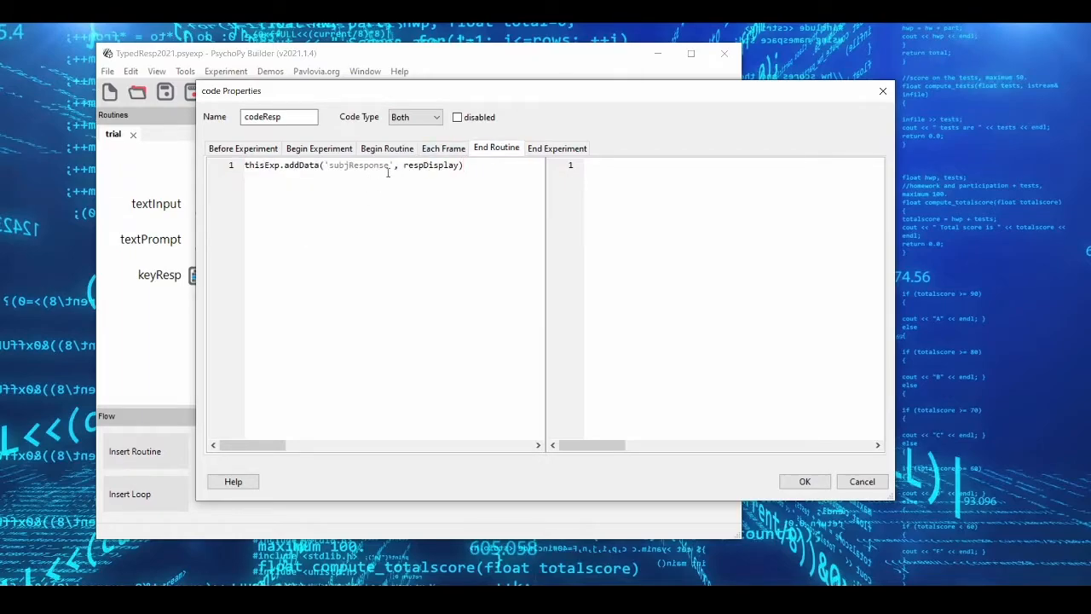
double_click(358, 166)
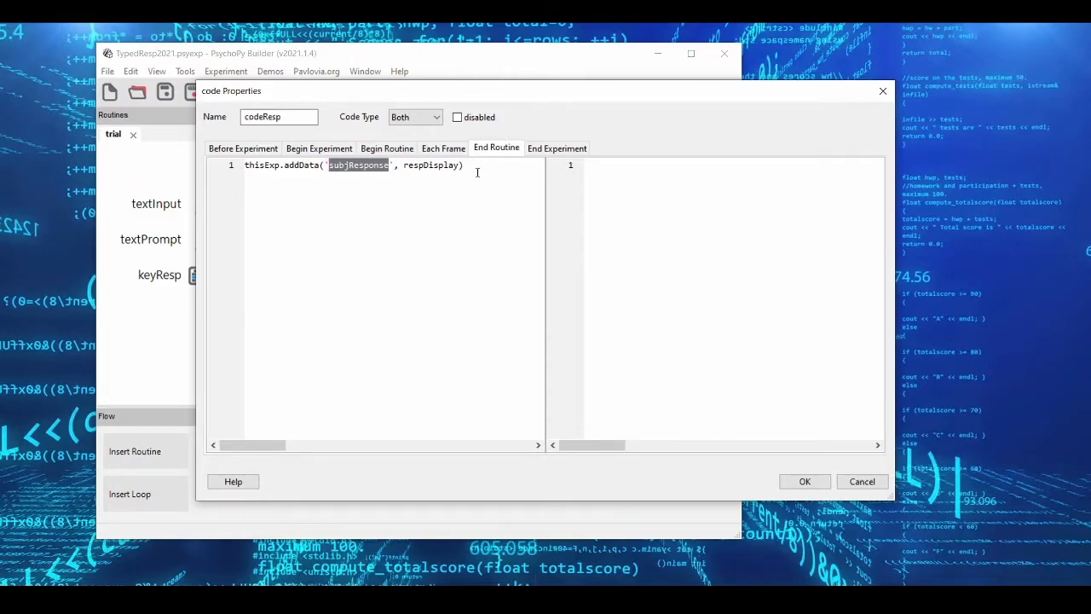
triple_click(354, 164)
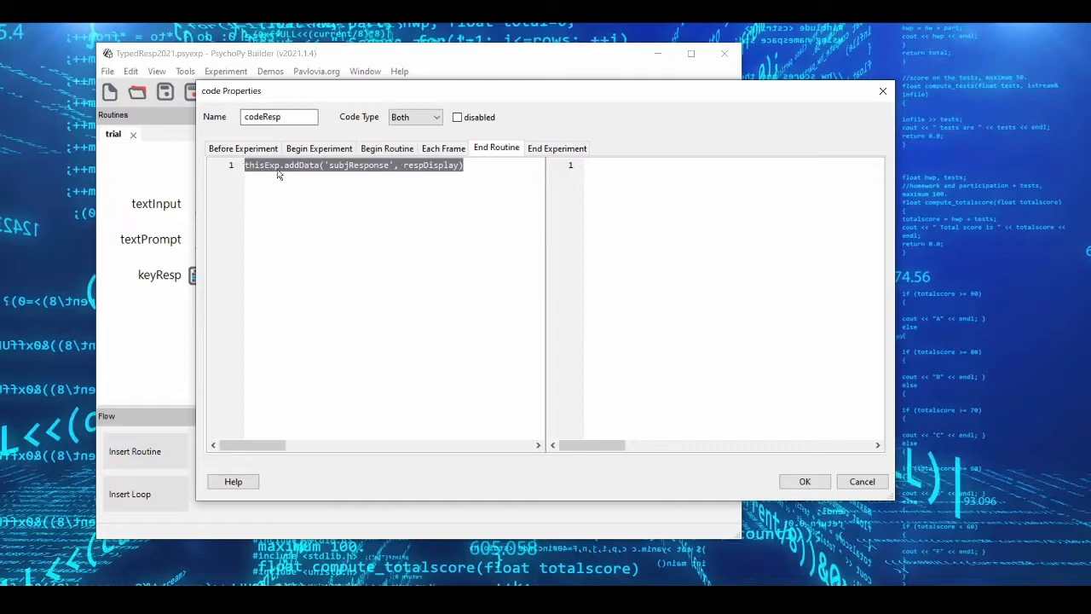
mouse_move(417, 162)
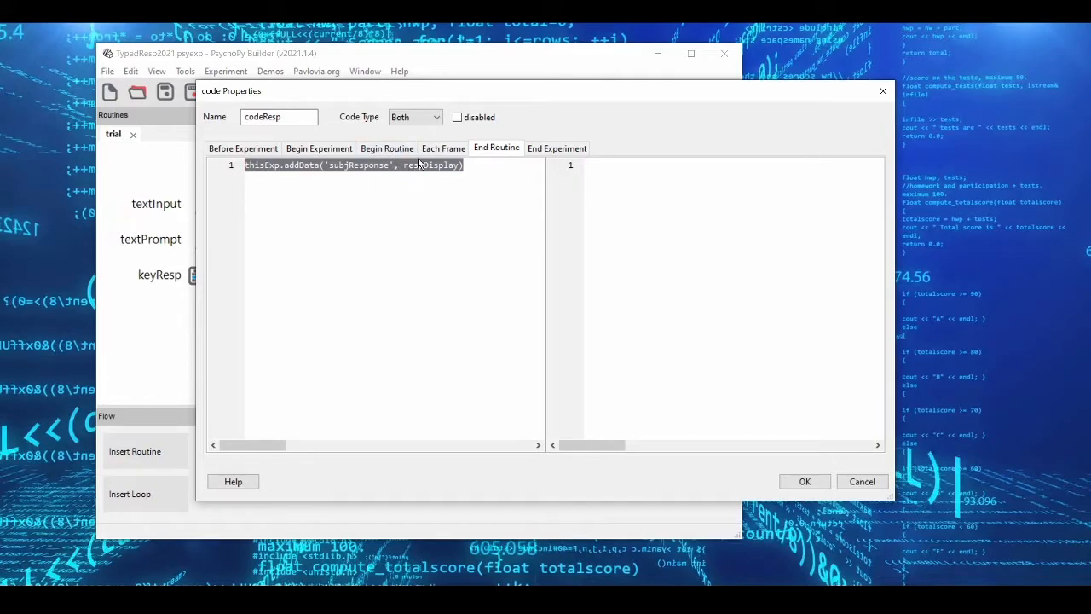
mouse_move(413, 135)
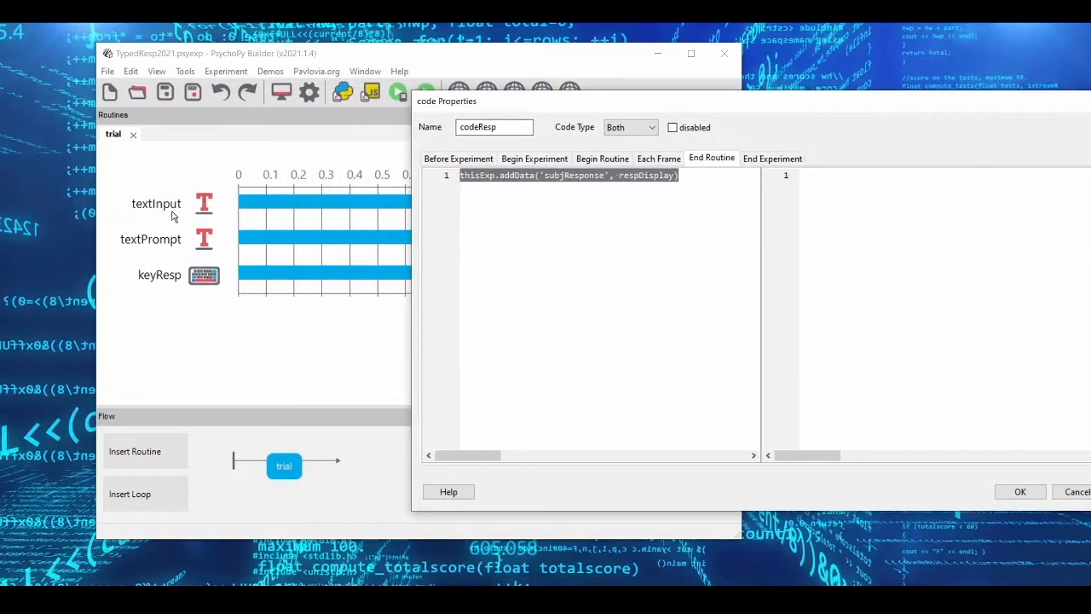
mouse_move(247, 218)
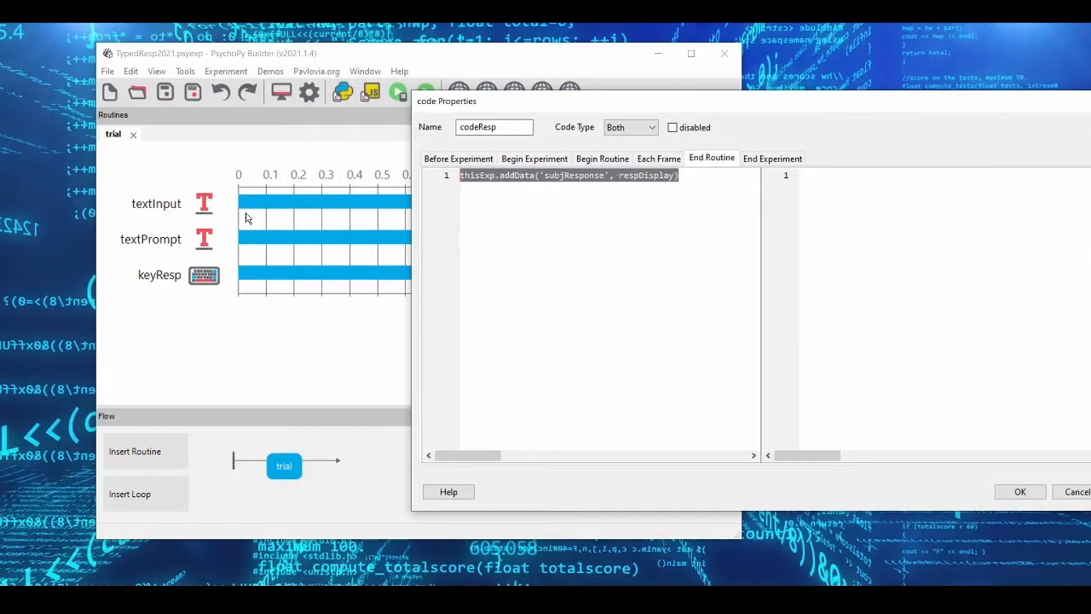
mouse_move(646, 181)
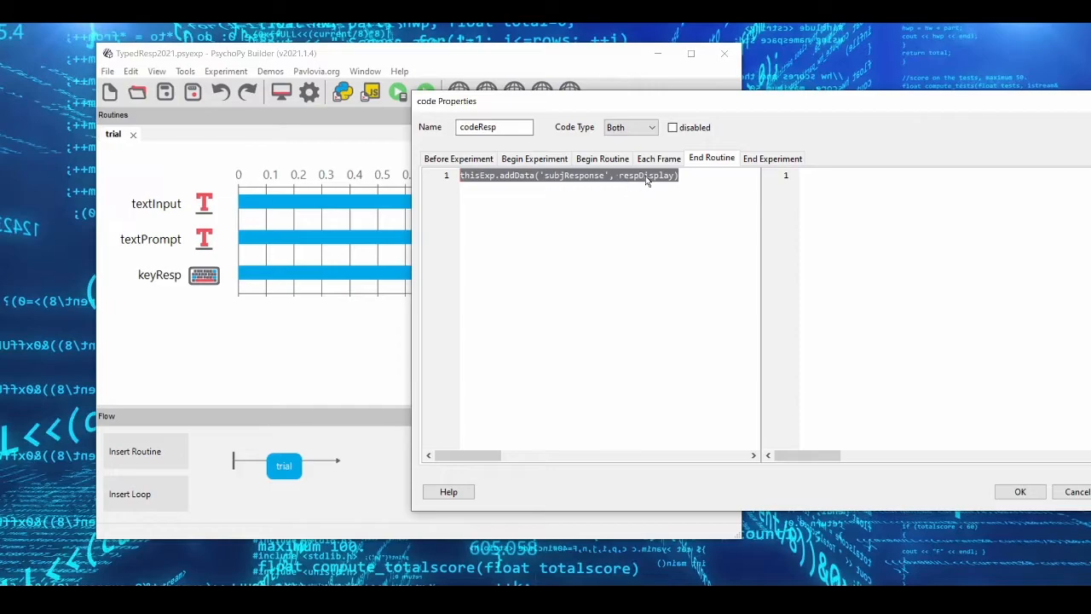
Step: Review the maxResp, last_len and key_list defaults, then move to the Each Frame key-logger code
click(602, 157)
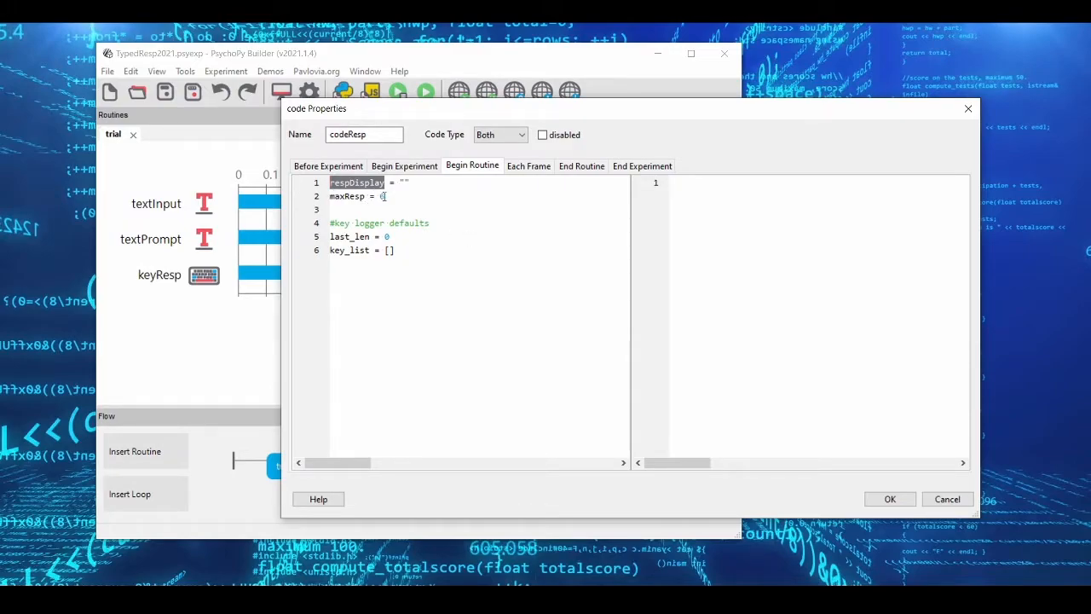
double_click(348, 196)
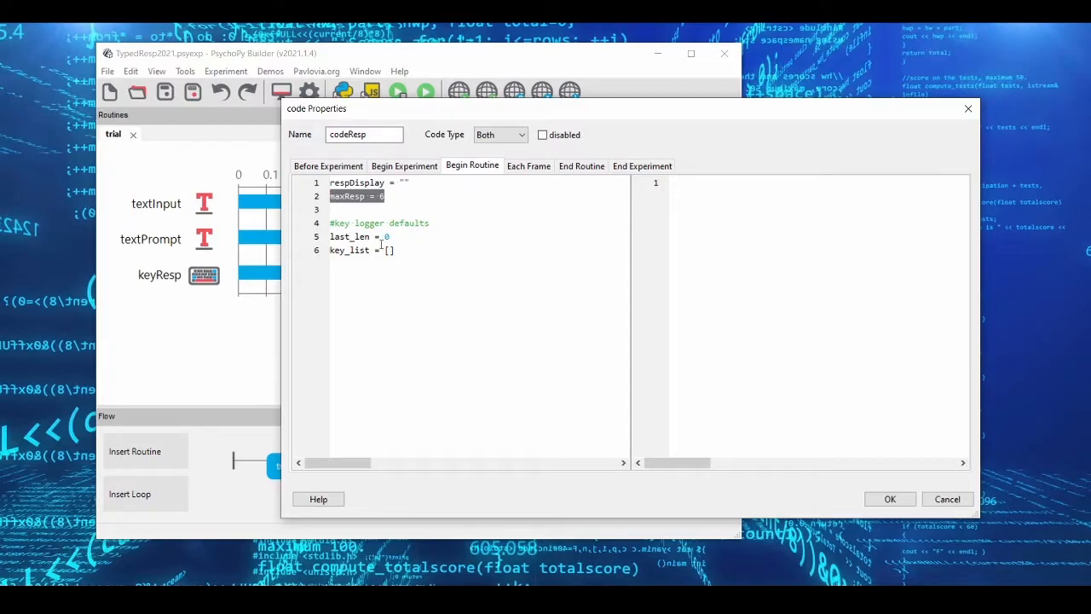
click(386, 196)
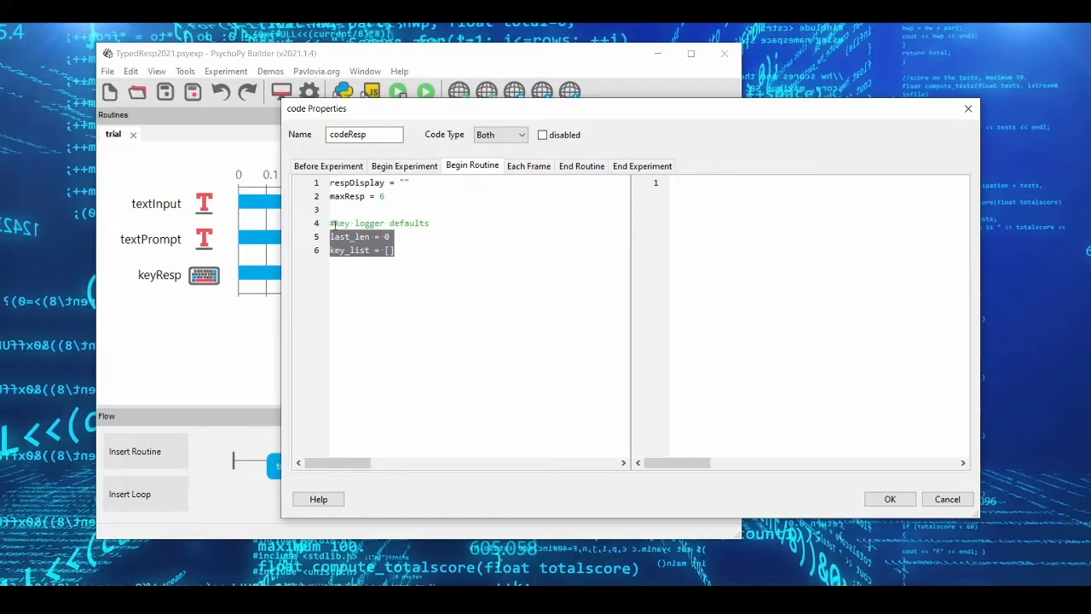
click(529, 165)
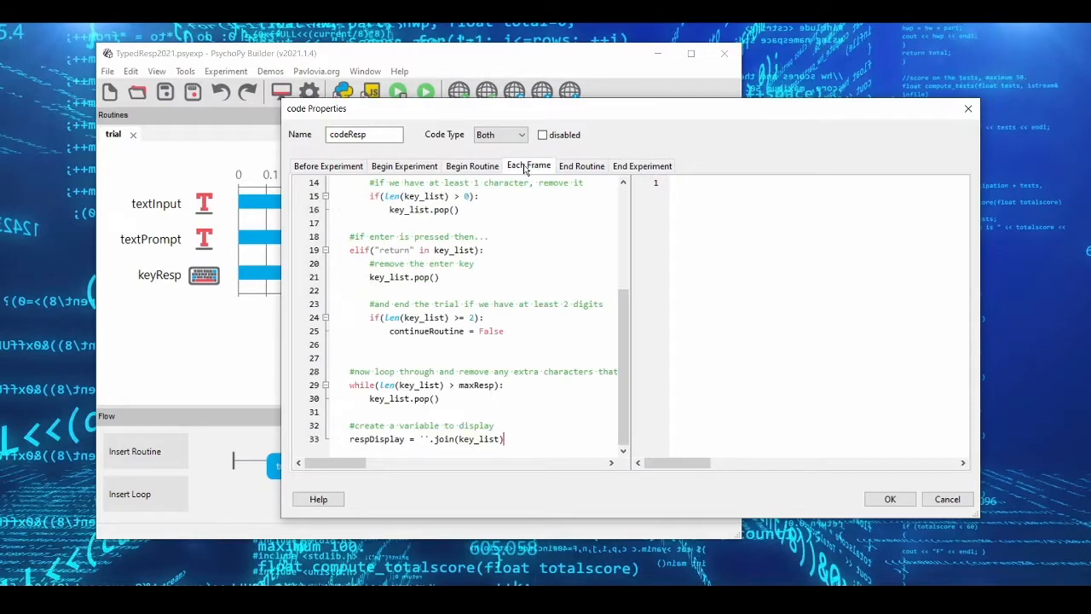
scroll(up, 3)
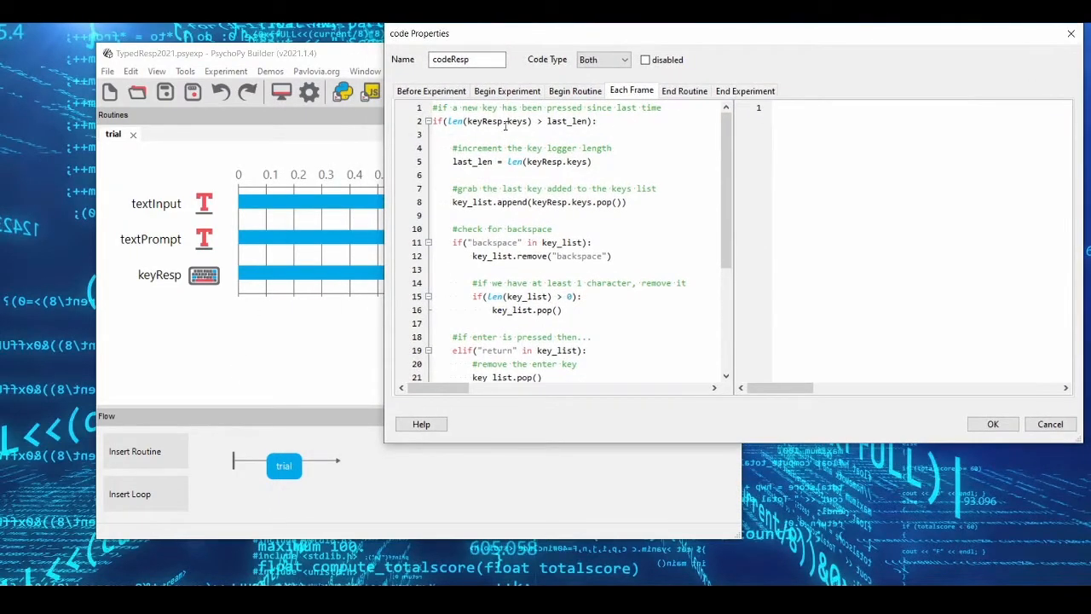
double_click(501, 122)
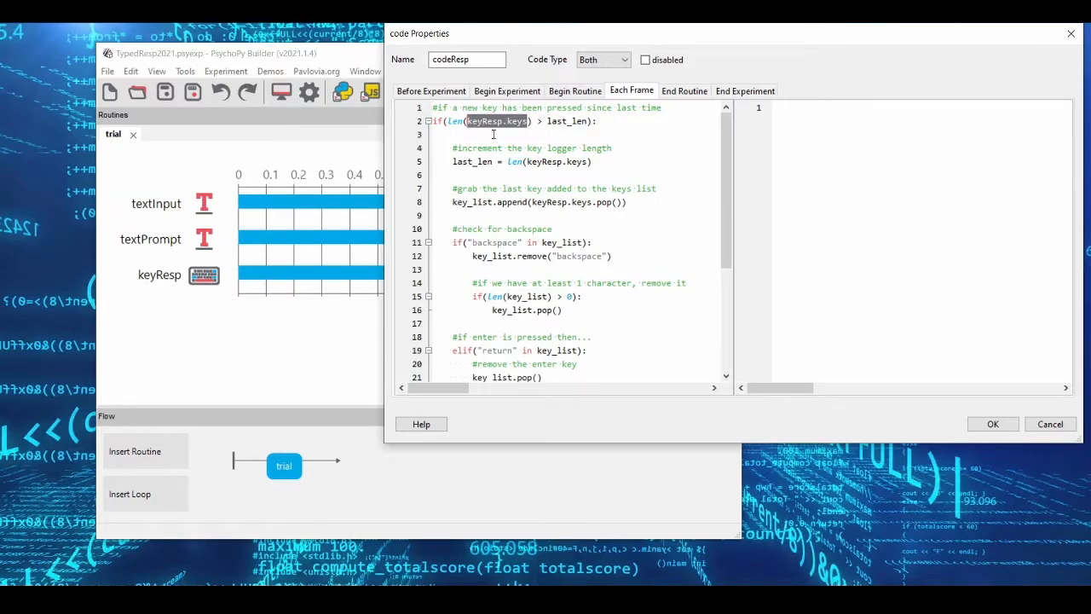
mouse_move(229, 290)
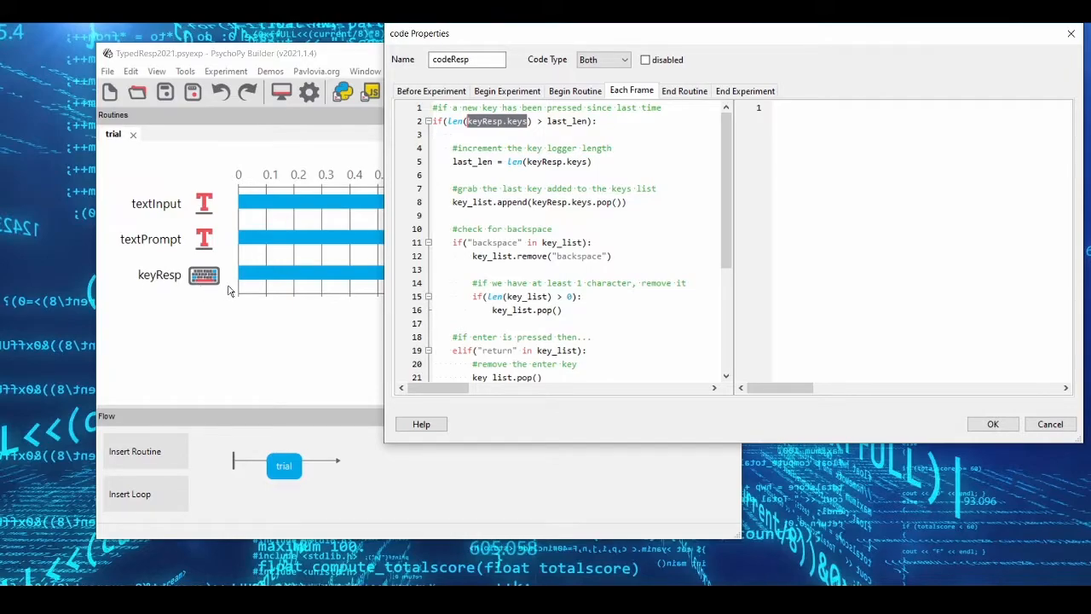
mouse_move(210, 281)
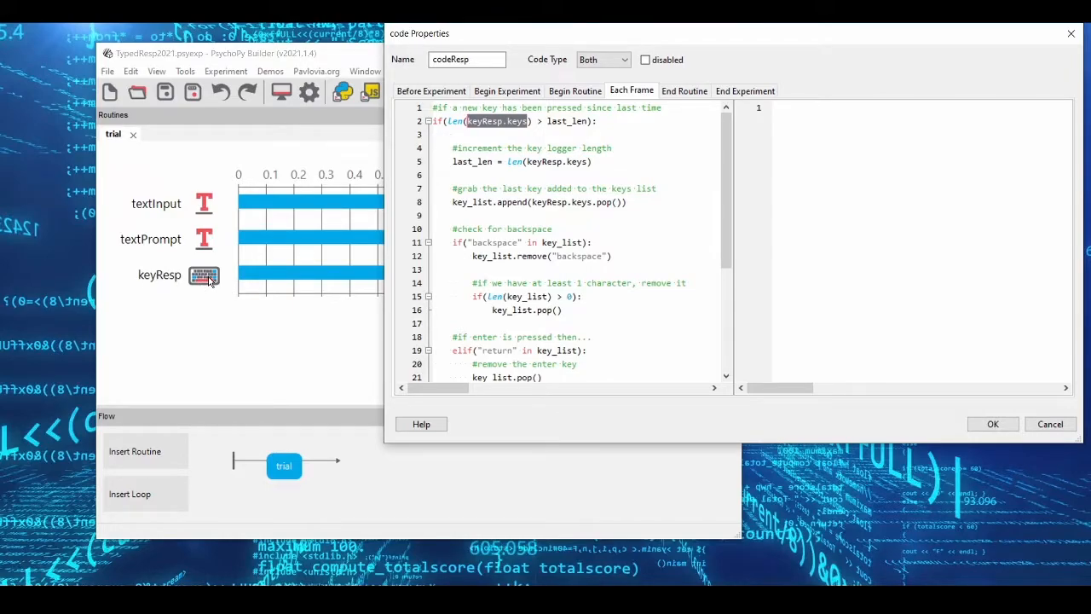
mouse_move(255, 299)
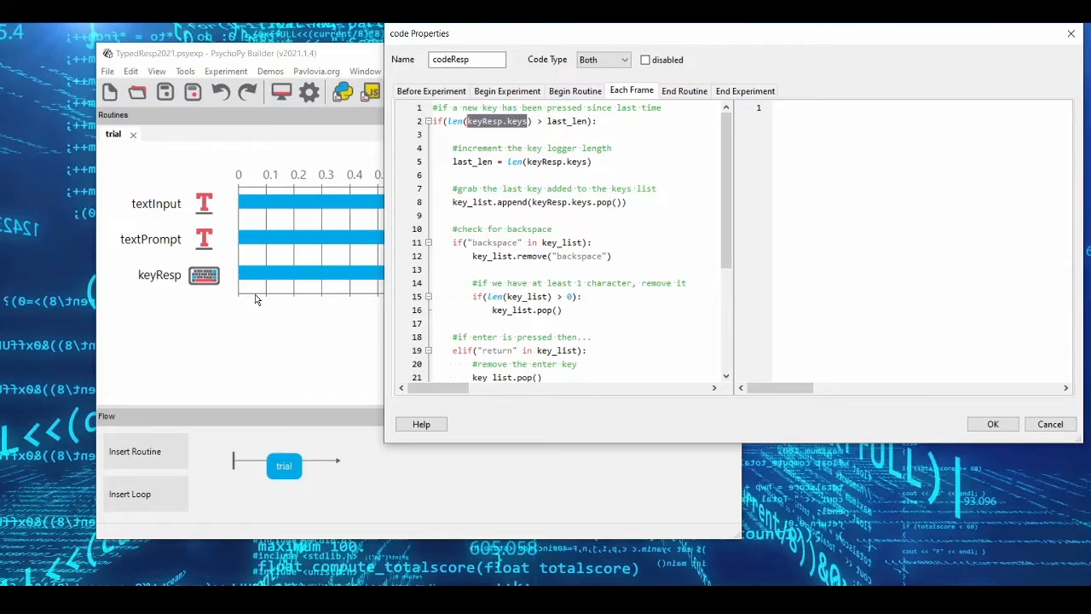
mouse_move(386, 188)
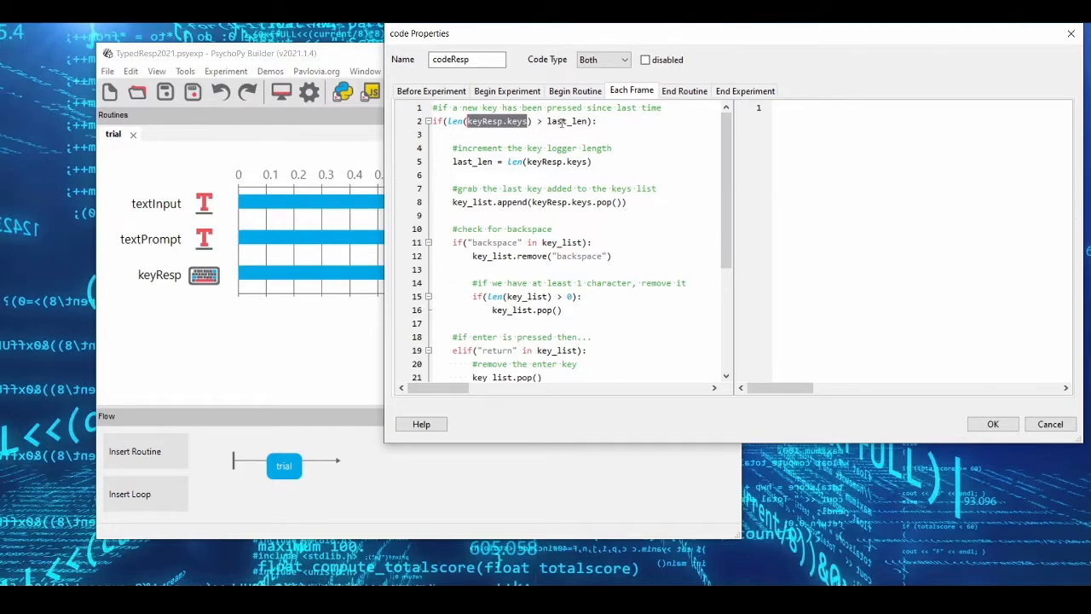
double_click(569, 121)
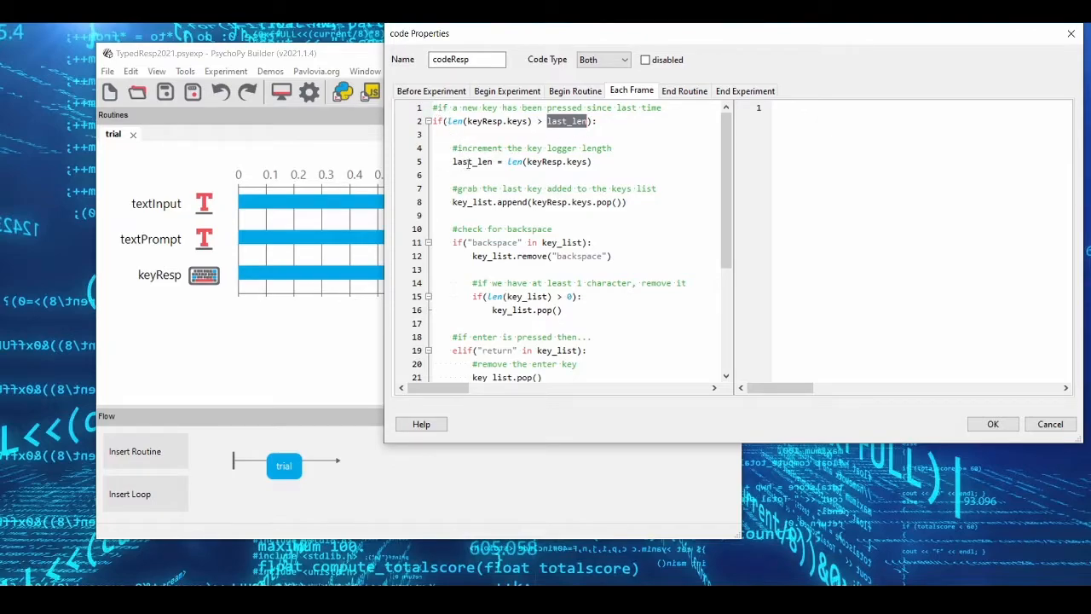
scroll(down, 3)
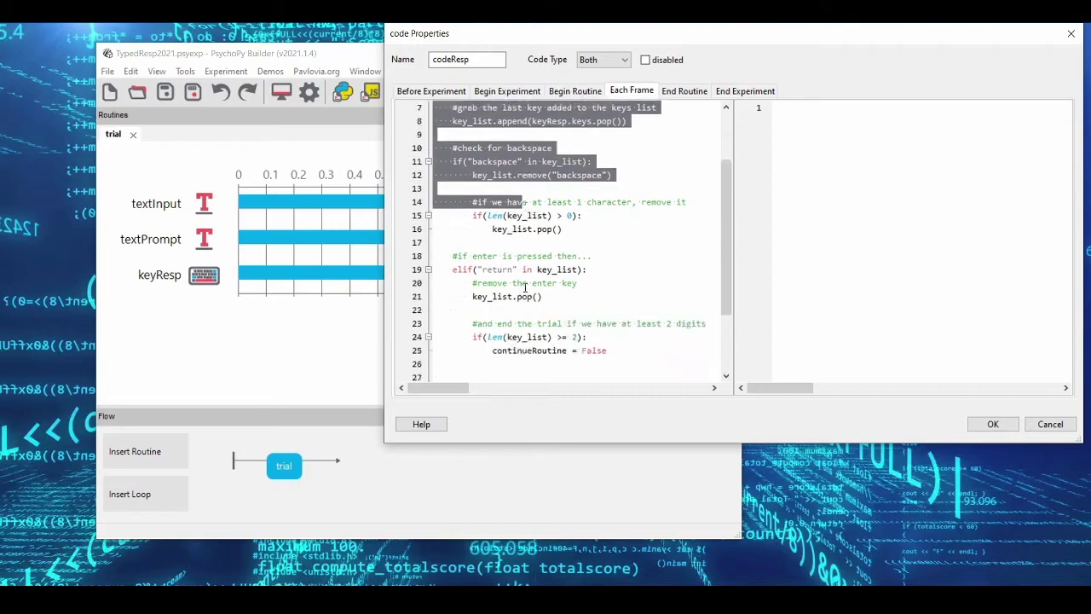
scroll(up, 3)
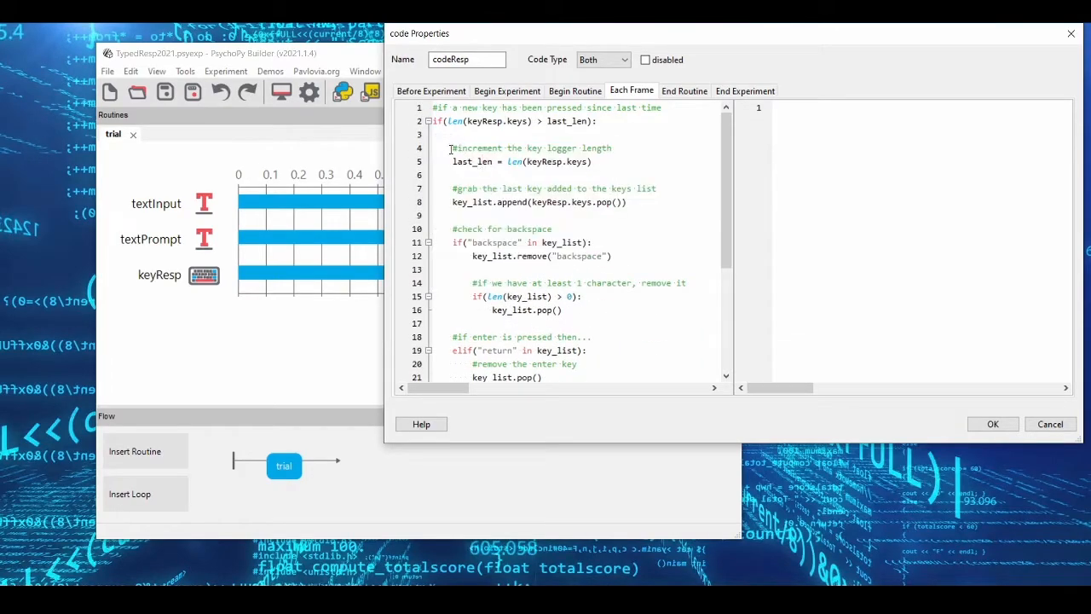
scroll(down, 3)
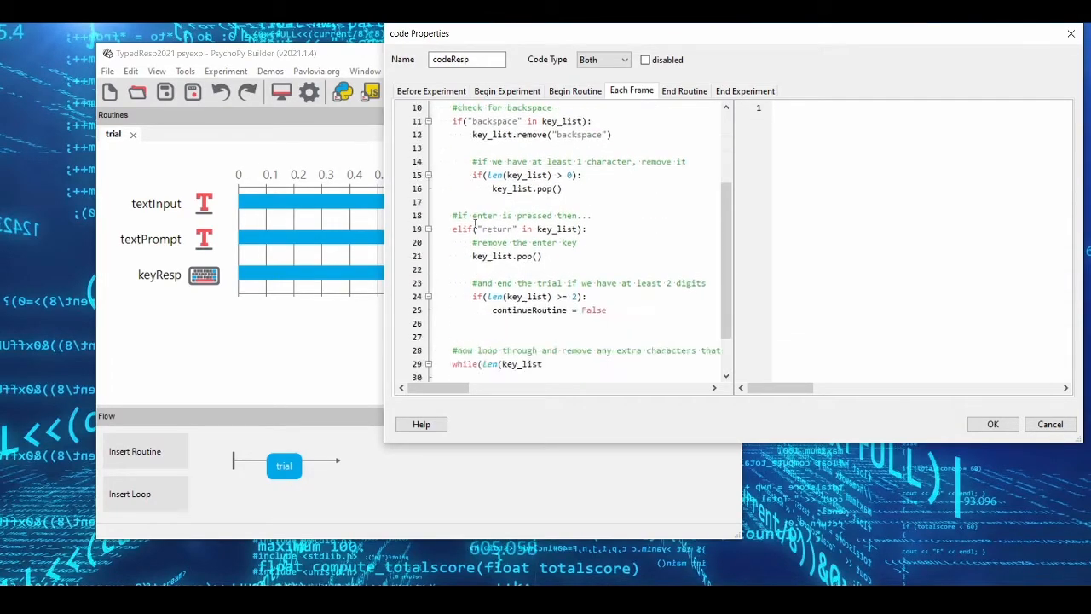
scroll(up, 3)
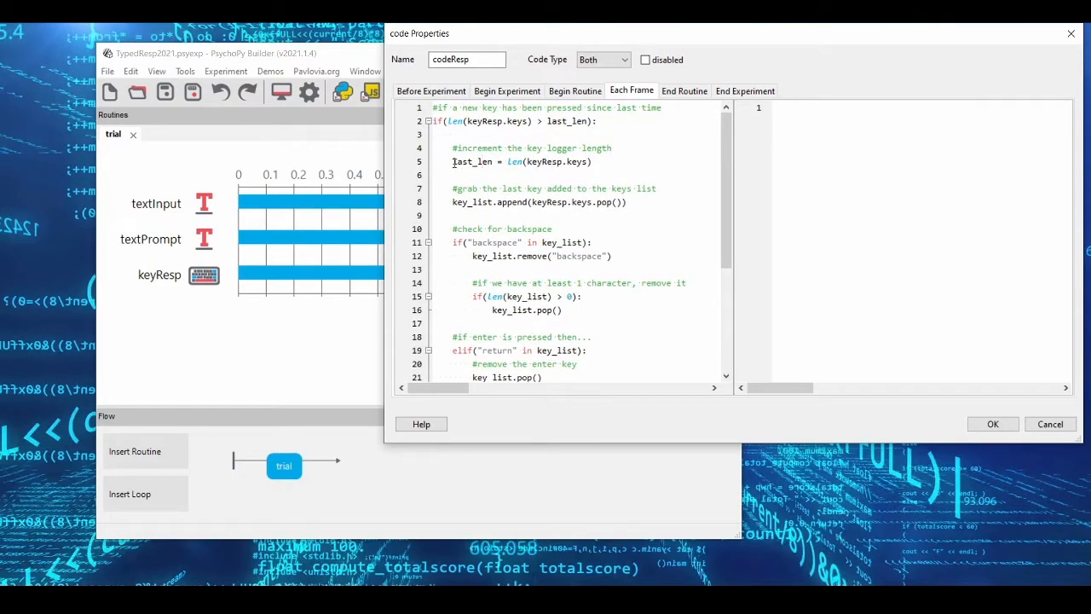
double_click(470, 162)
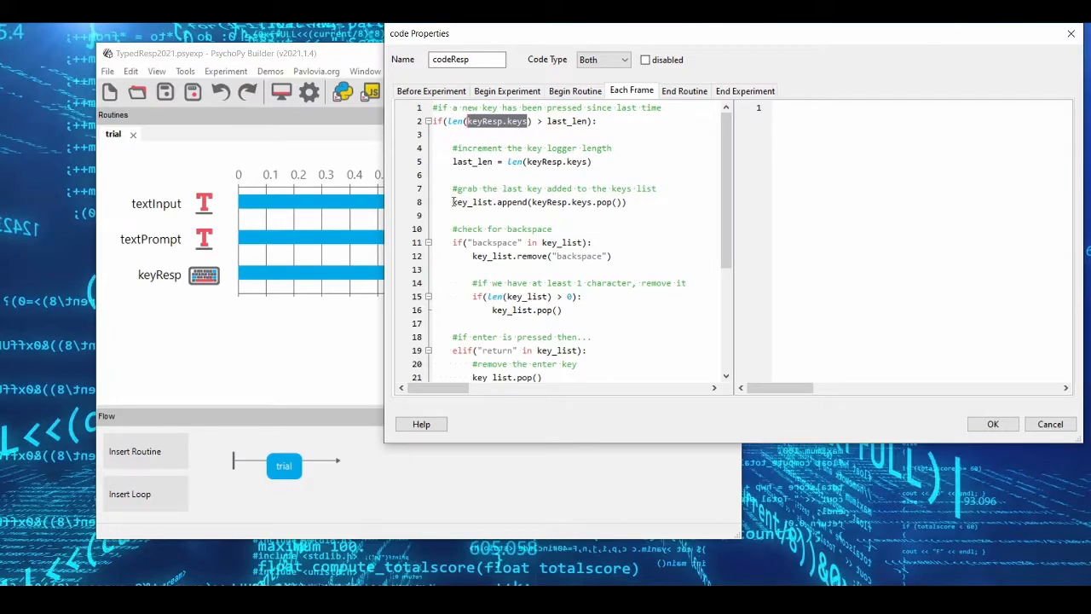
double_click(470, 202)
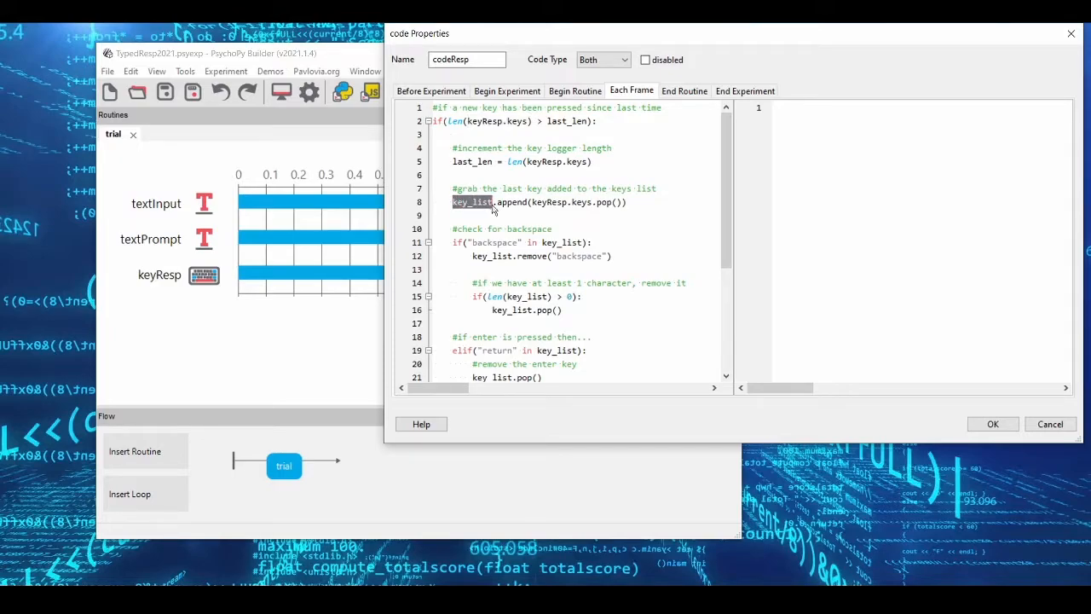
click(574, 90)
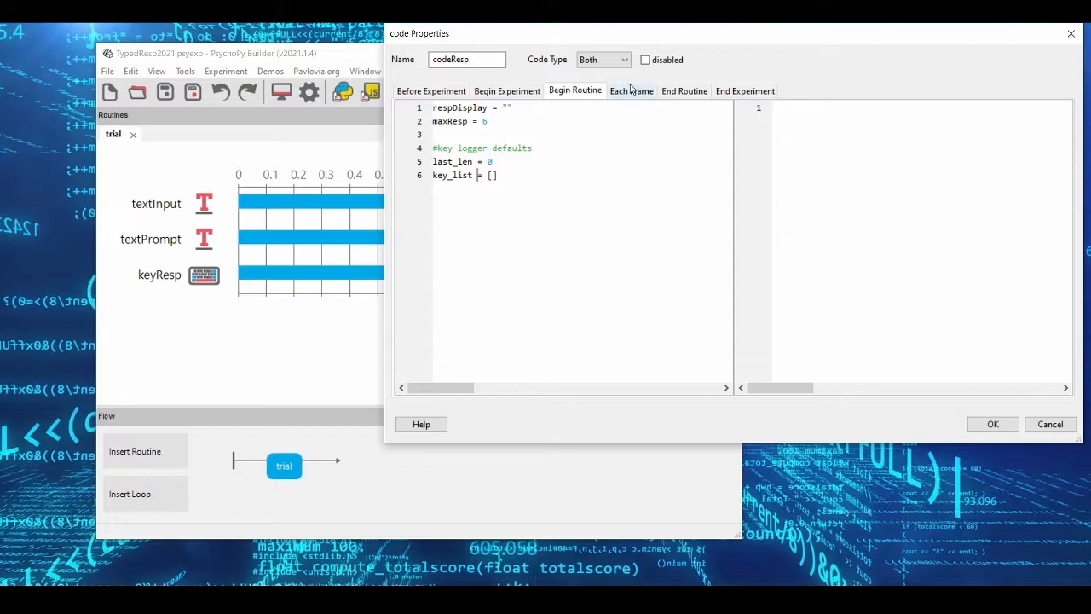
mouse_move(641, 99)
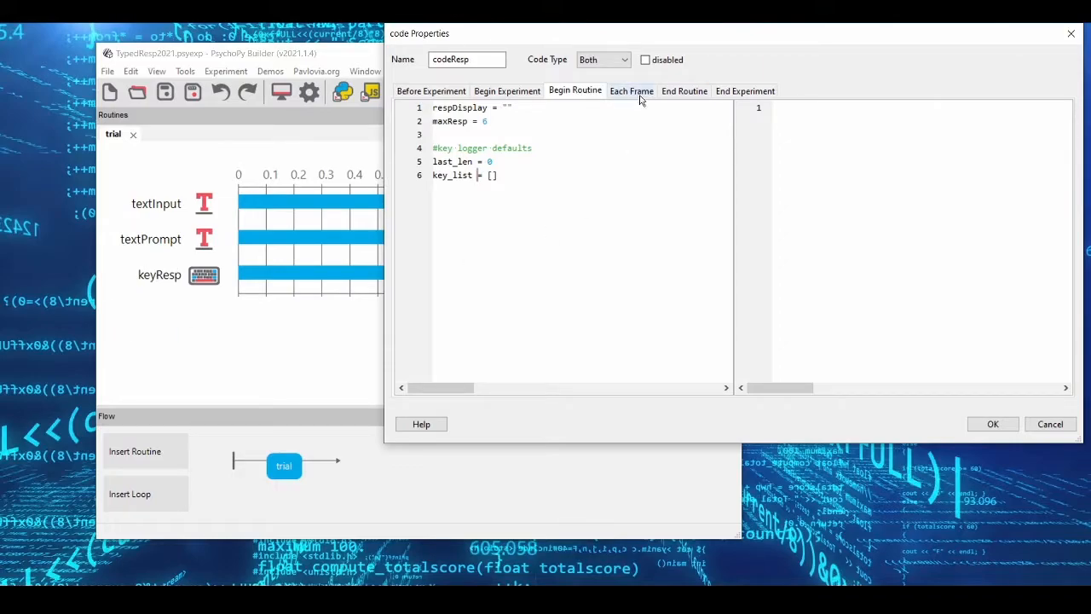
click(631, 90)
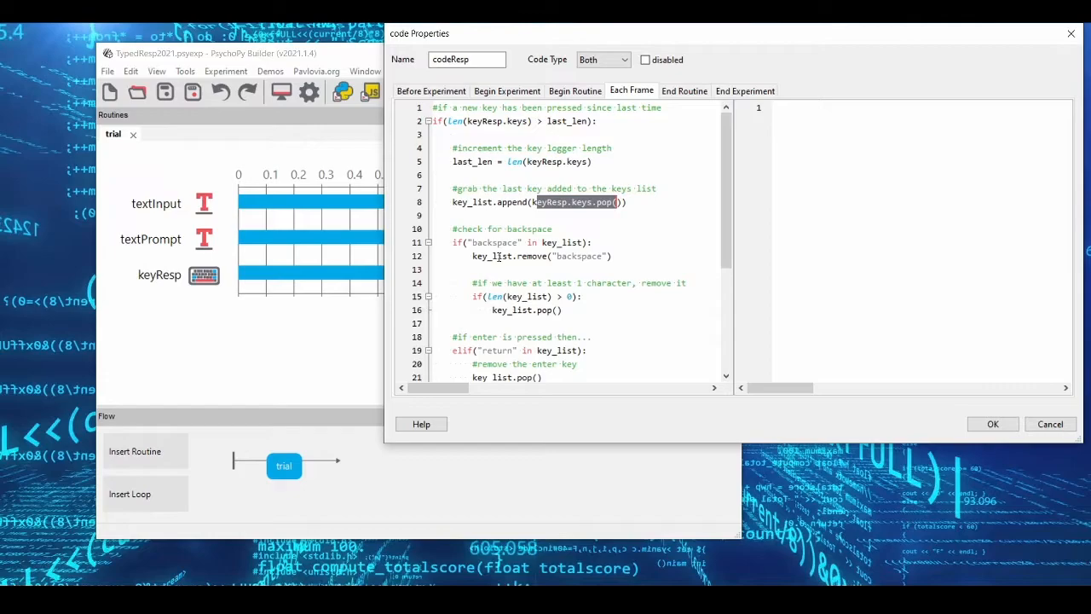
mouse_move(491, 186)
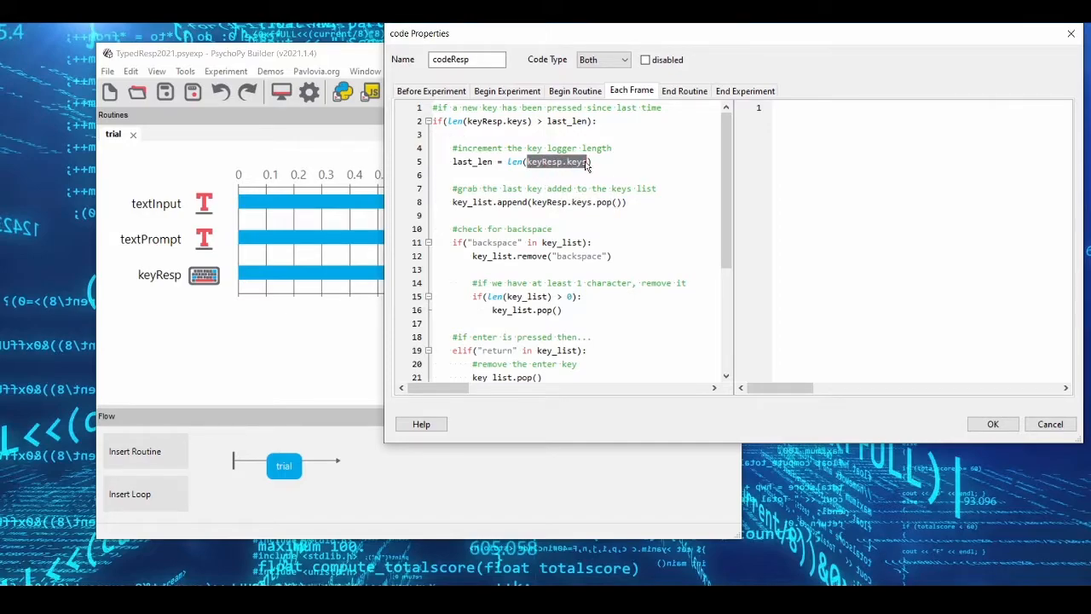
mouse_move(566, 171)
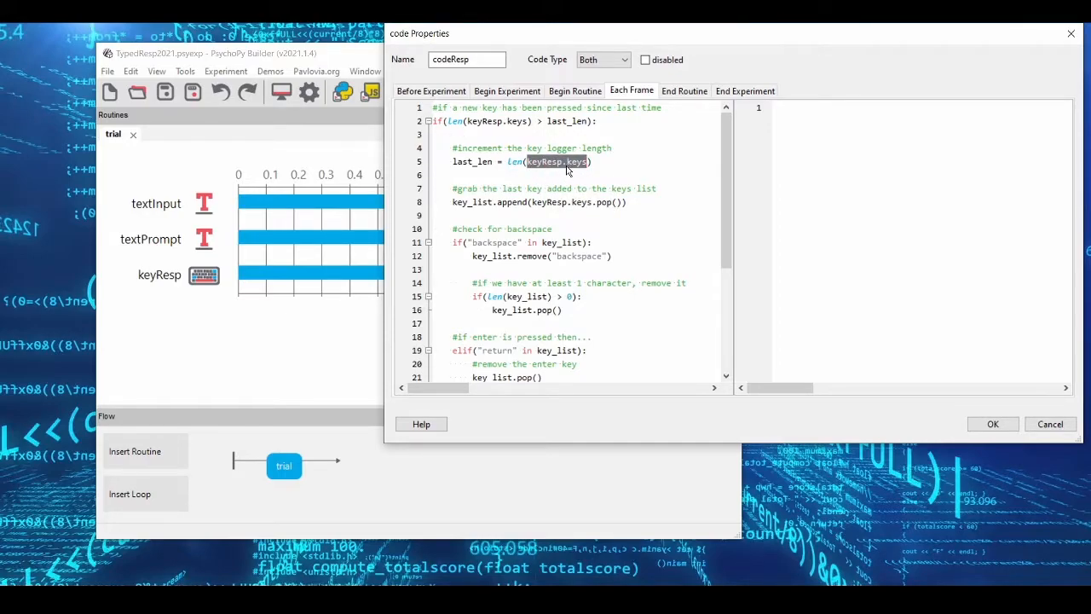
mouse_move(288, 379)
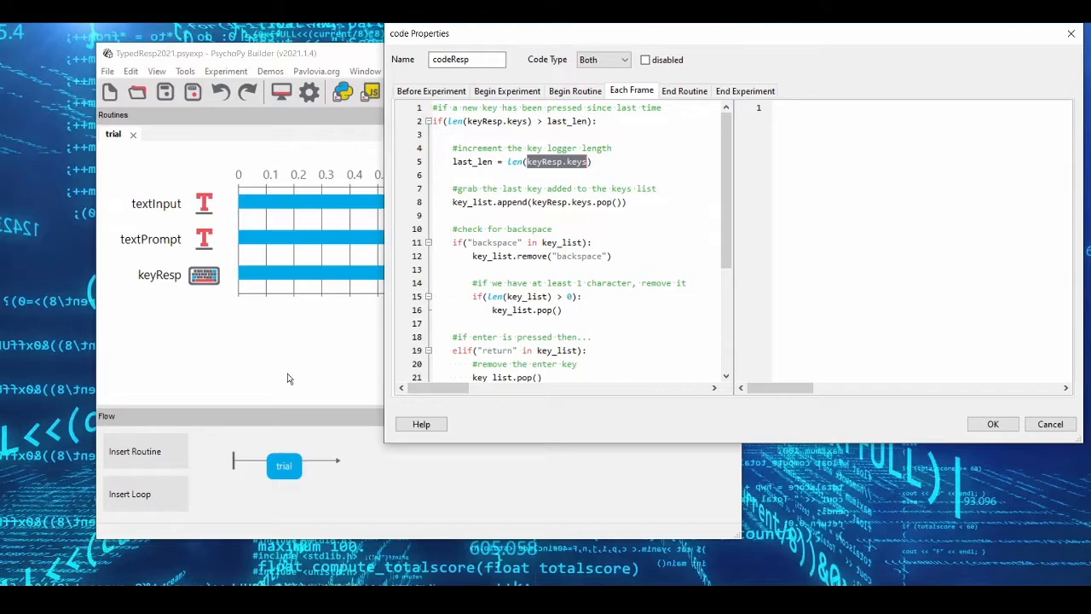
mouse_move(334, 352)
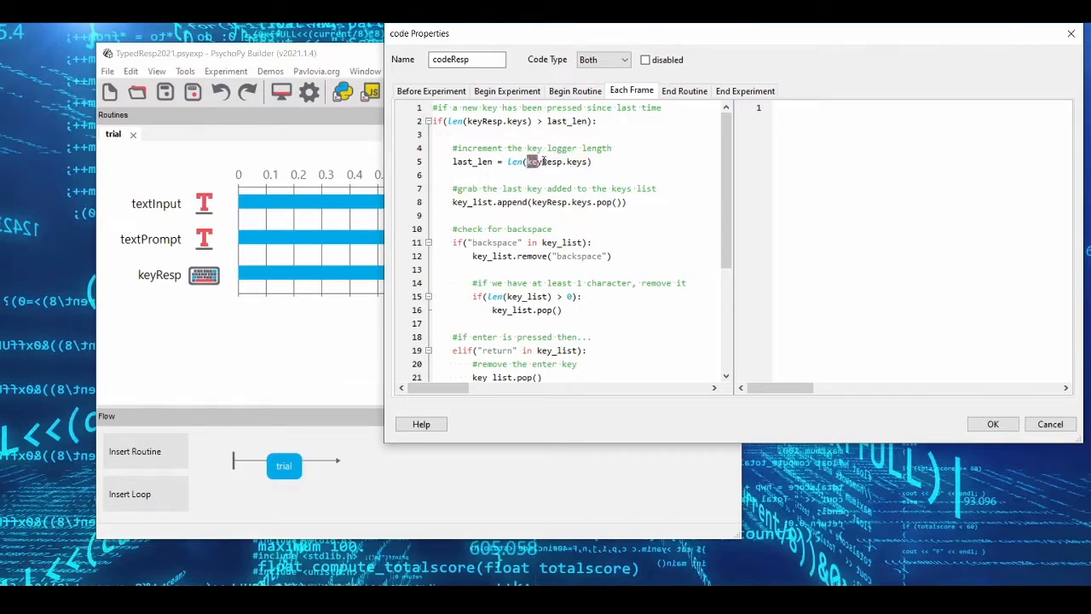
double_click(555, 160)
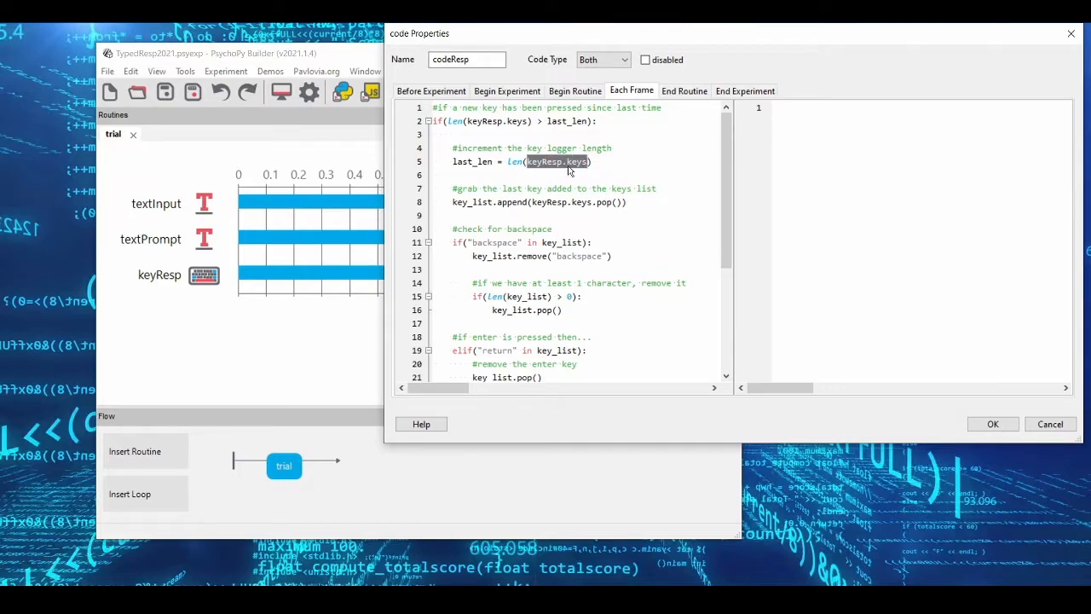
mouse_move(532, 184)
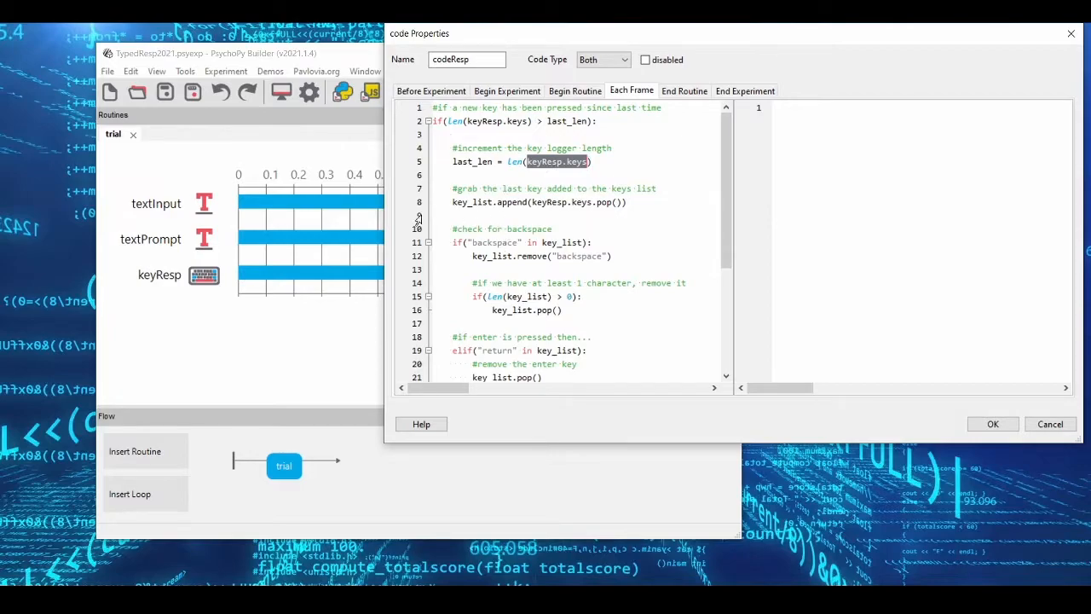
double_click(471, 201)
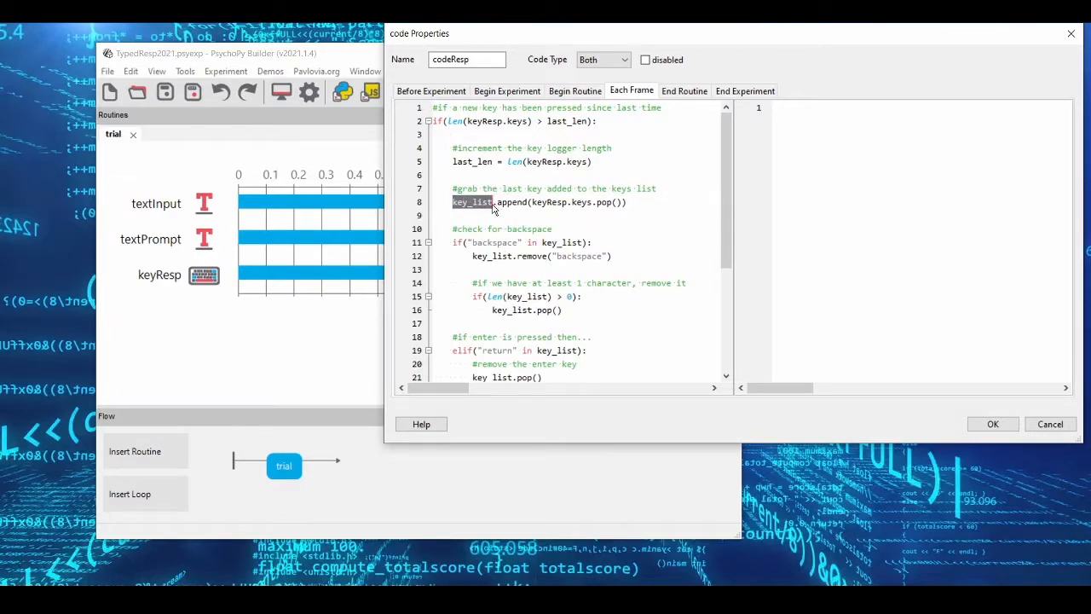
scroll(down, 3)
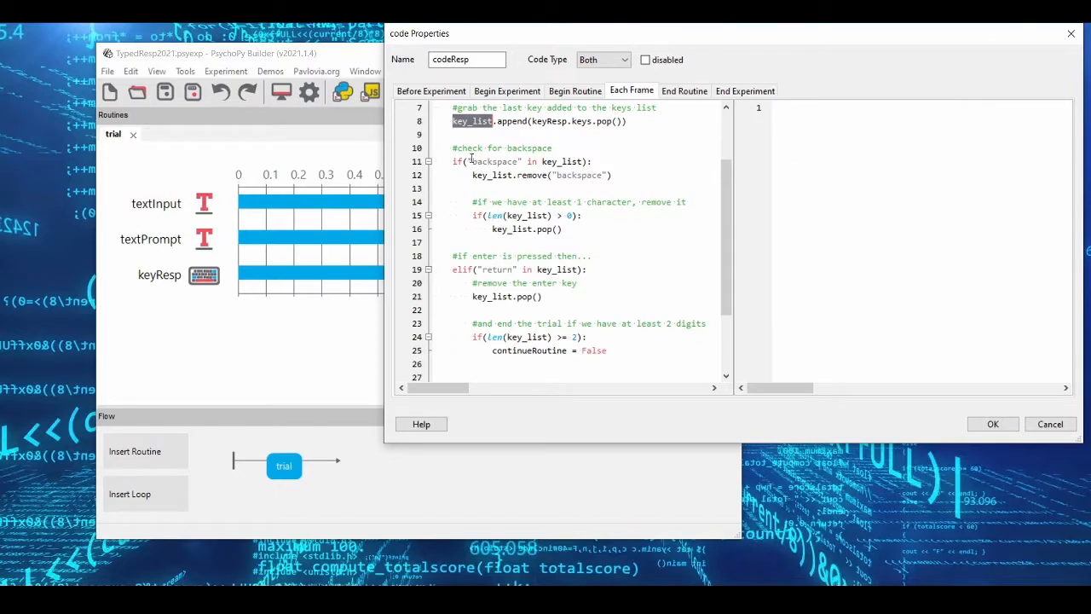
double_click(494, 160)
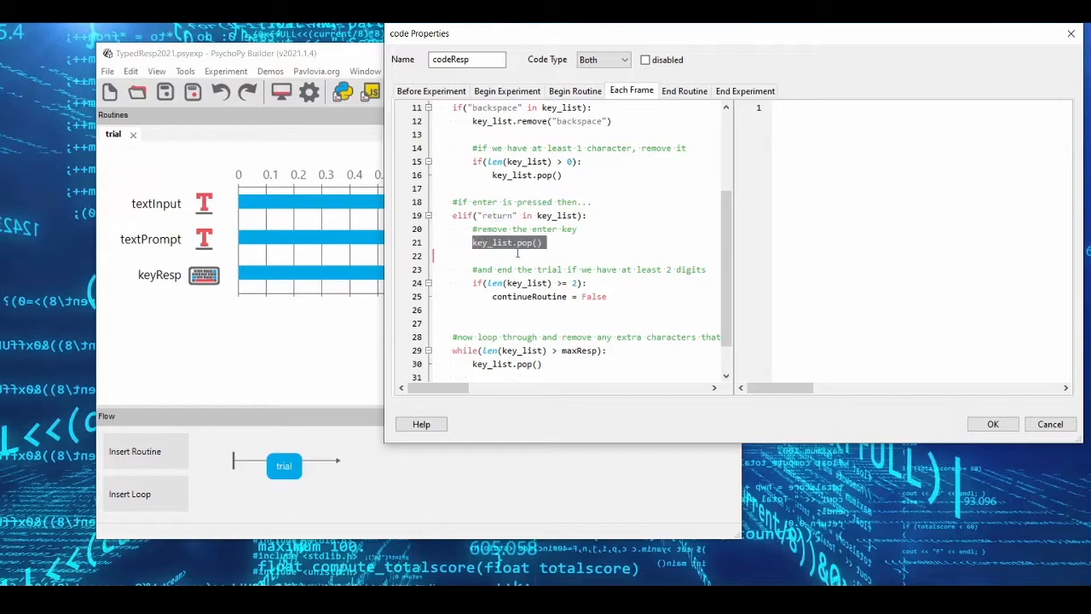
scroll(down, 3)
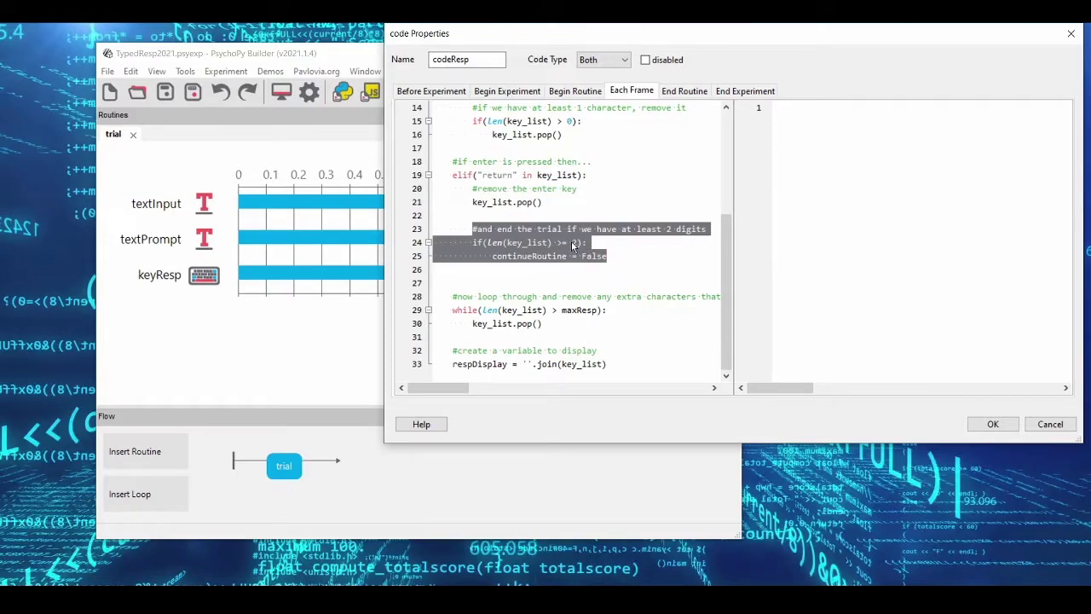
click(573, 242)
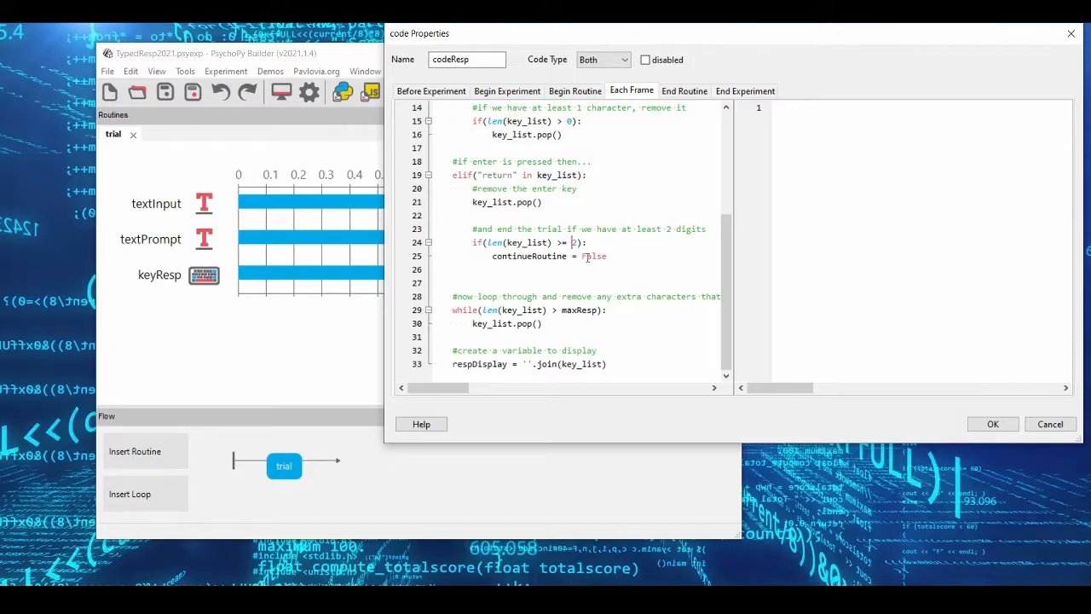
mouse_move(498, 301)
text(0)
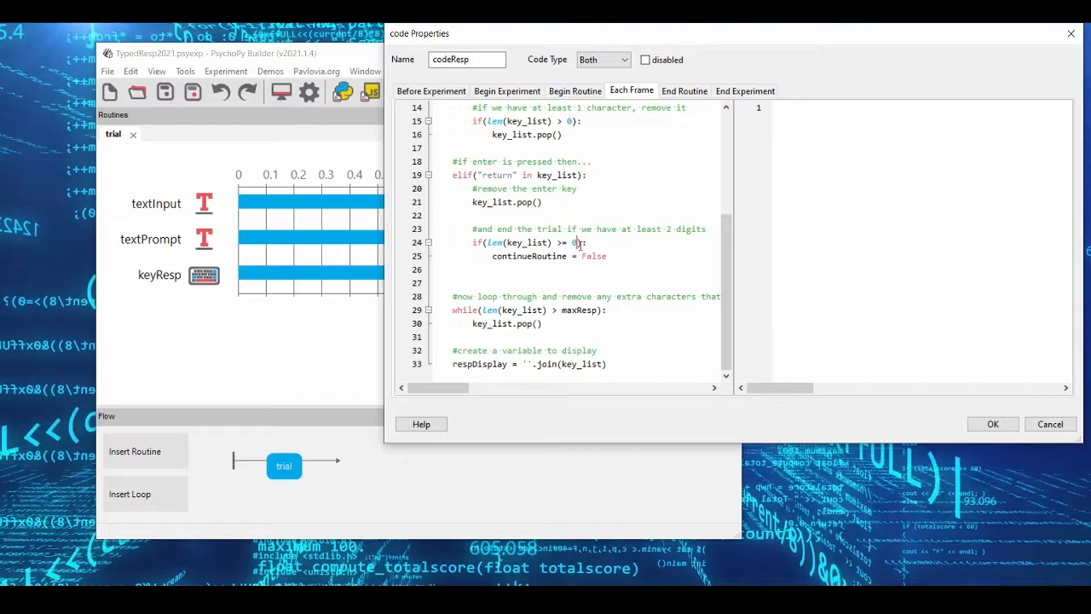
text(5)
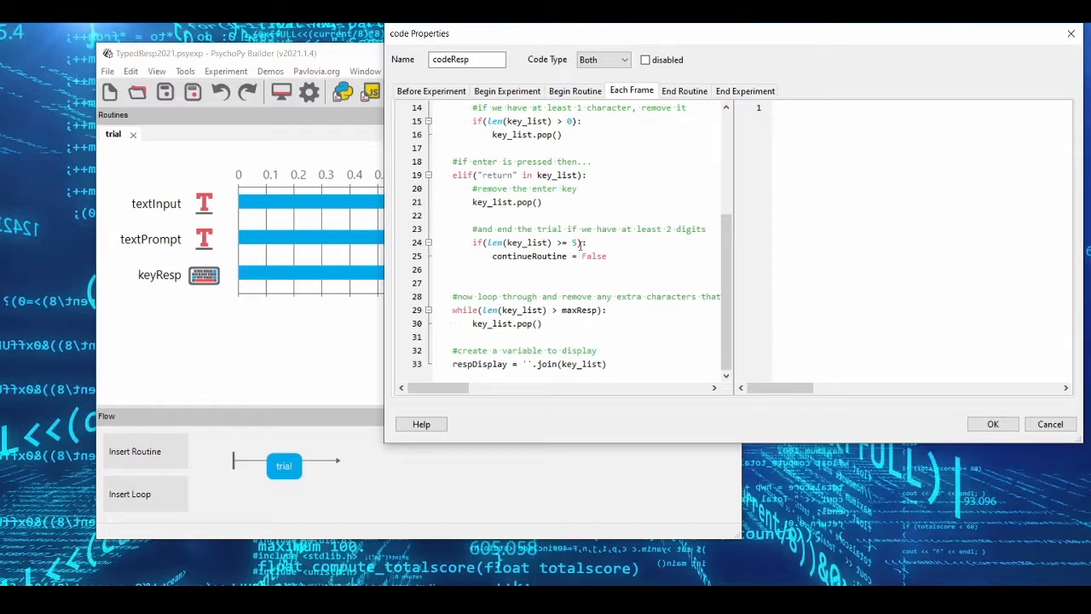
text(2)
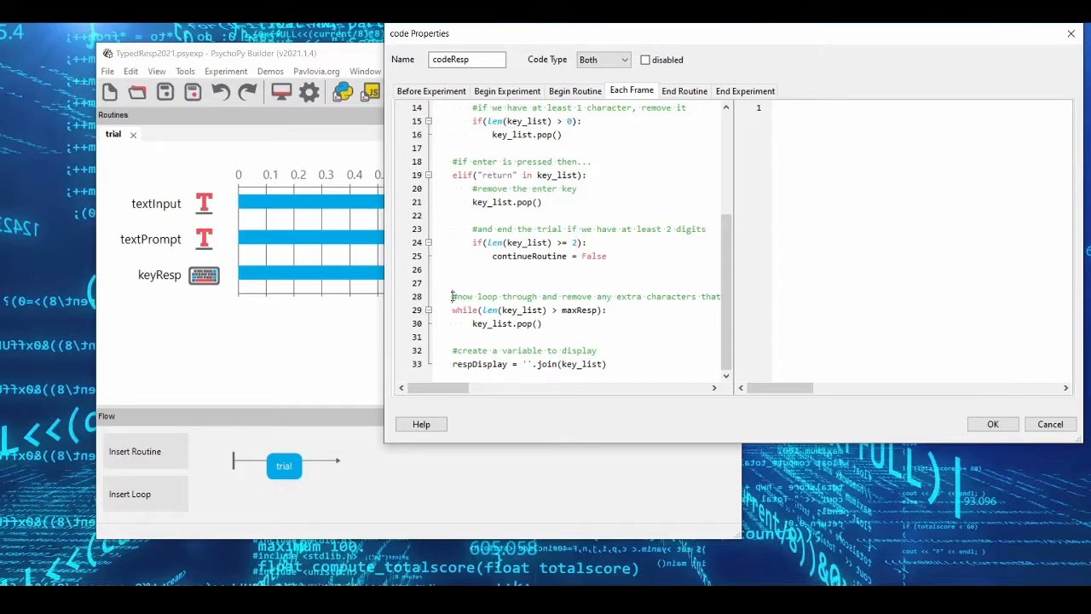
drag(454, 296, 542, 324)
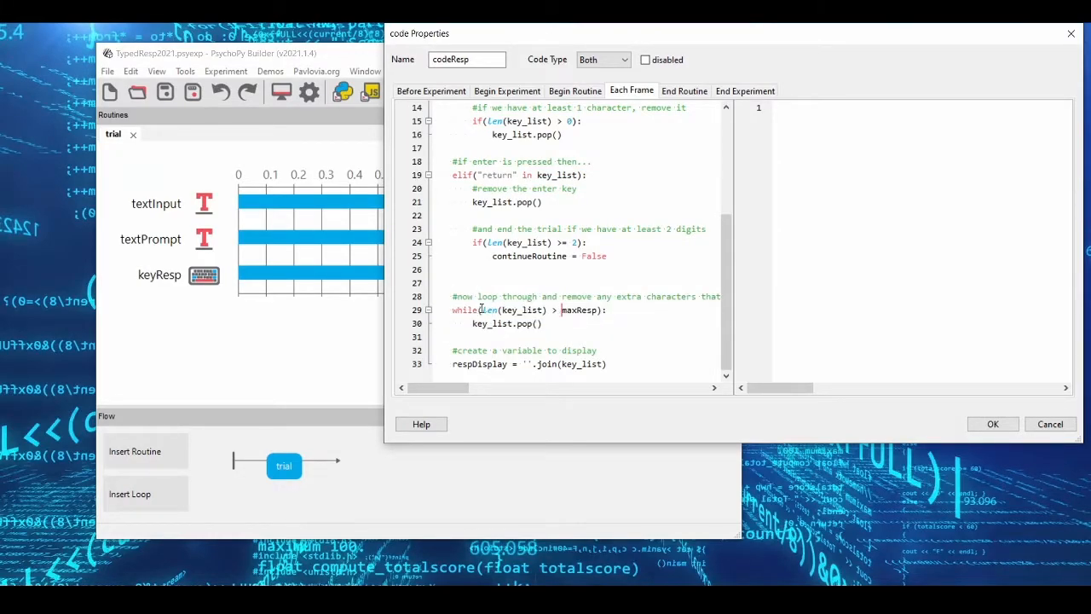
double_click(515, 310)
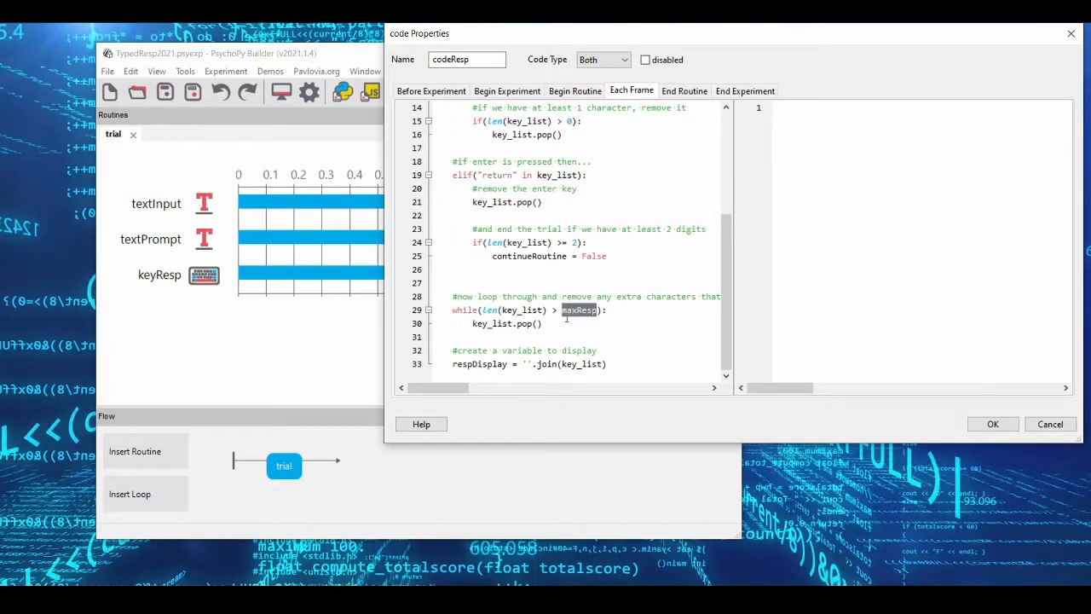
click(564, 310)
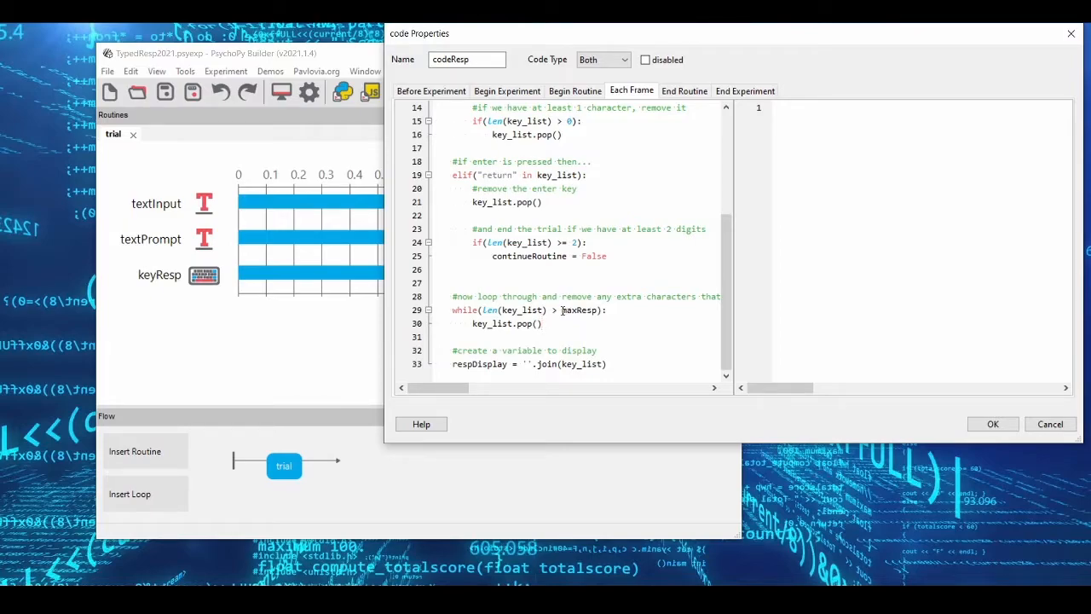
double_click(474, 365)
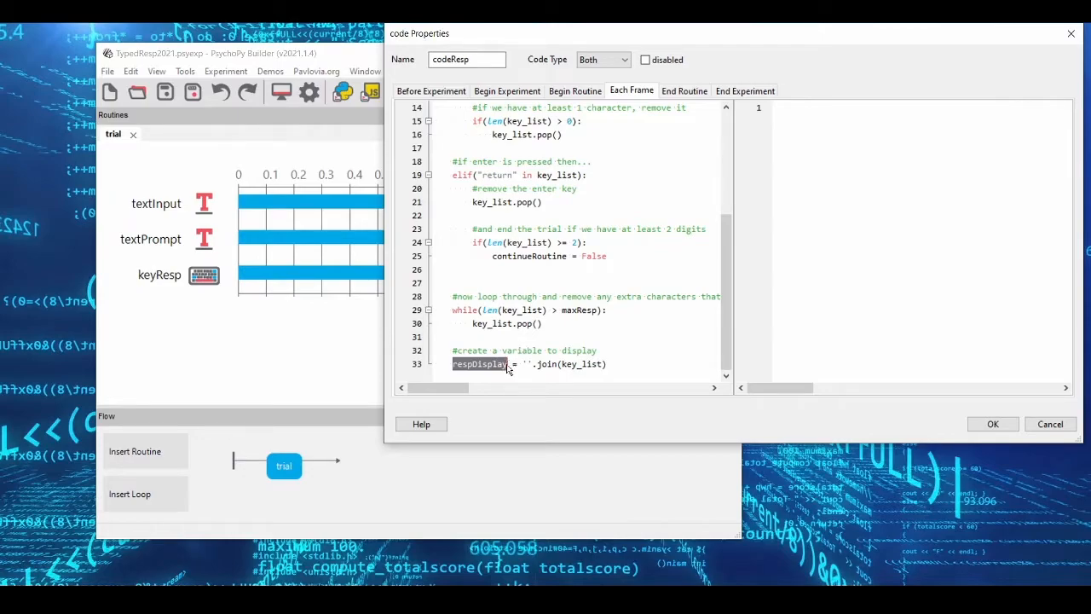
double_click(580, 365)
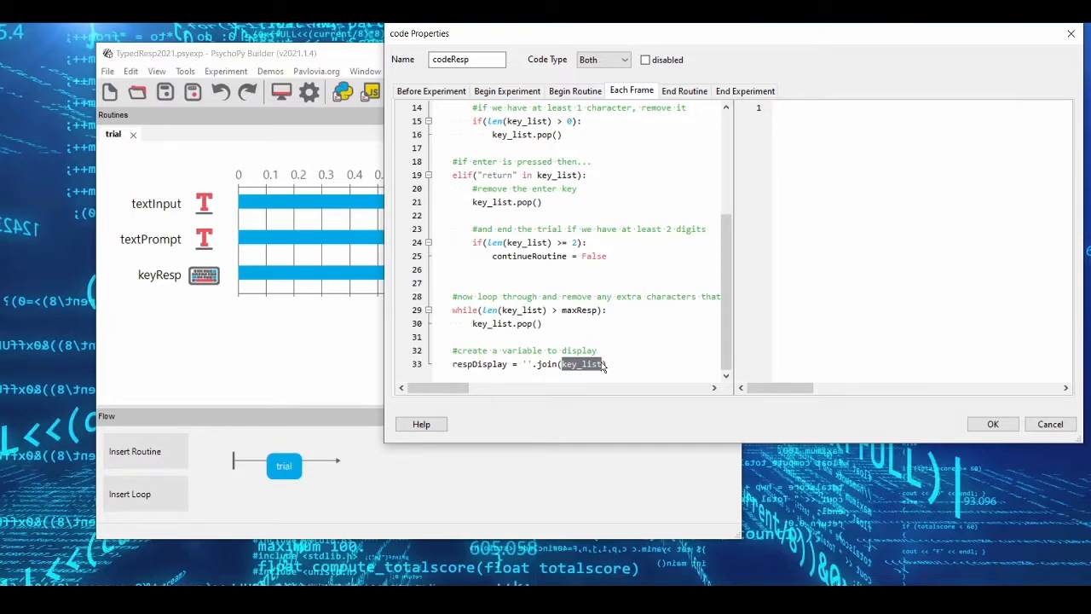
click(542, 365)
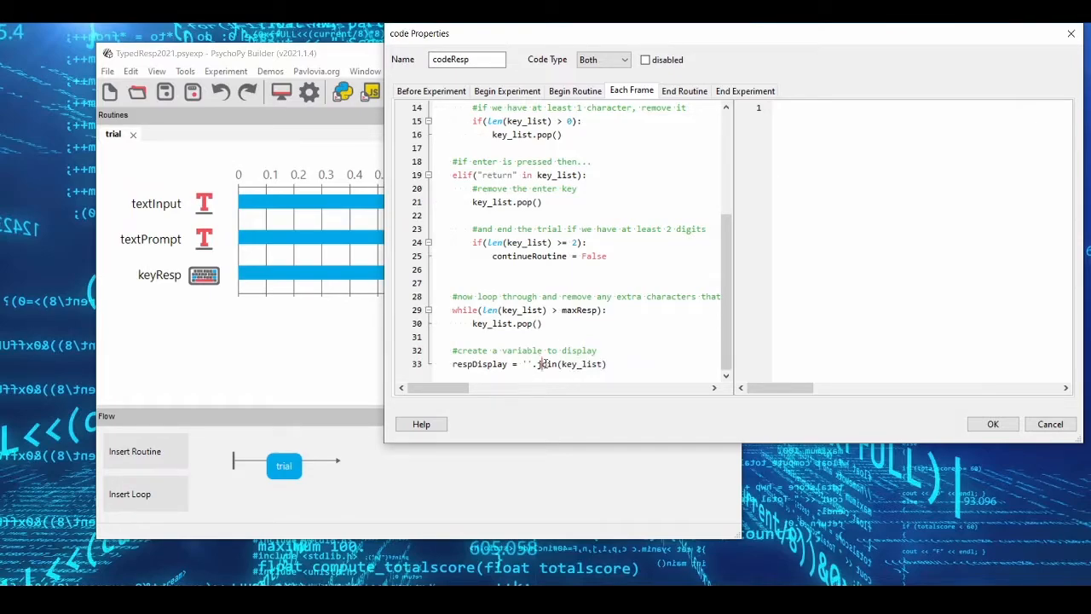
click(993, 422)
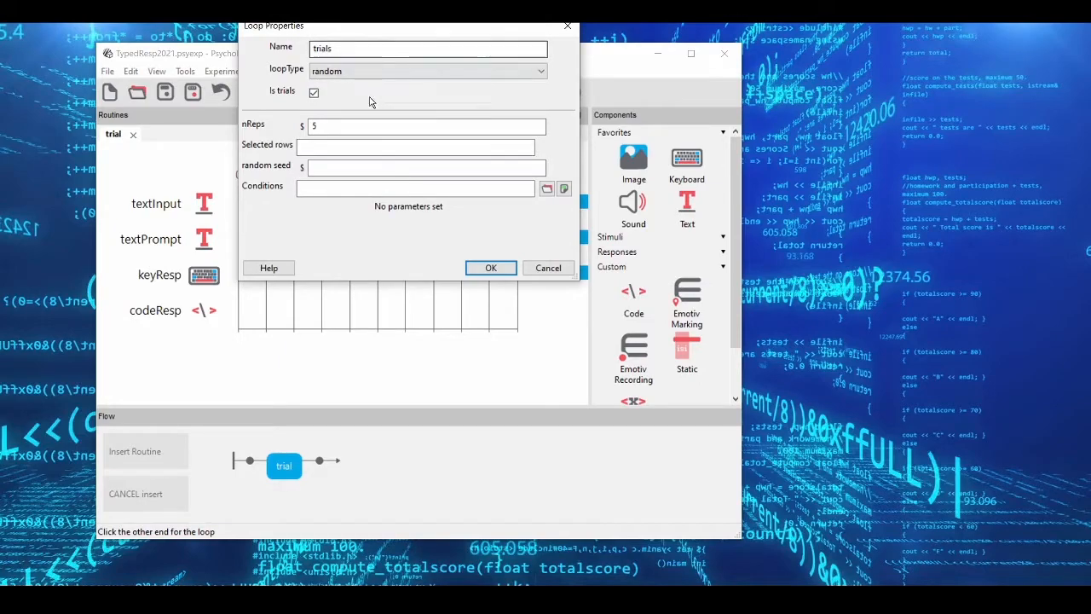
Step: Set the trials loop to sequential and start inserting a routine into the flow
click(426, 71)
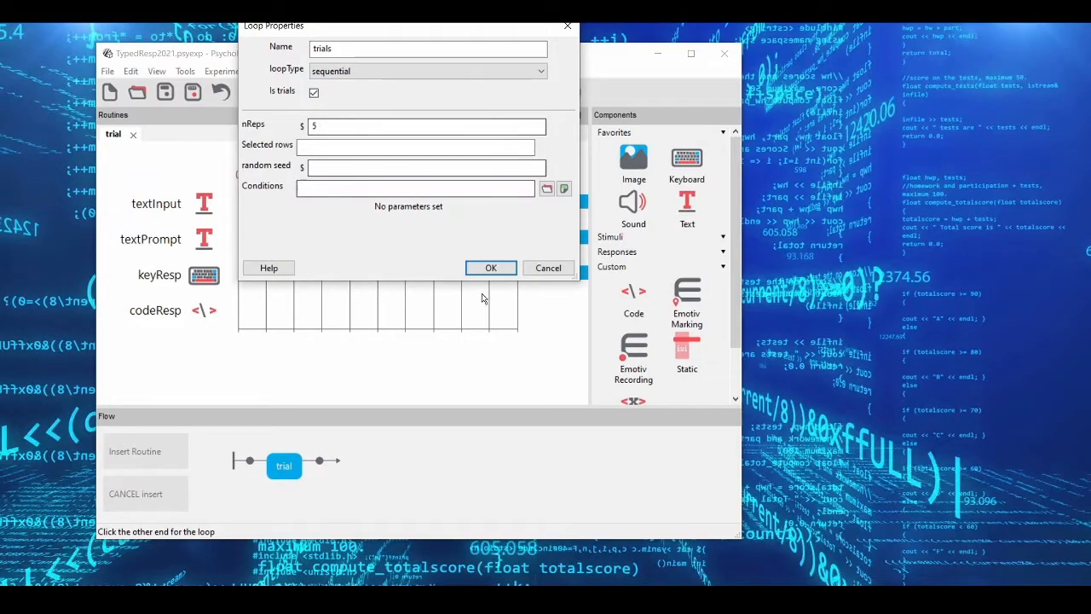
click(491, 267)
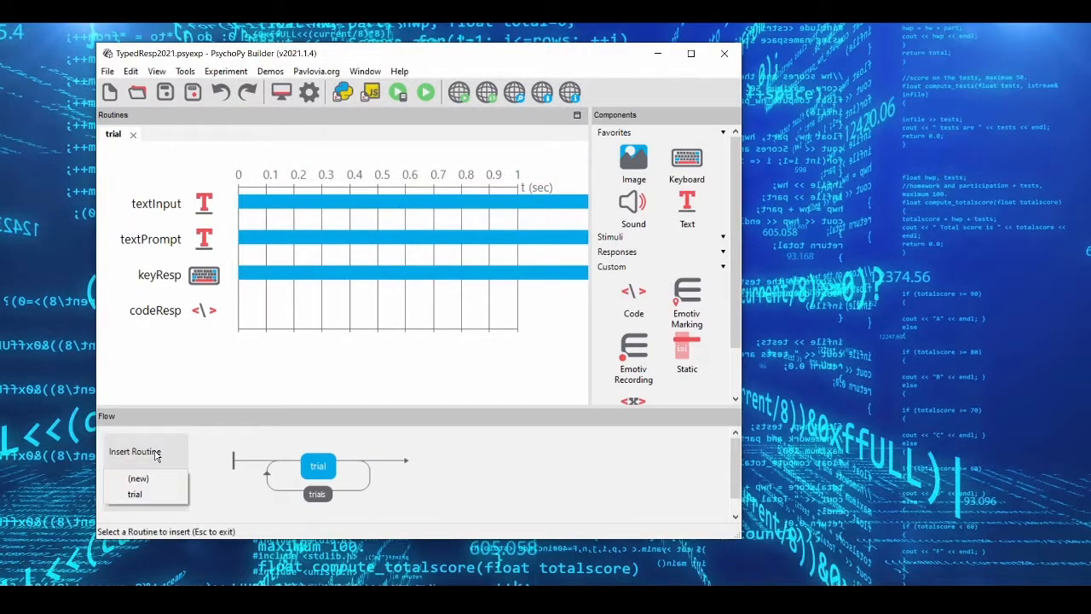
Step: Create a new empty routine named blank500 placed after trial, then return to the trial routine
click(138, 477)
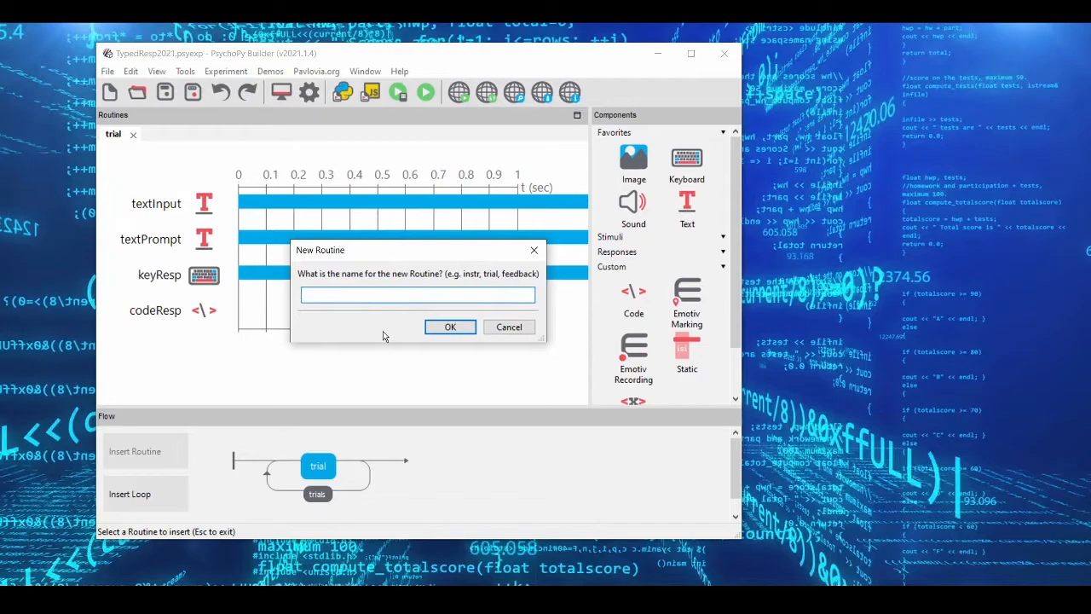
text(b)
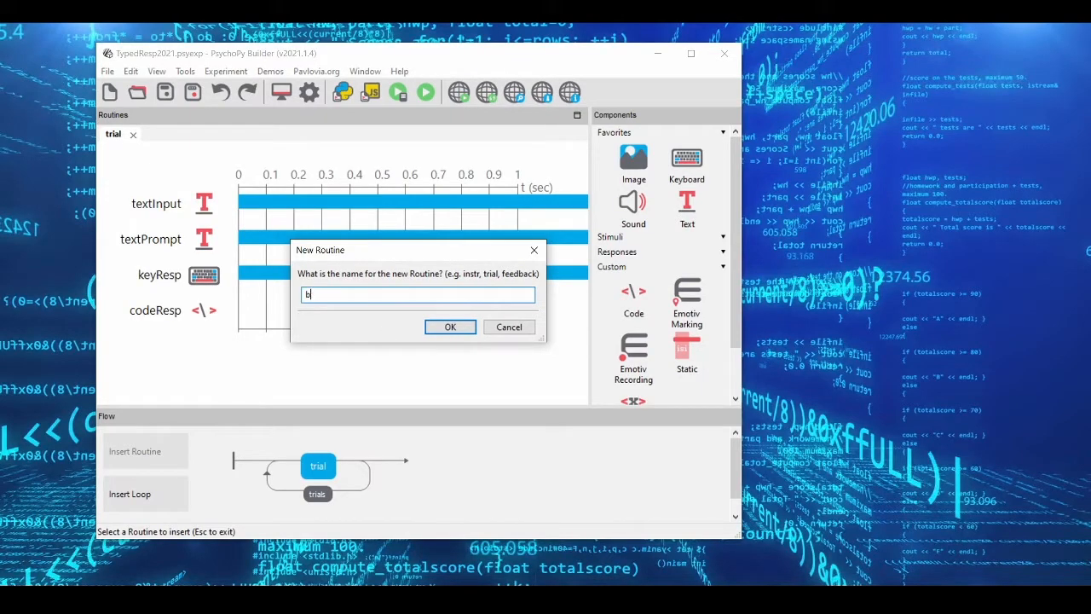
text(lank500)
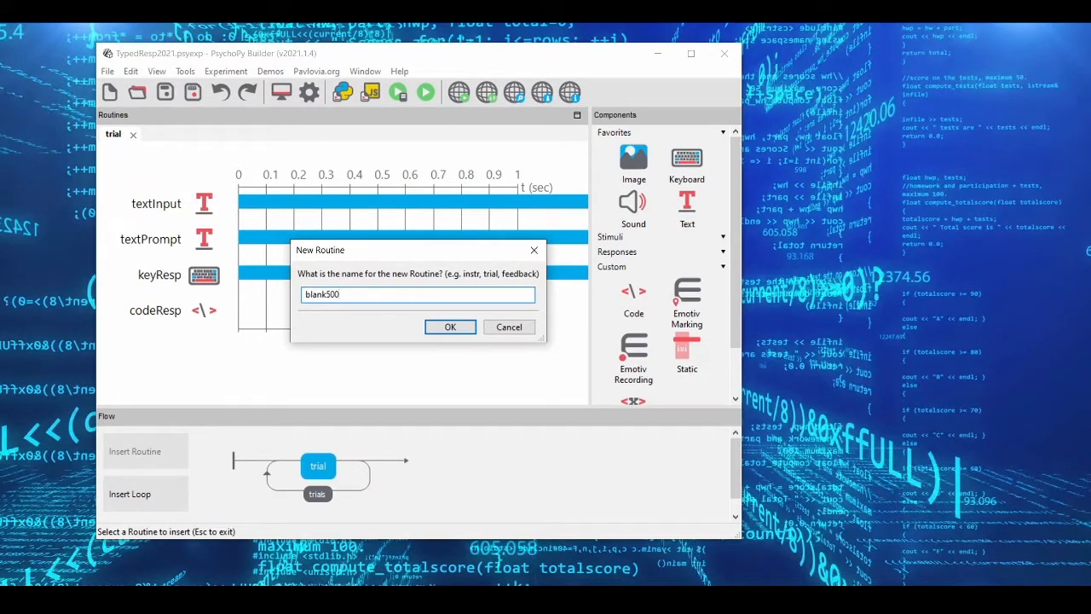
click(451, 328)
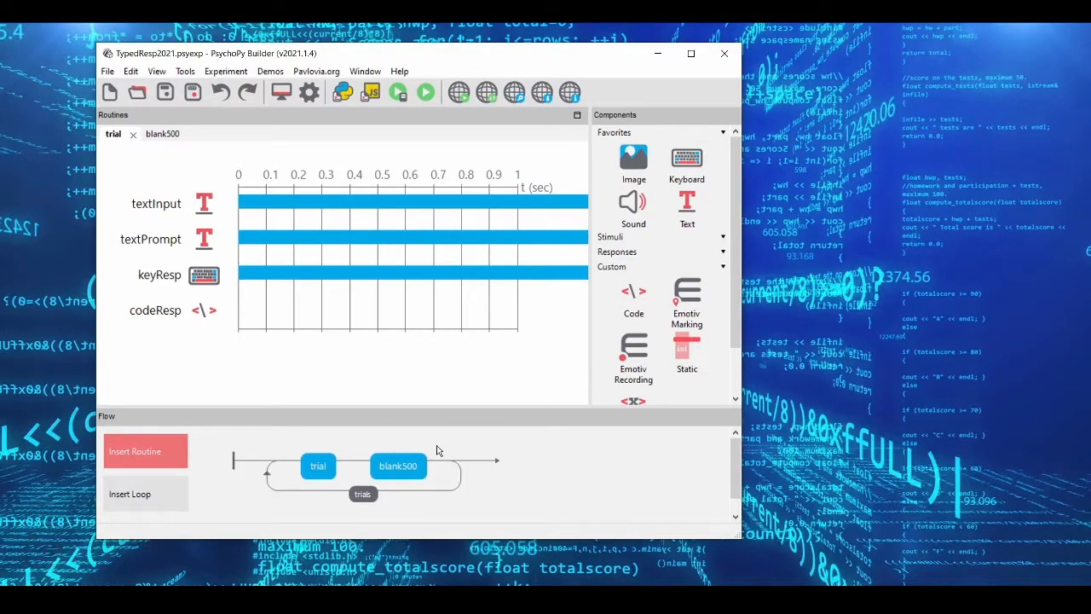
click(162, 133)
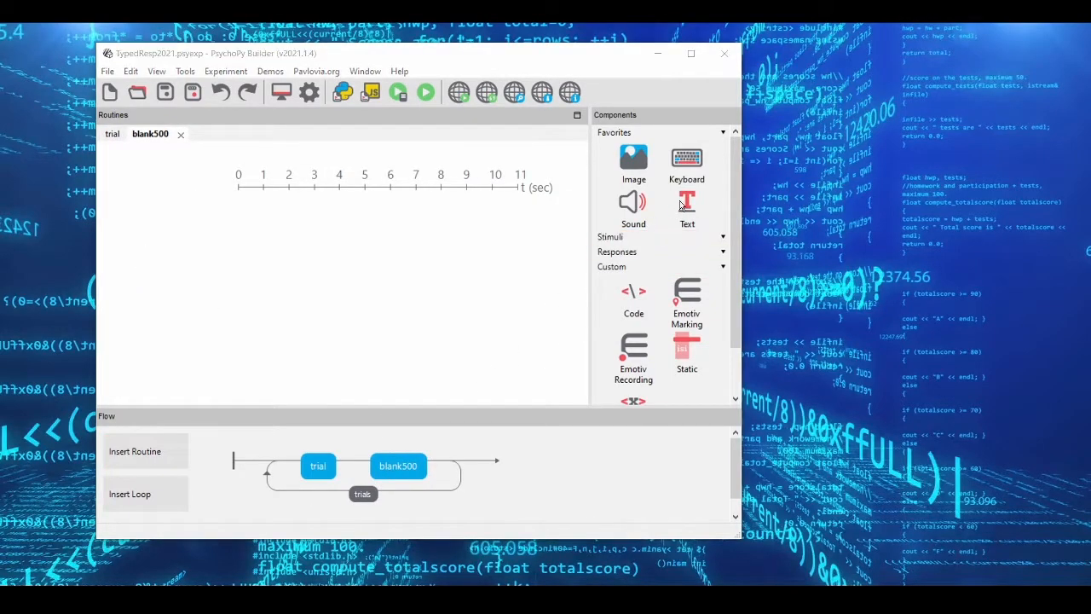
click(687, 205)
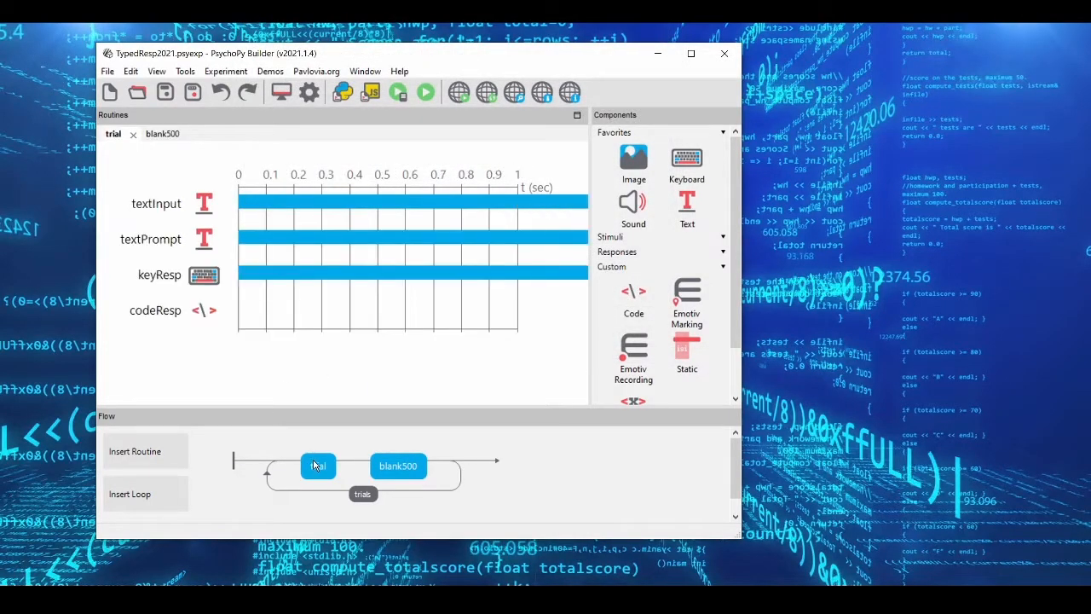
mouse_move(322, 476)
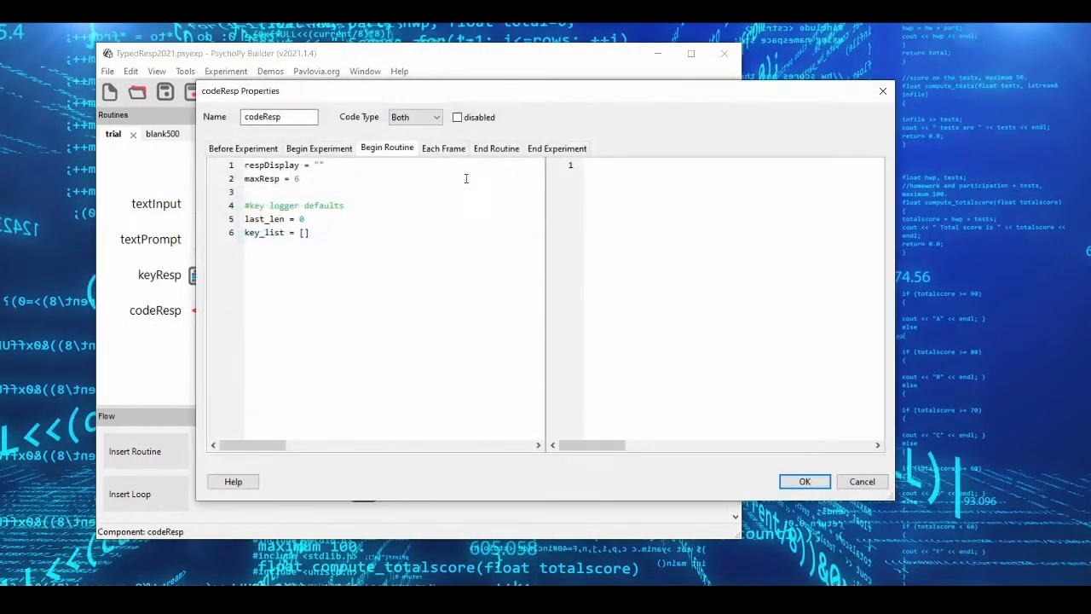
Step: Check the End Routine subjResponse saving code and open the pilot run's csv data file
click(496, 147)
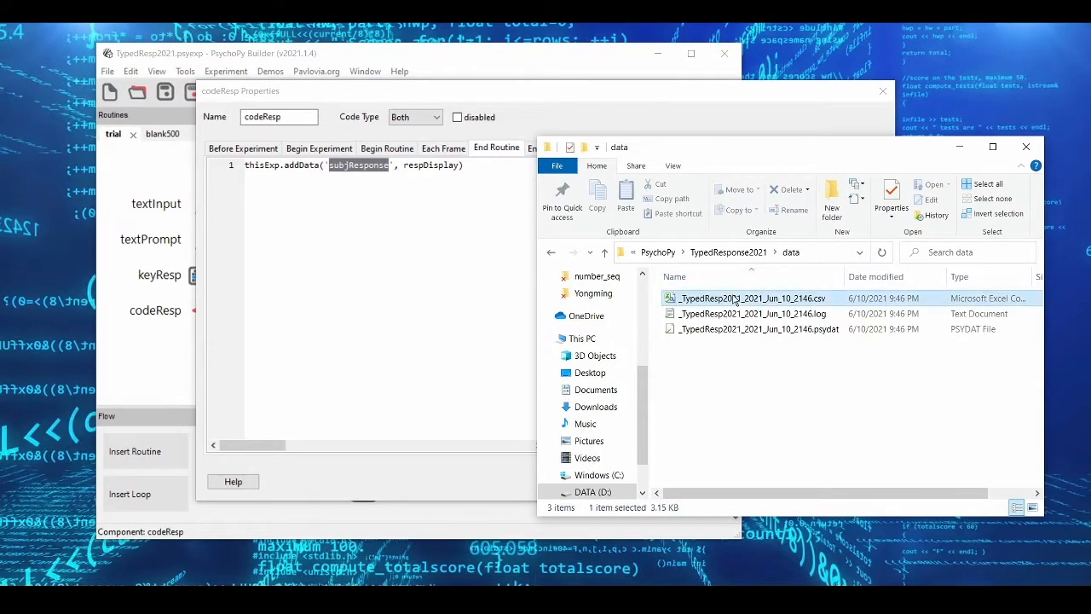
double_click(750, 296)
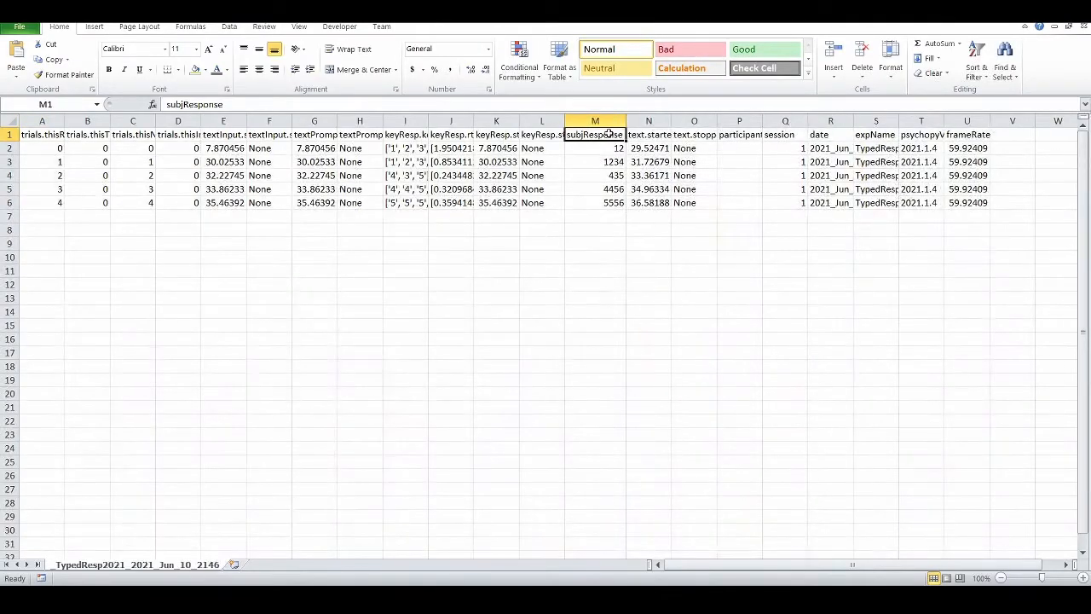
Step: Select the subjResponse values in column M and widen column I to show full key lists
drag(593, 147, 593, 201)
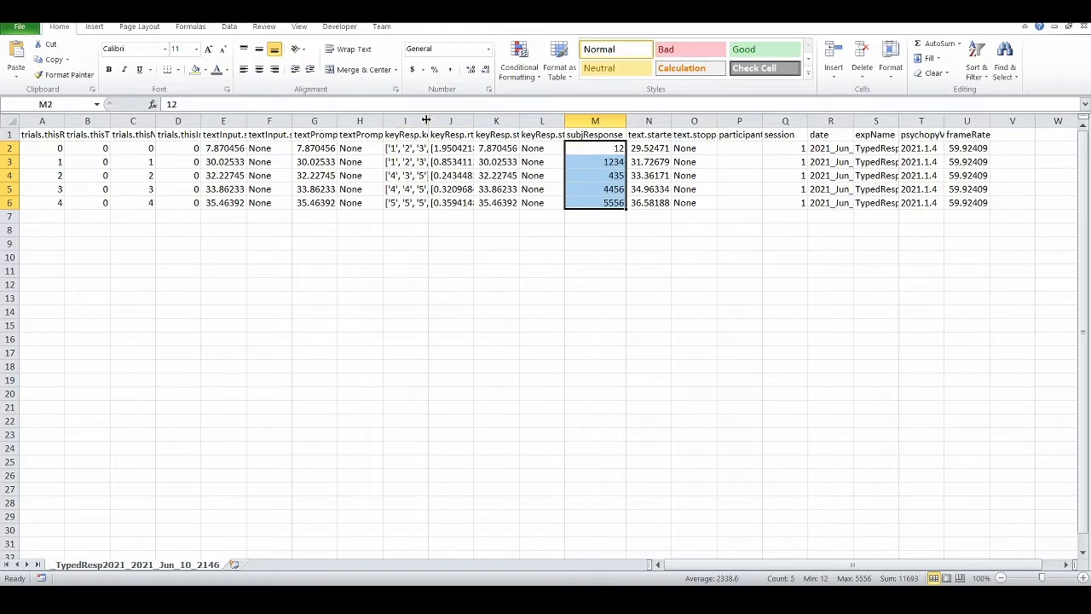
drag(426, 119, 464, 119)
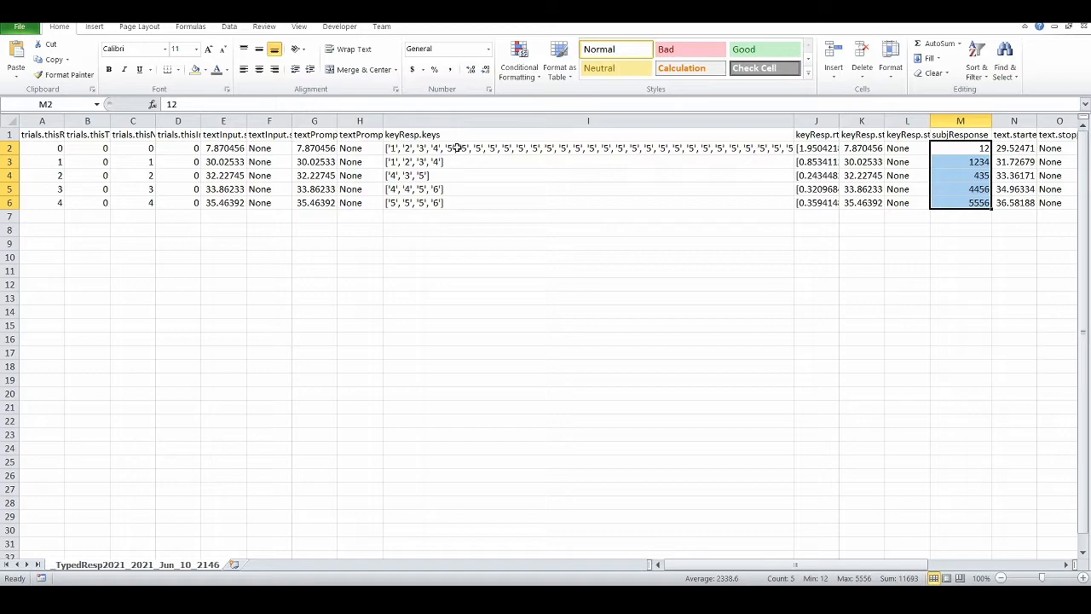
Step: Read the first trial's full logged keys via the expanded formula bar, then return to the experiment
click(587, 146)
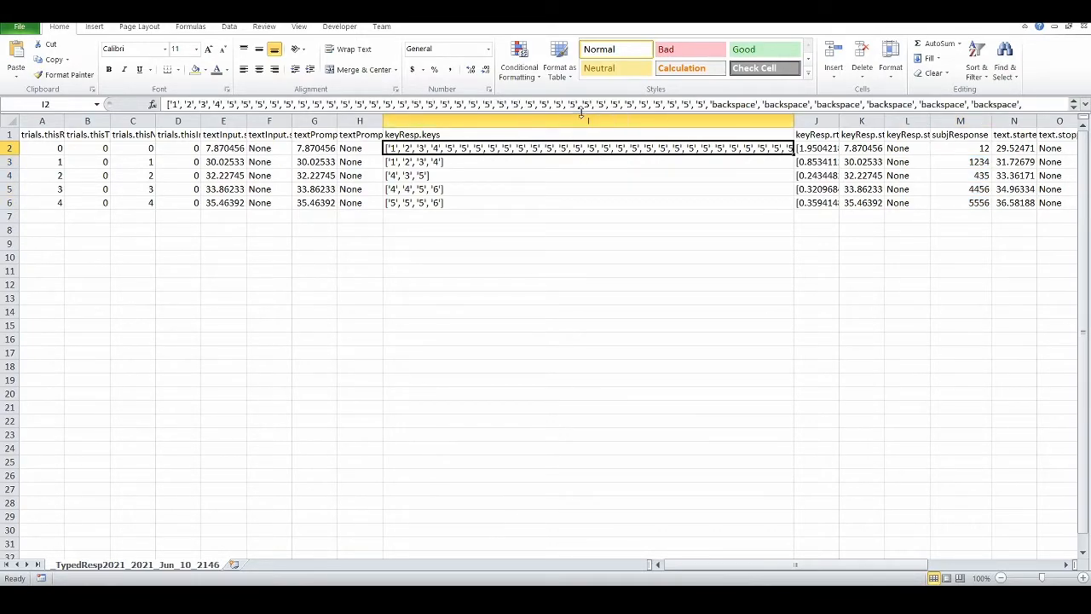
click(1083, 104)
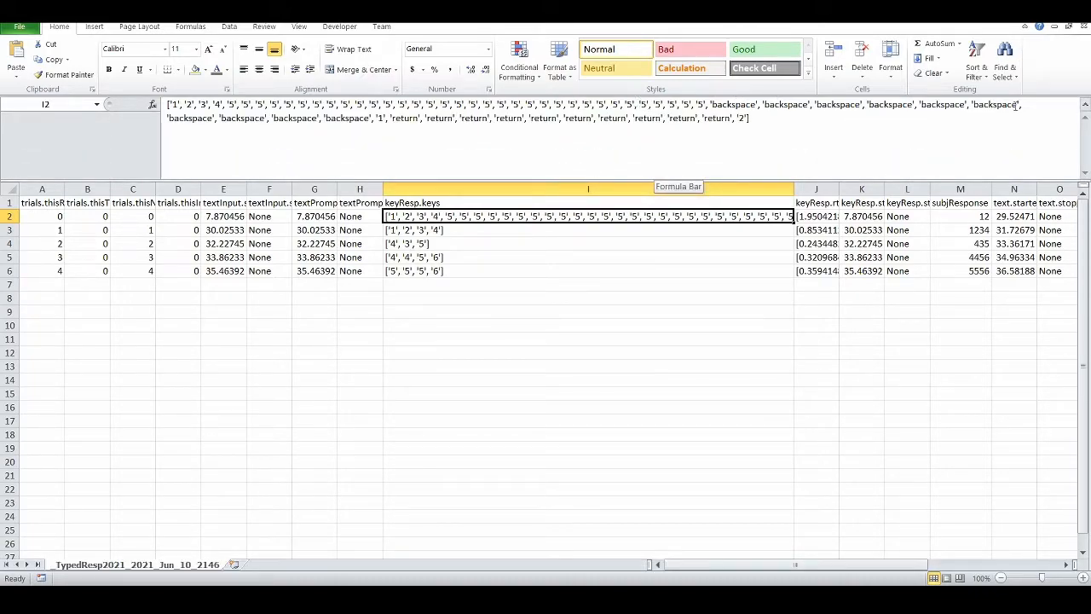
mouse_move(581, 188)
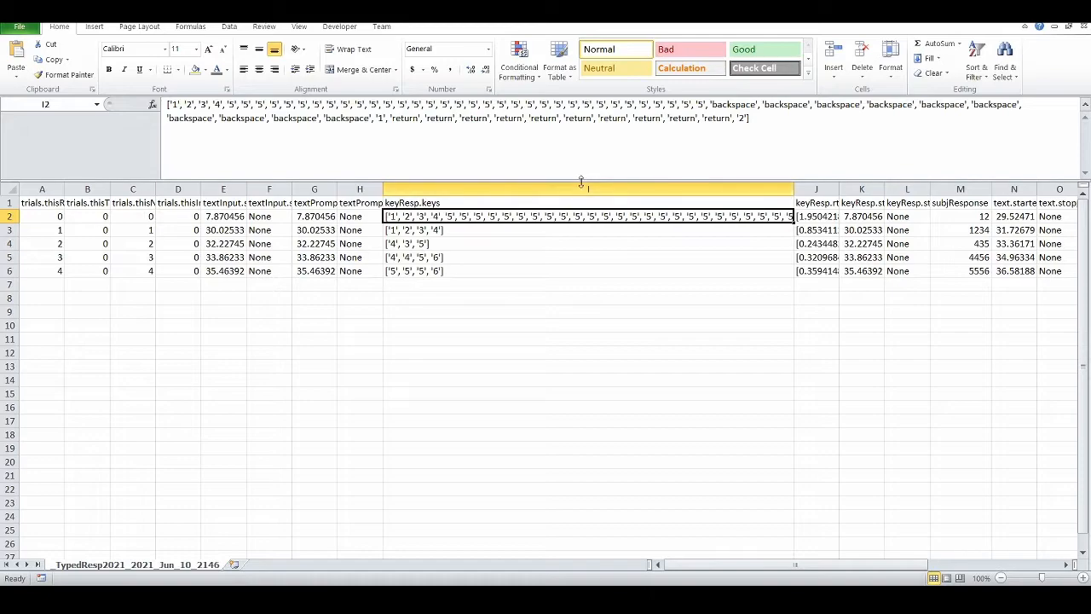
click(1081, 104)
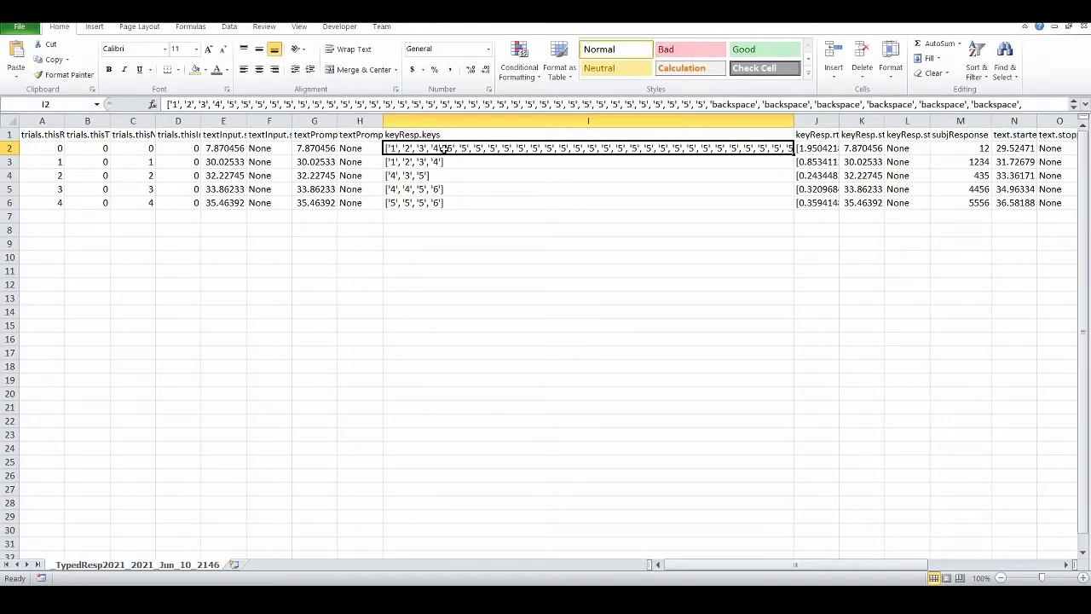
click(960, 146)
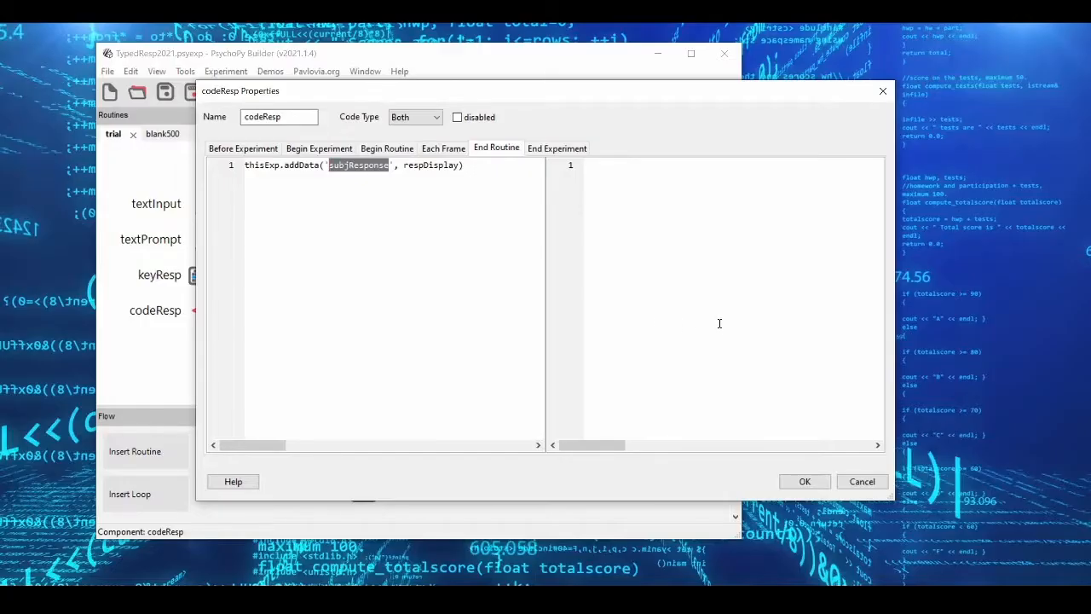
mouse_move(443, 146)
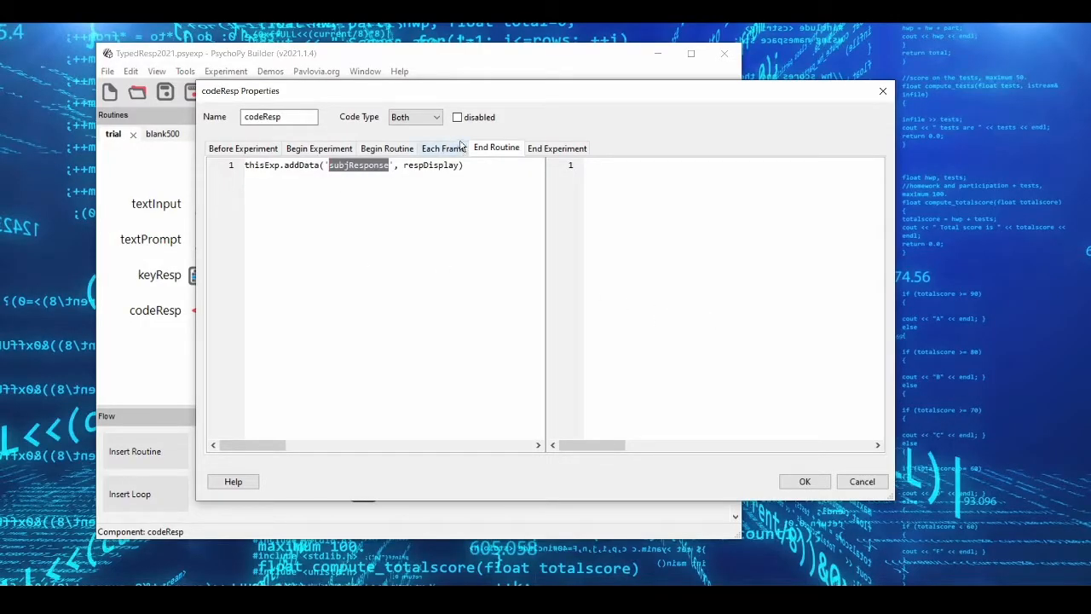
Step: Reopen codeResp's Begin Routine code and select all of its key-logger defaults
click(805, 481)
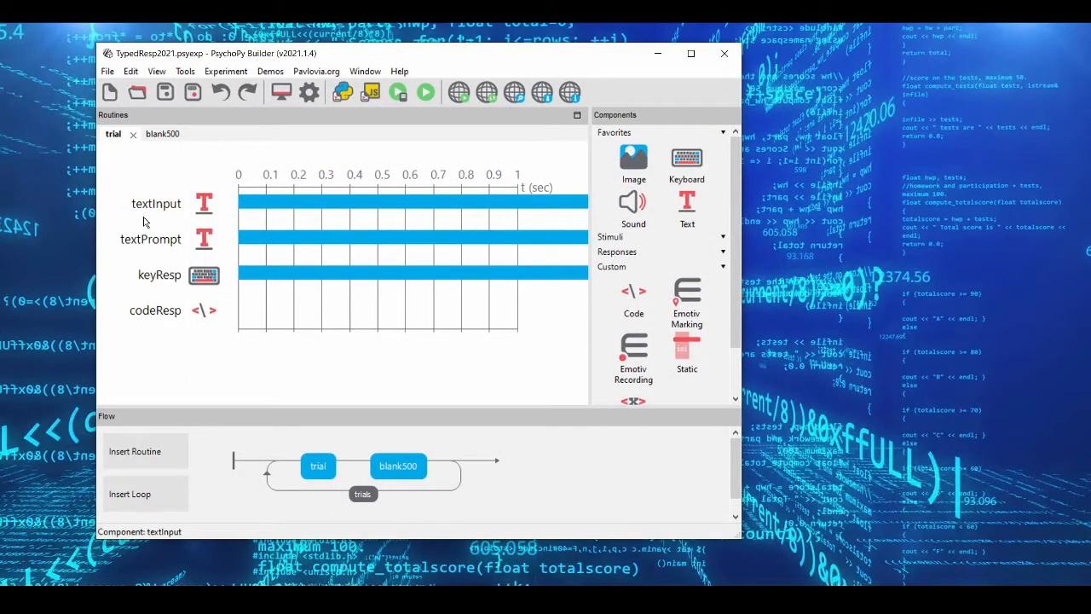
mouse_move(164, 232)
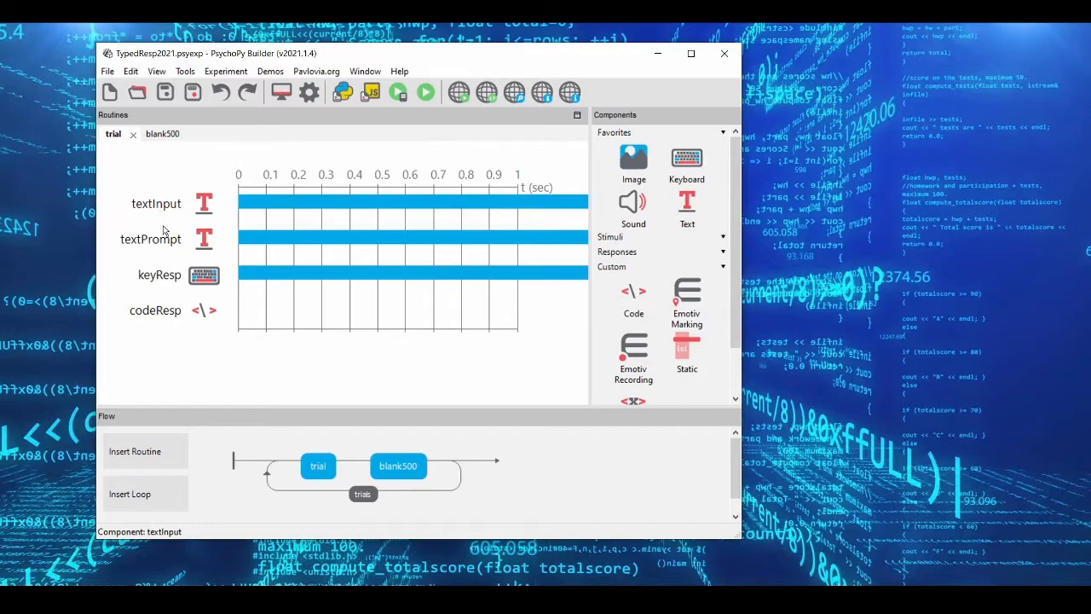
double_click(155, 310)
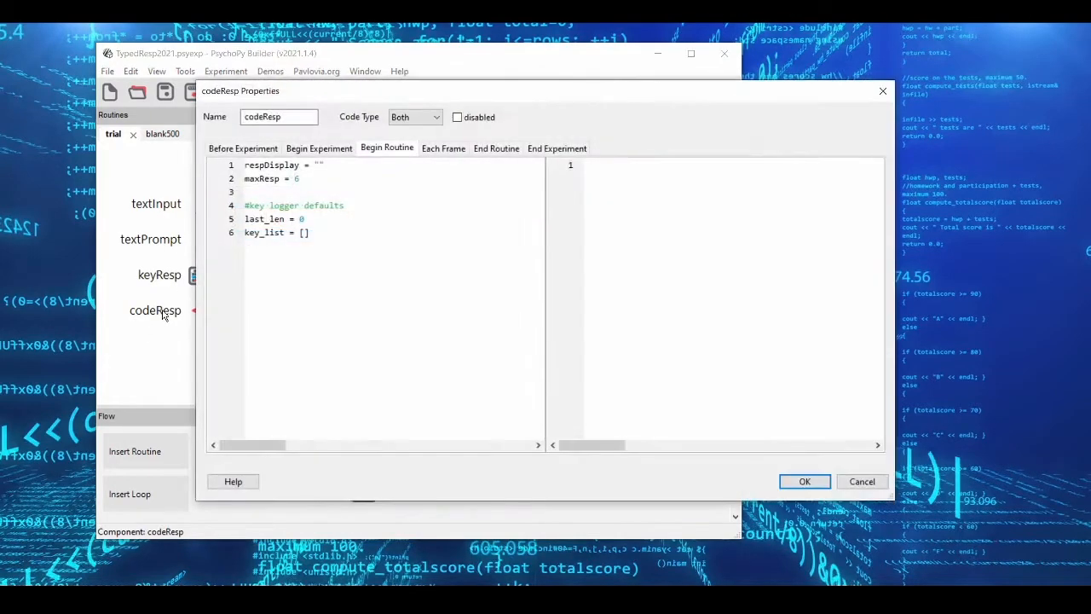
mouse_move(652, 273)
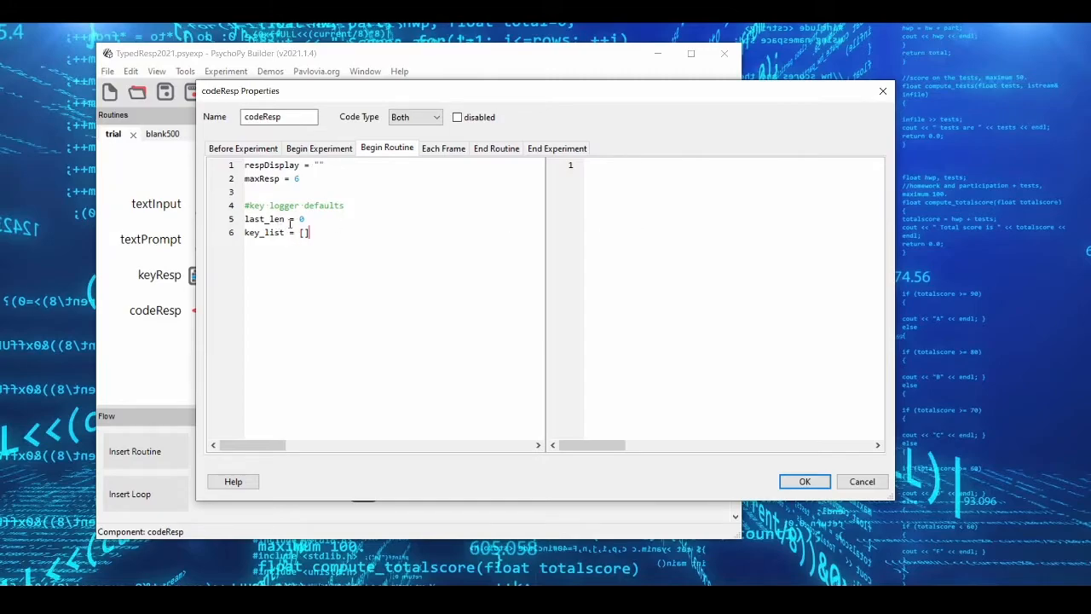
key(ctrl+a)
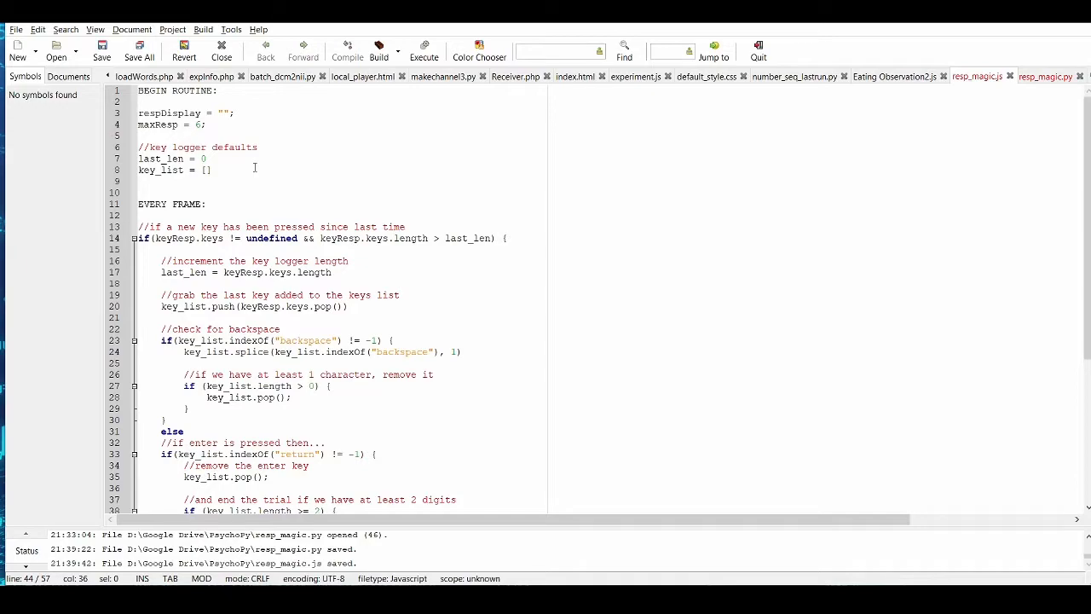
mouse_move(231, 171)
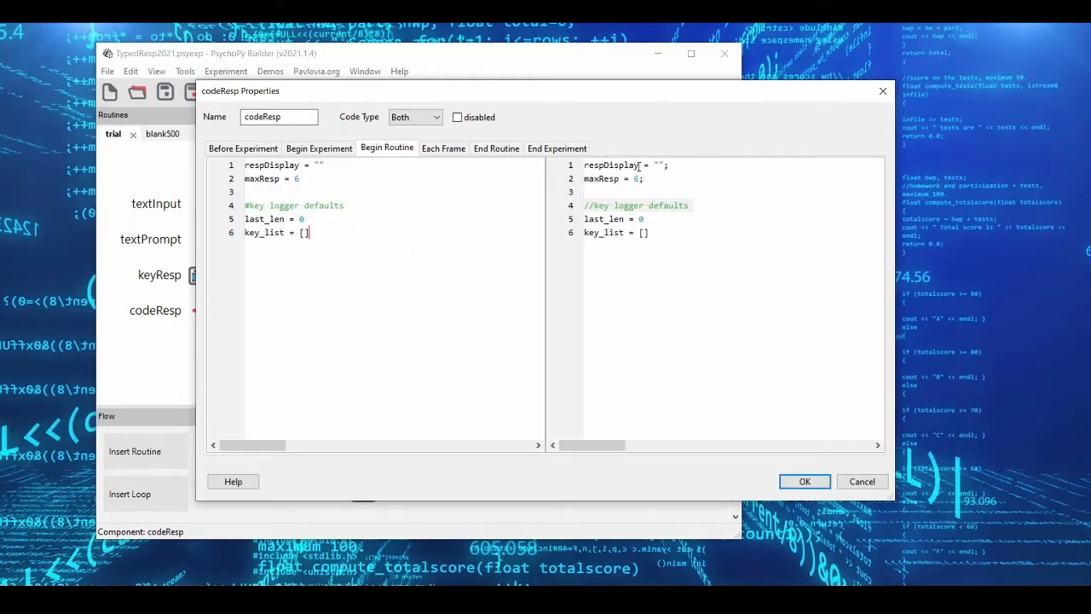
mouse_move(143, 255)
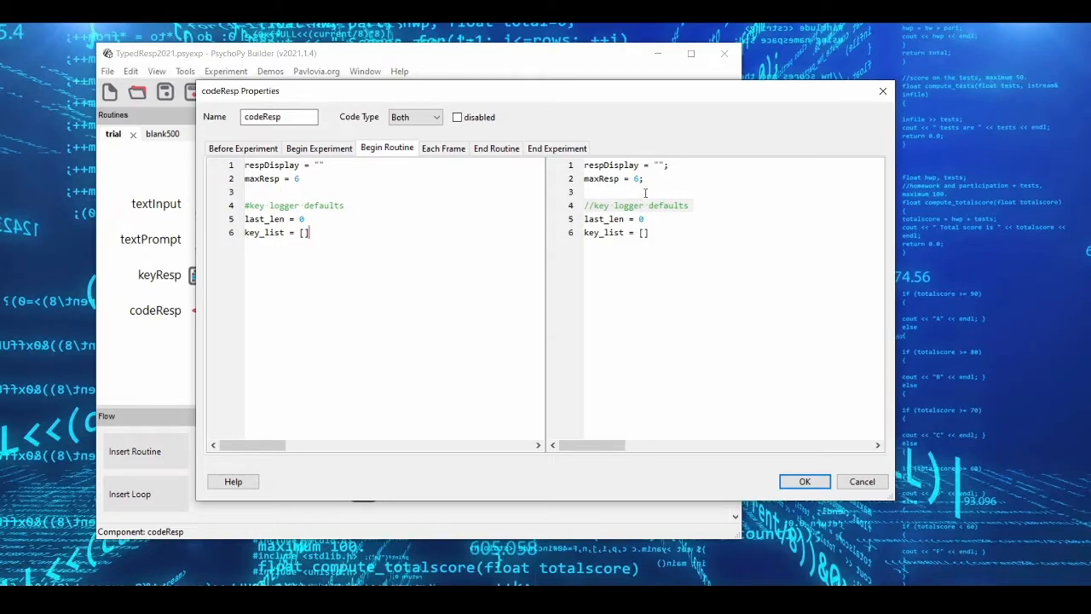
mouse_move(474, 191)
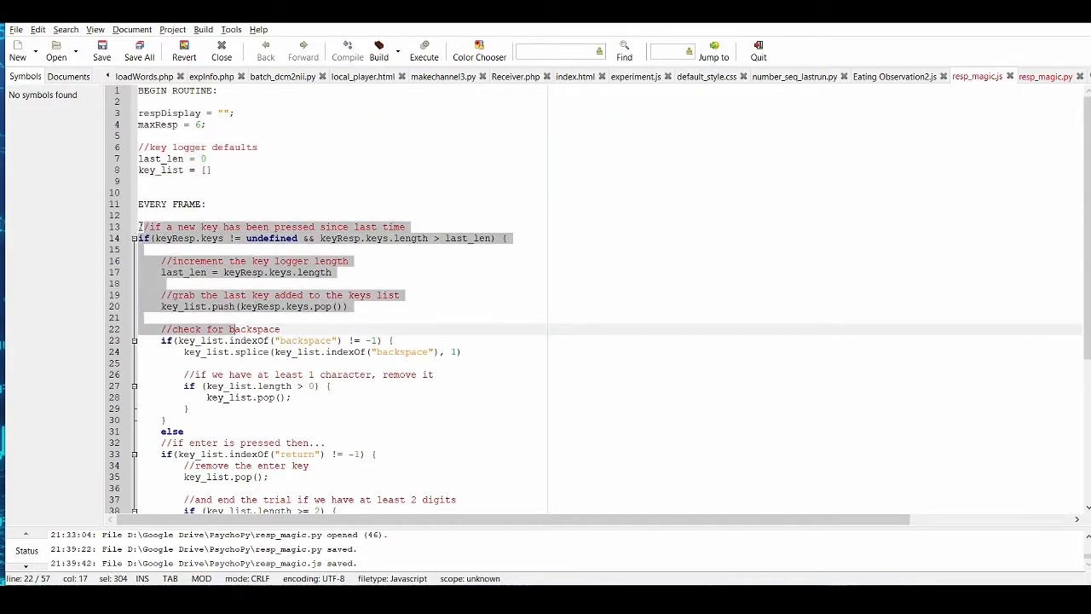
Step: Show codeResp's End Routine code saving respDisplay as 'subjResponse' in Python and JavaScript
scroll(down, 3)
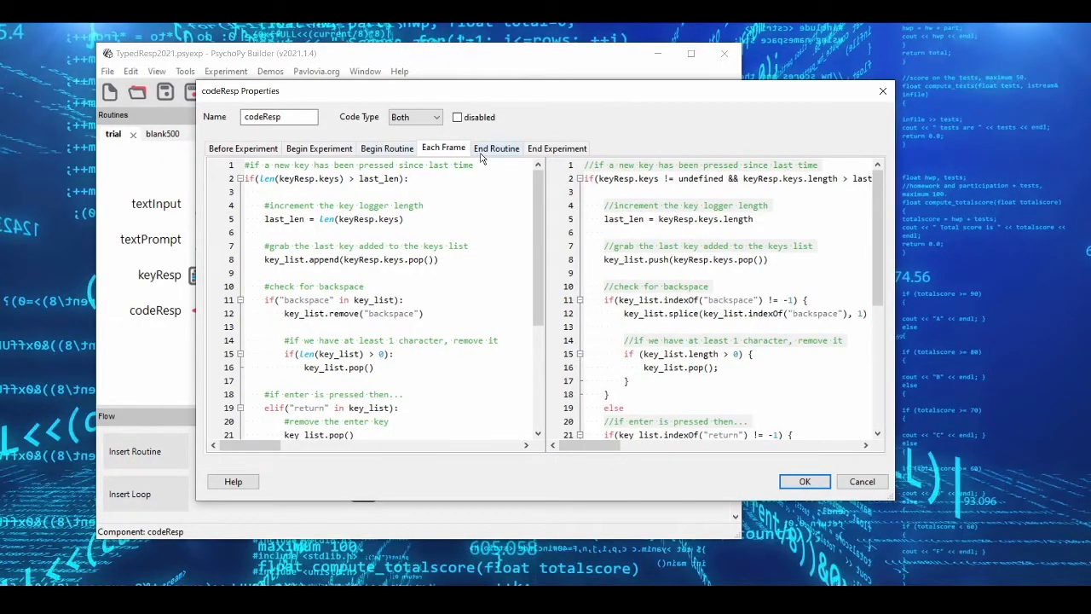
click(497, 147)
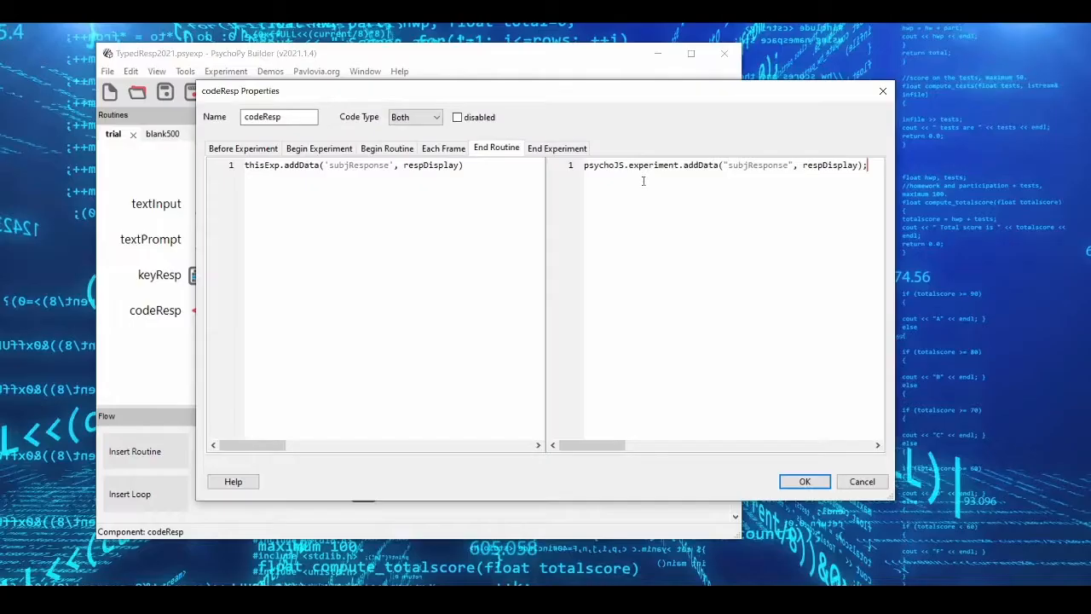
click(387, 146)
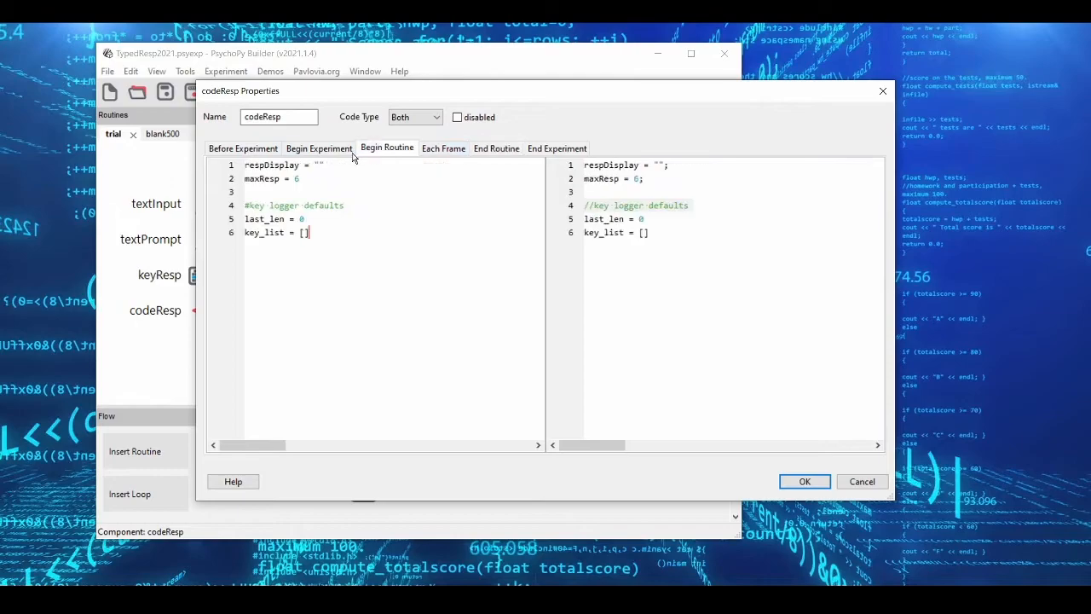
click(496, 147)
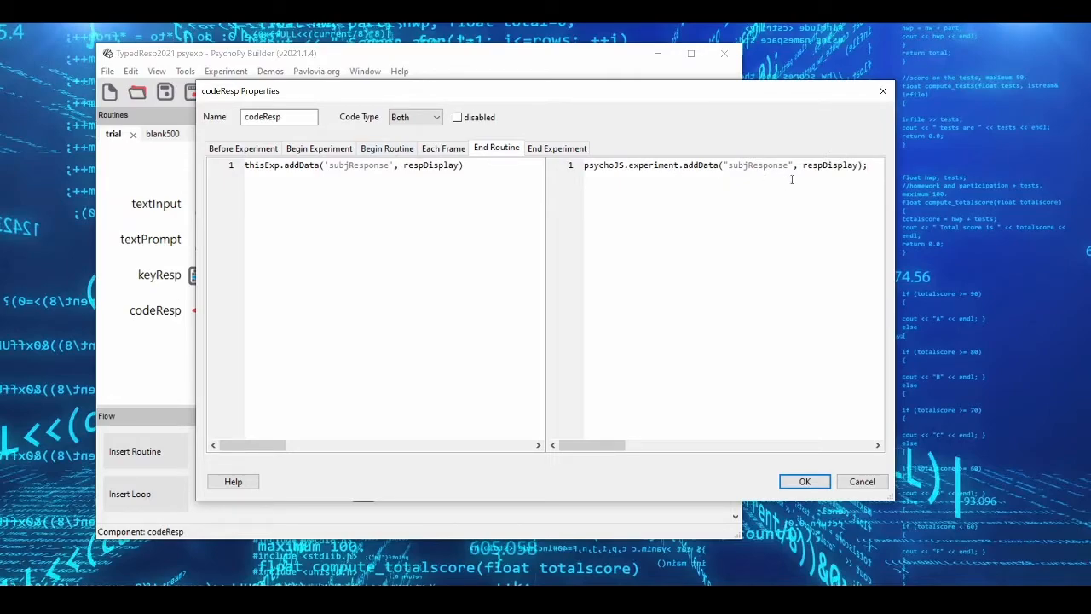
Step: Review codeResp's Each Frame key-logger code in the Python and JavaScript panes
click(443, 147)
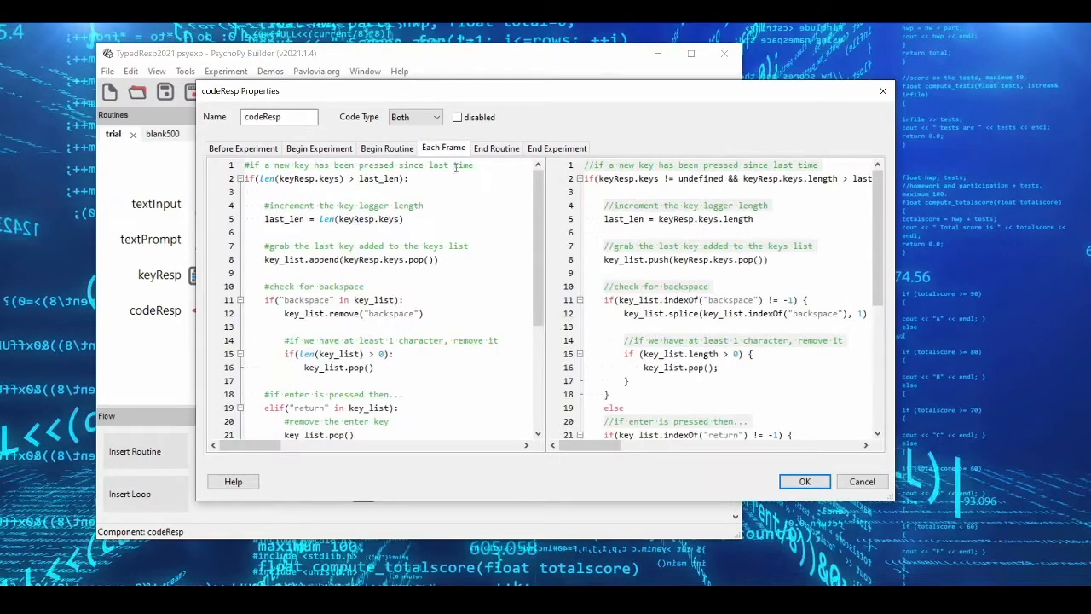
mouse_move(573, 344)
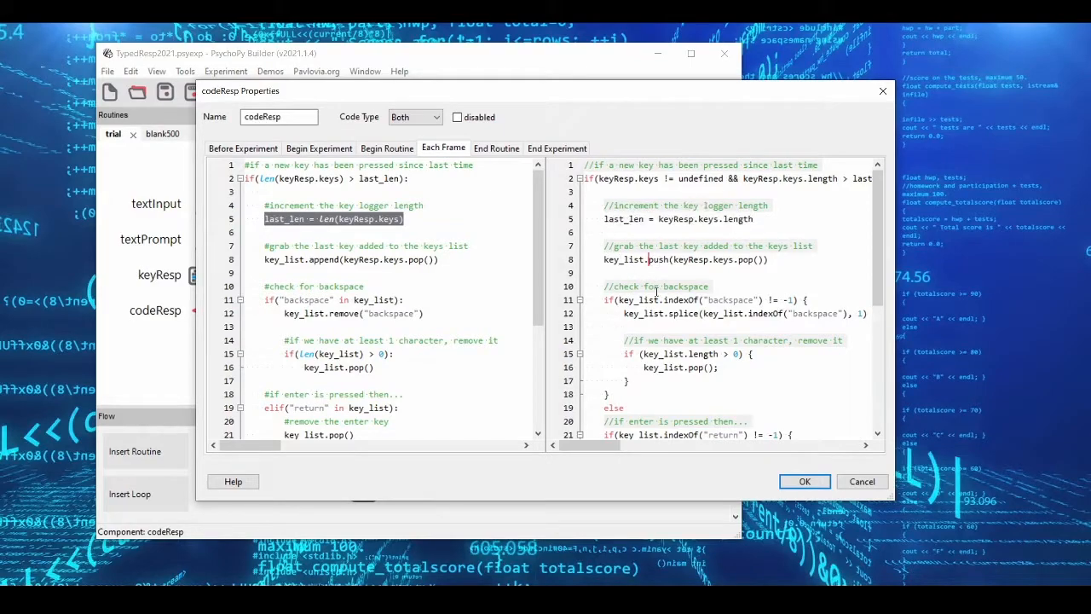
scroll(down, 3)
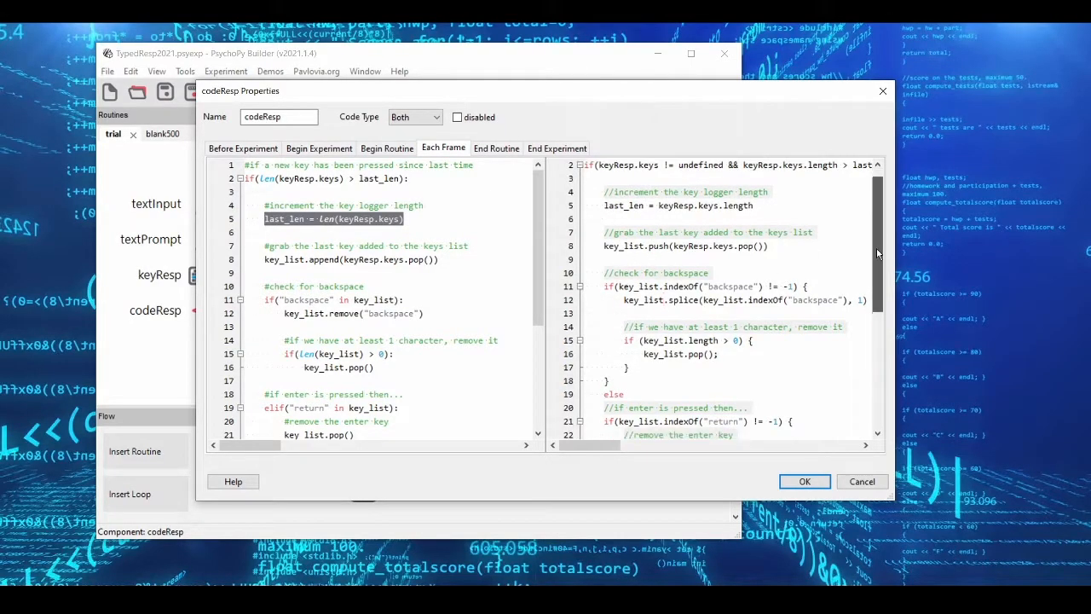
scroll(up, 3)
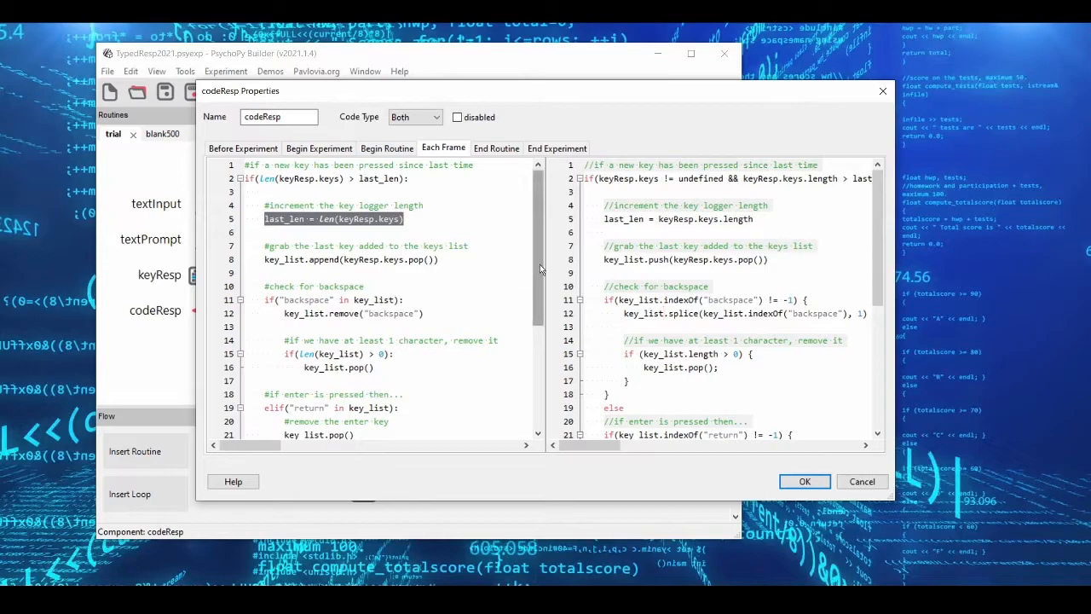
scroll(down, 3)
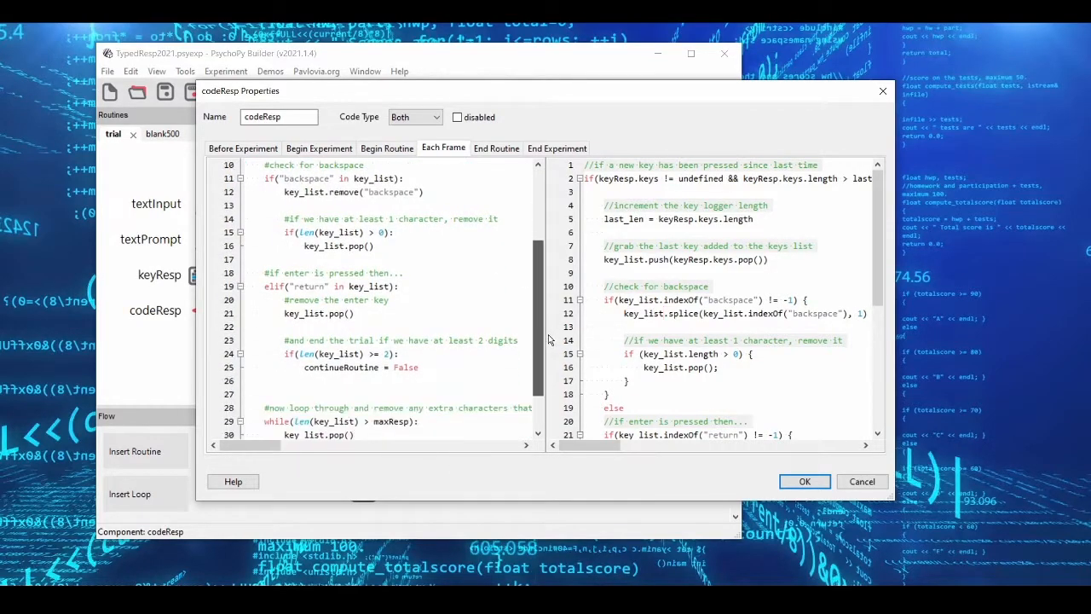
scroll(down, 3)
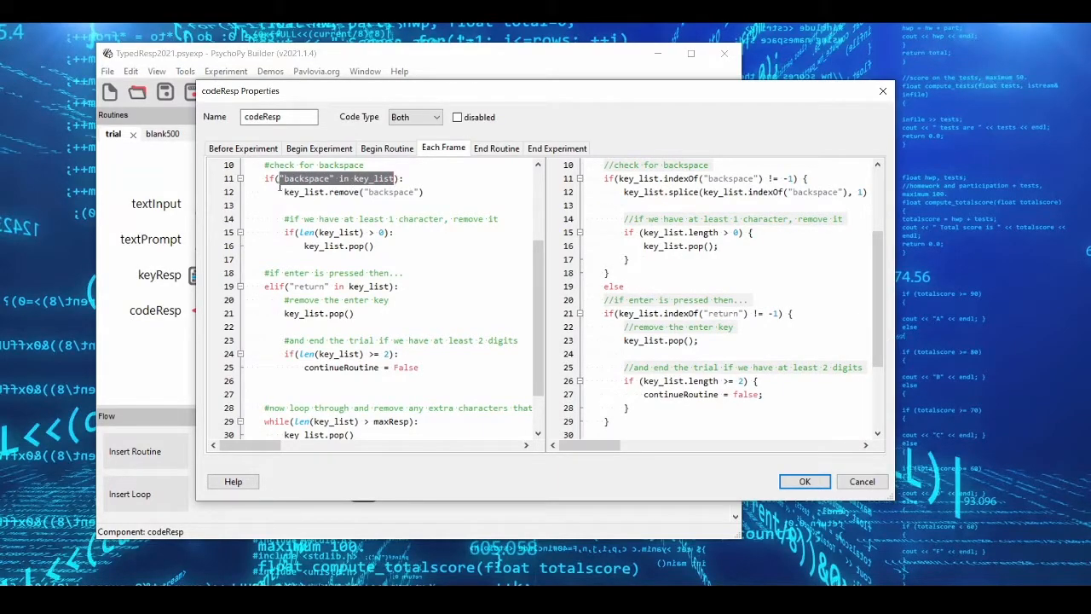
mouse_move(621, 179)
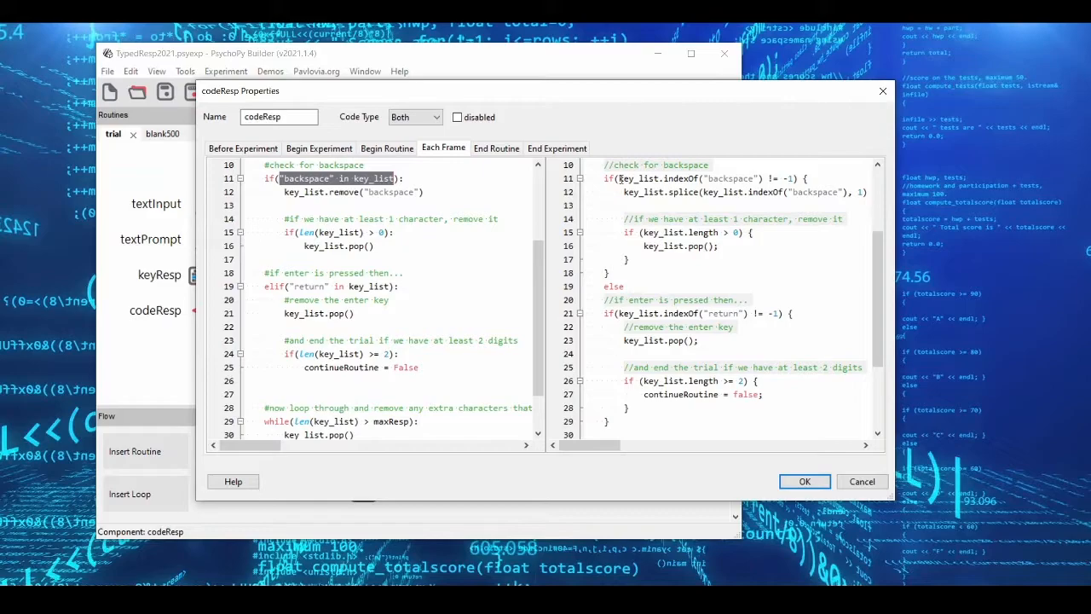
Step: Highlight key_list and respDisplay in the JavaScript backspace check, then close codeResp's properties
double_click(702, 179)
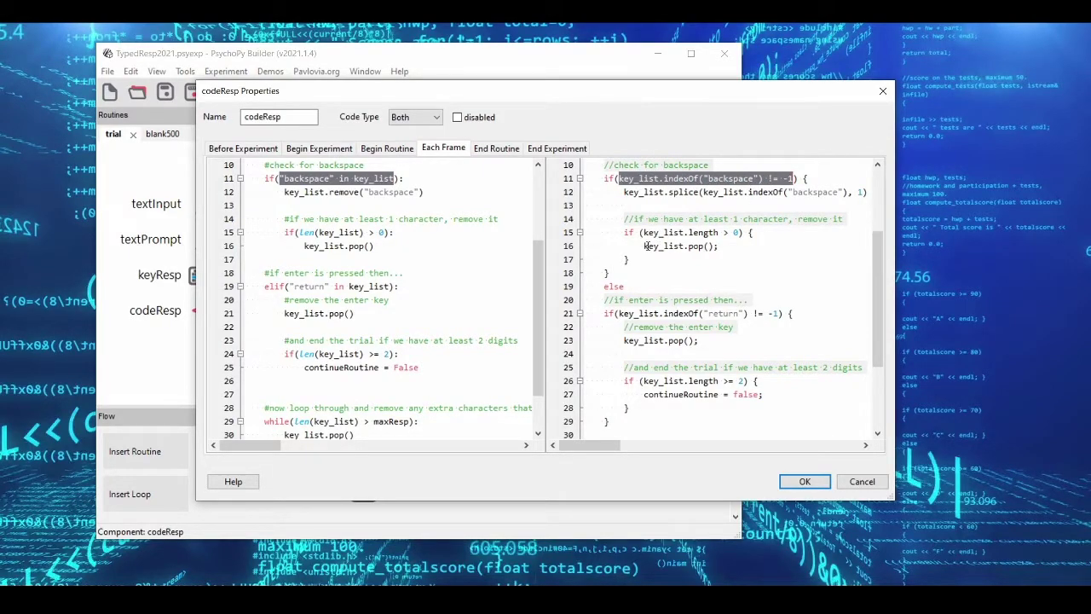
mouse_move(672, 342)
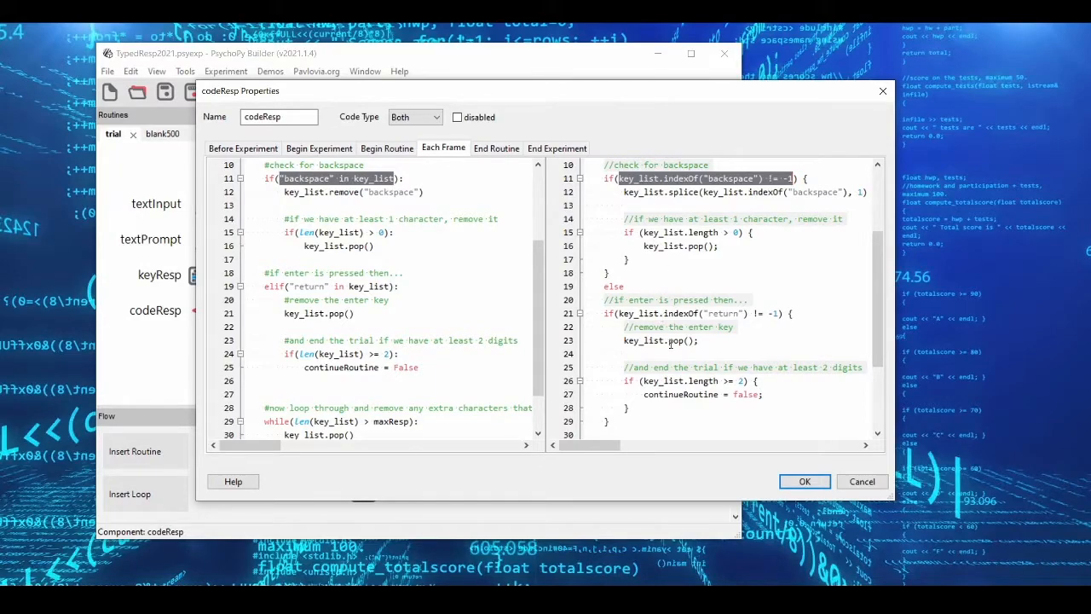
scroll(down, 3)
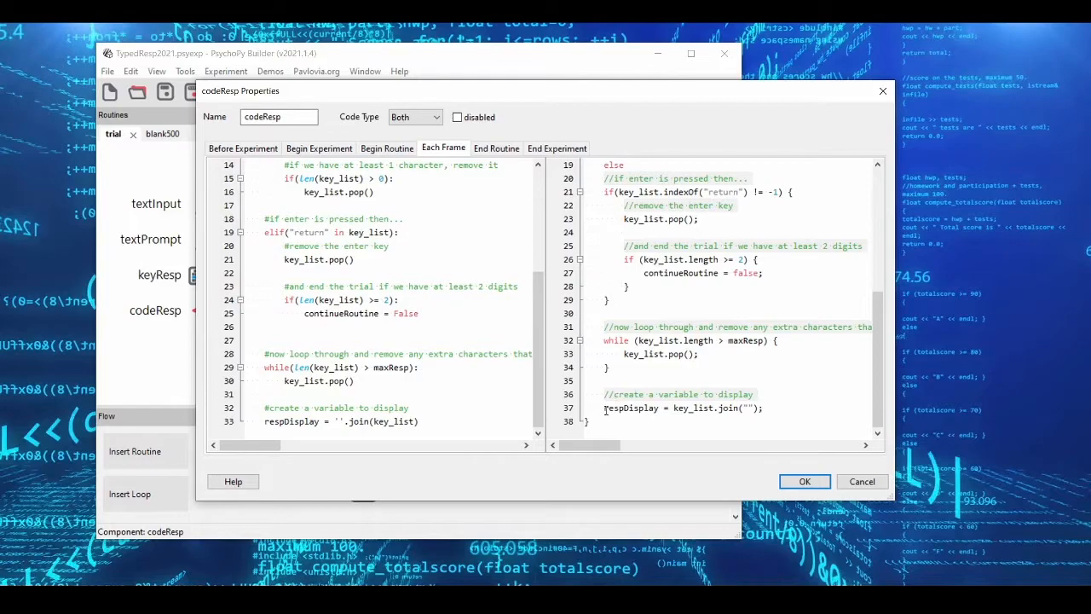
double_click(631, 408)
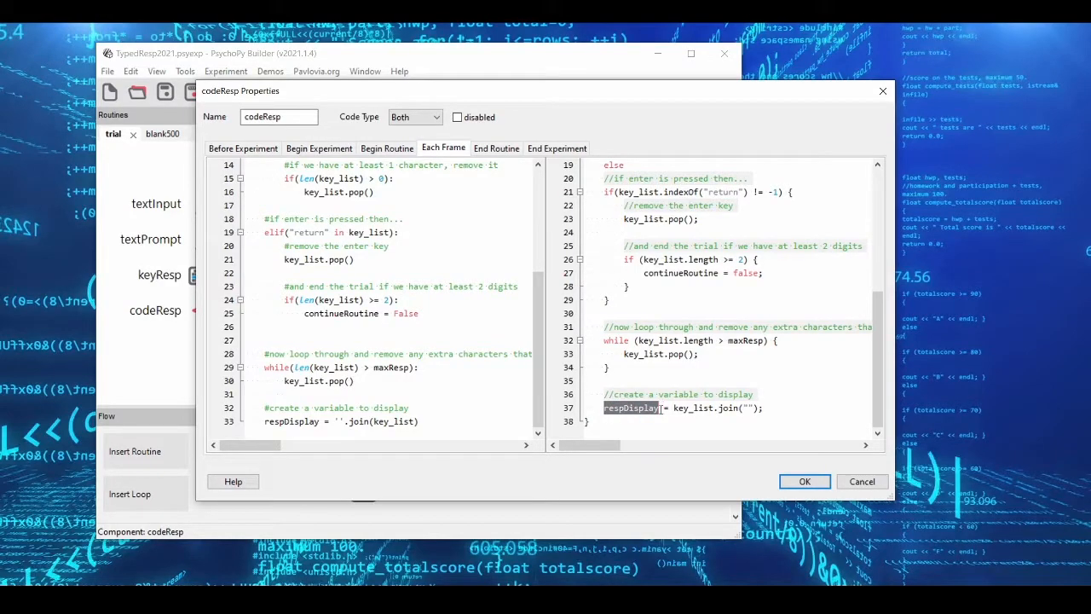
mouse_move(839, 498)
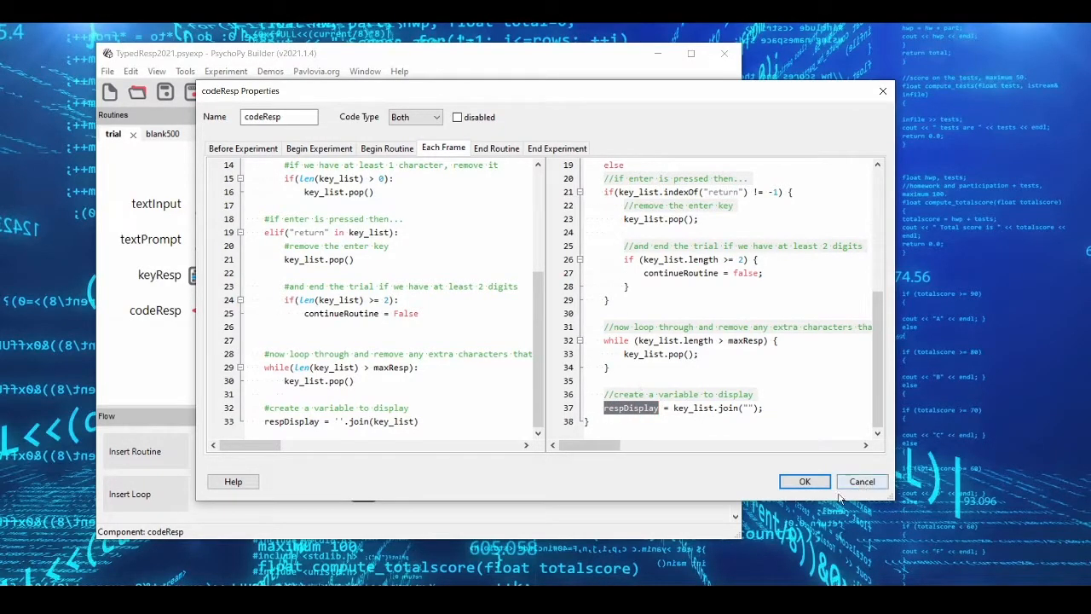
click(805, 481)
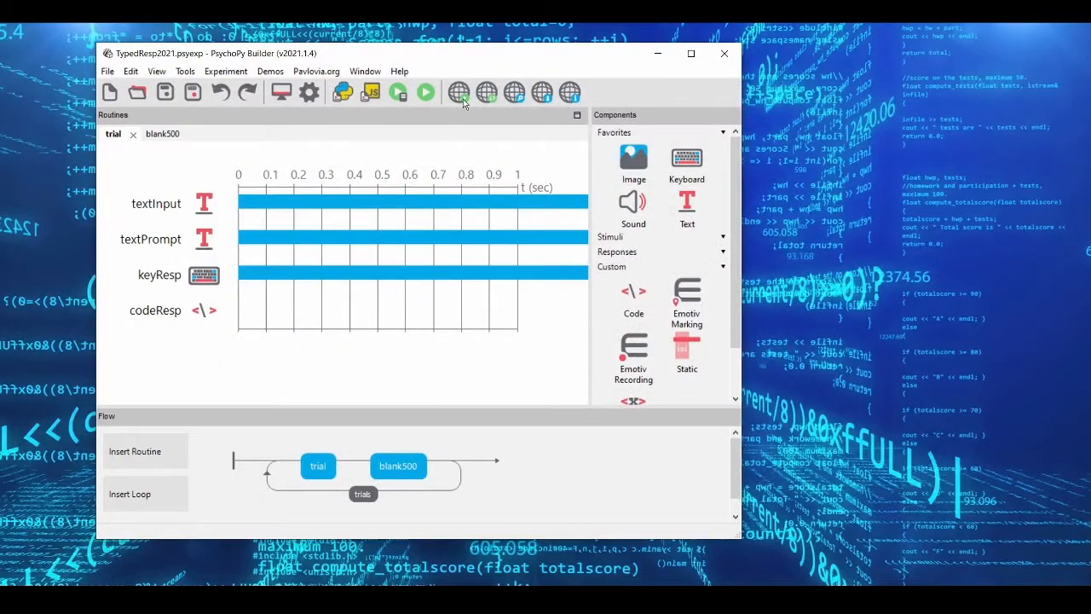
Step: Sync the experiment to Pavlovia, committing the changed files, and run it online in the browser
click(459, 92)
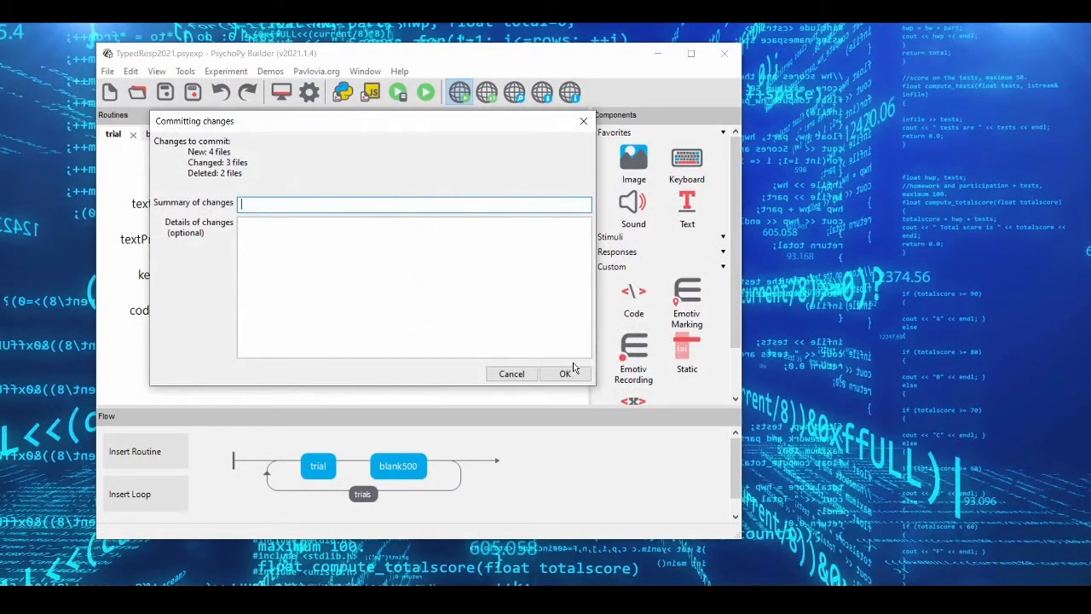
click(567, 374)
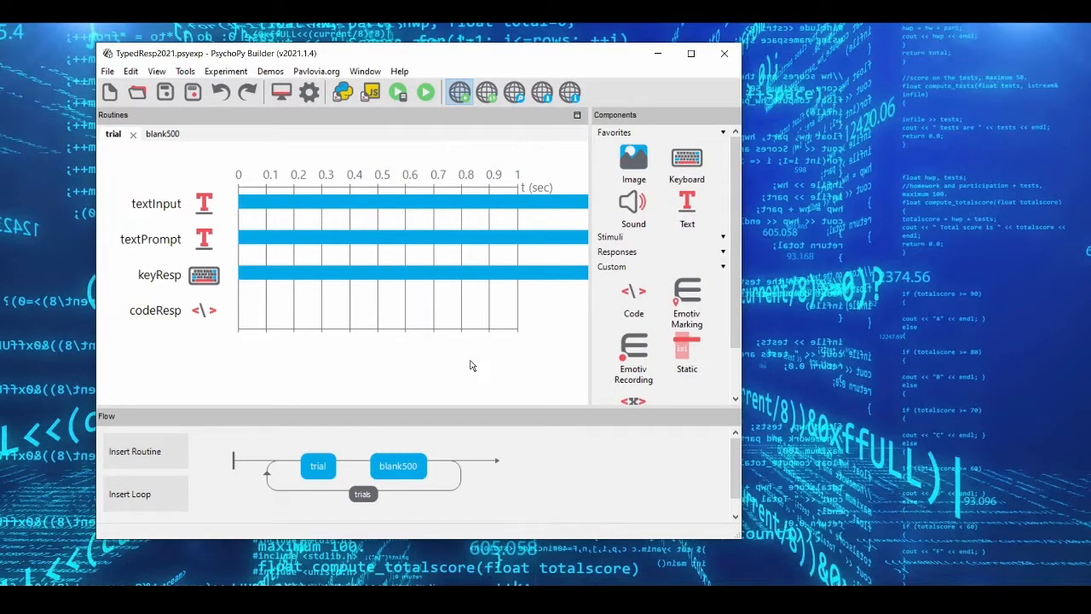
mouse_move(477, 273)
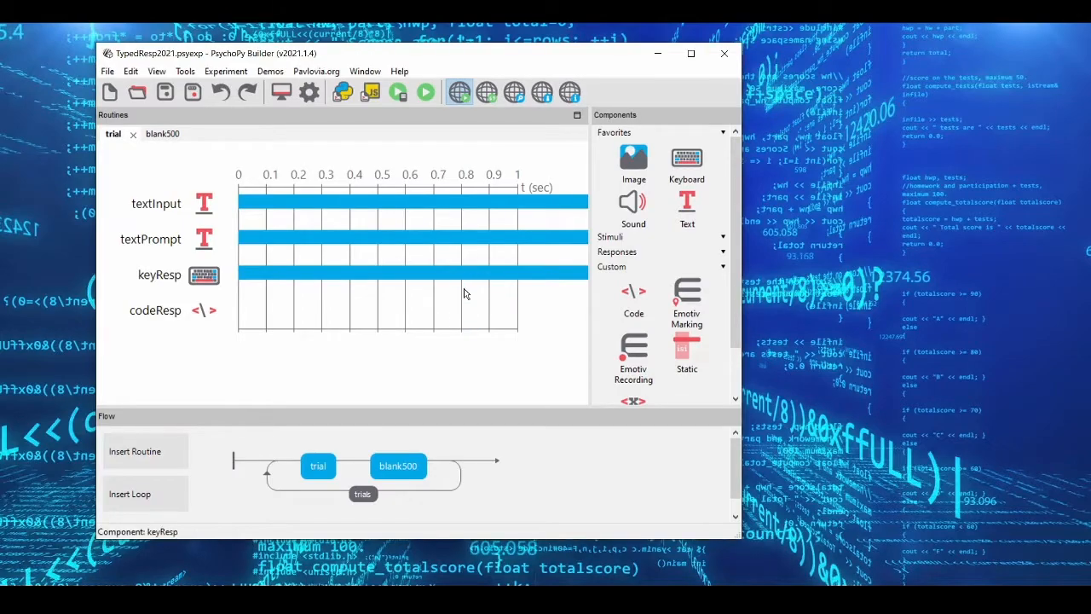
click(427, 92)
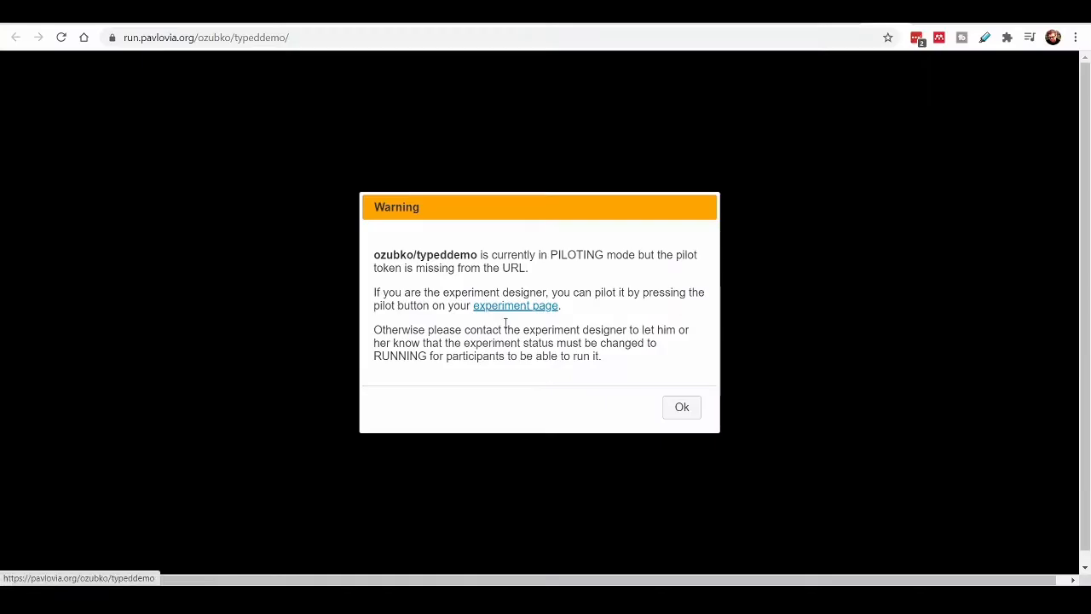
mouse_move(512, 311)
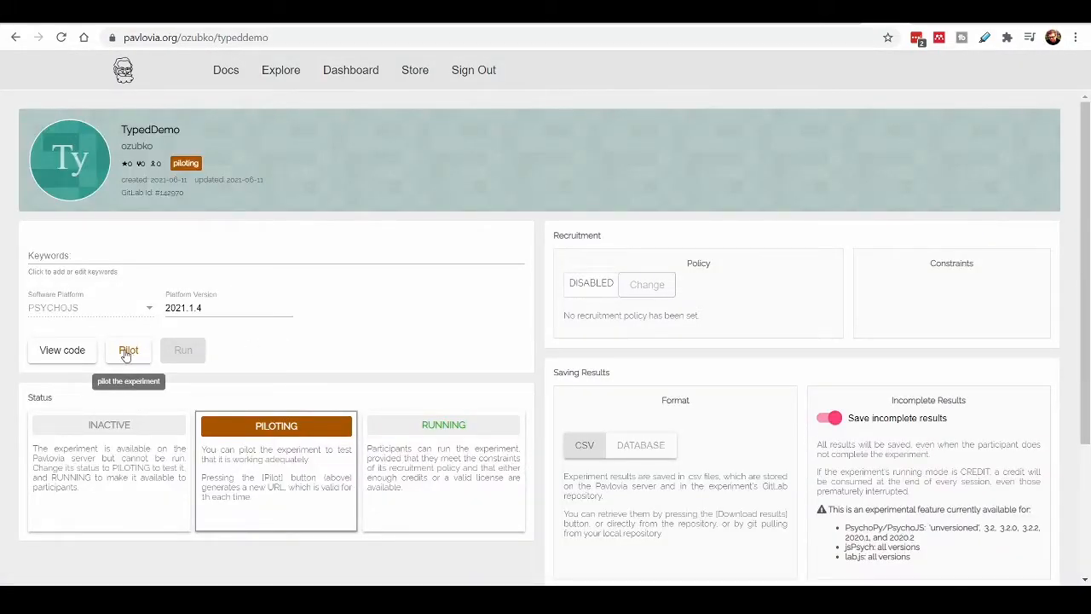
Step: Start piloting the TypedDemo experiment so its participant info dialog appears
click(128, 349)
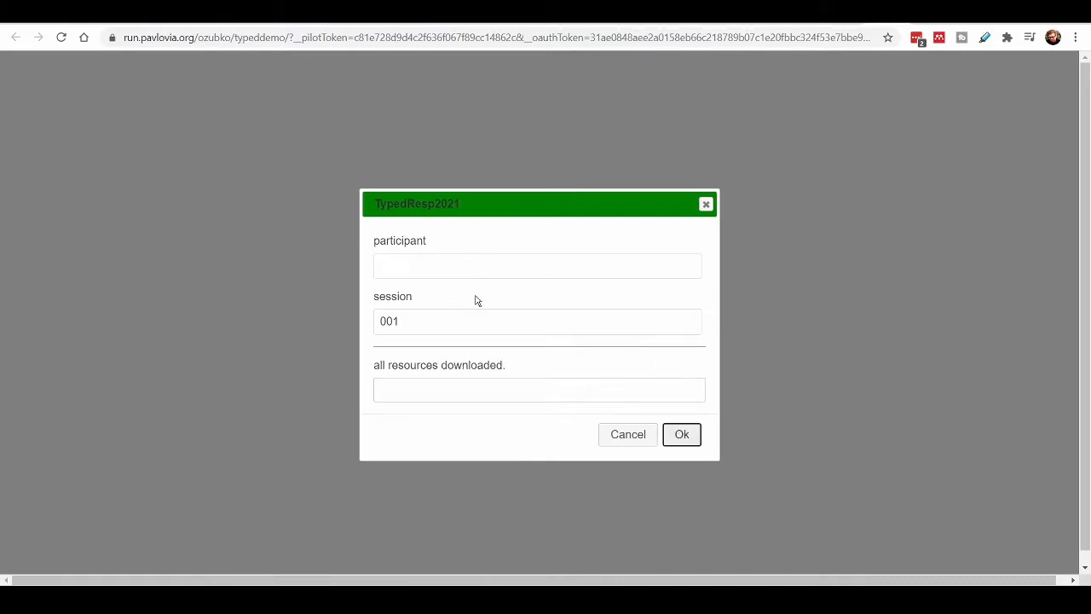
Step: Run the pilot trial with the typed response '47383' and dismiss the thank-you message
click(682, 434)
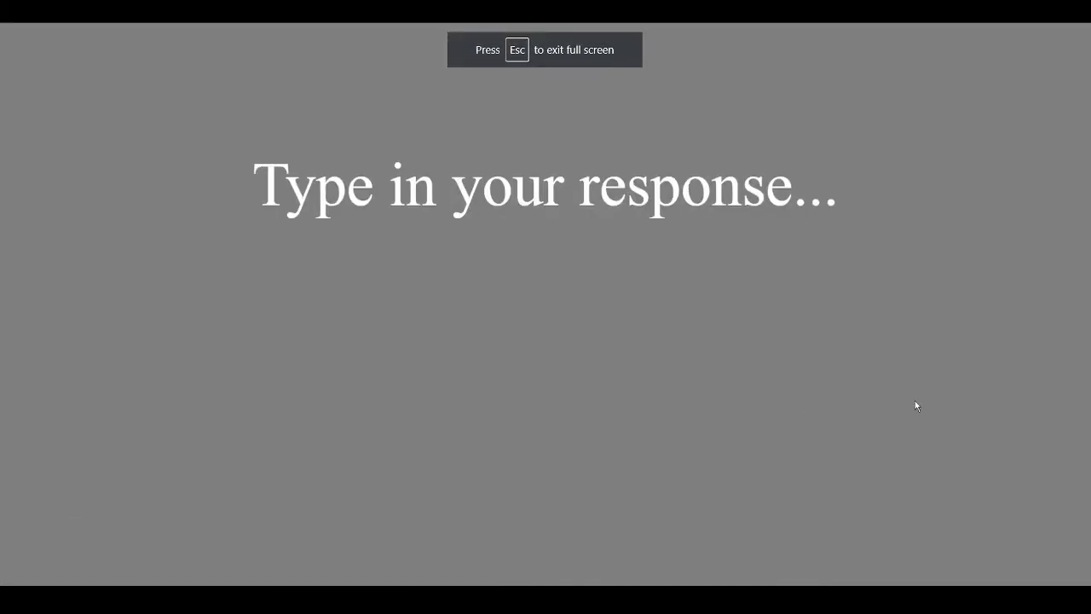
text(47383)
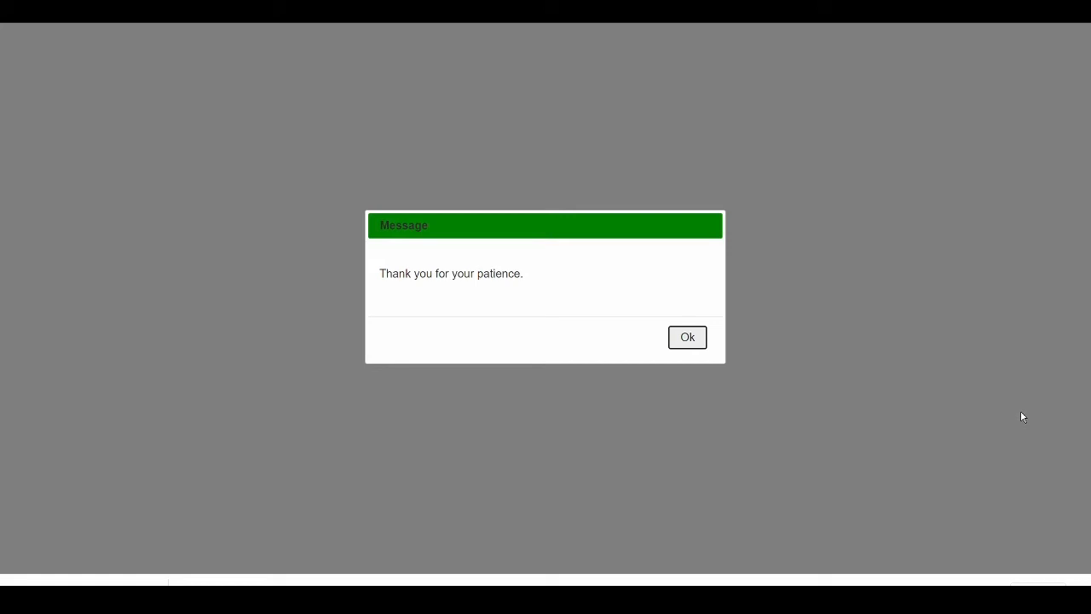
click(689, 337)
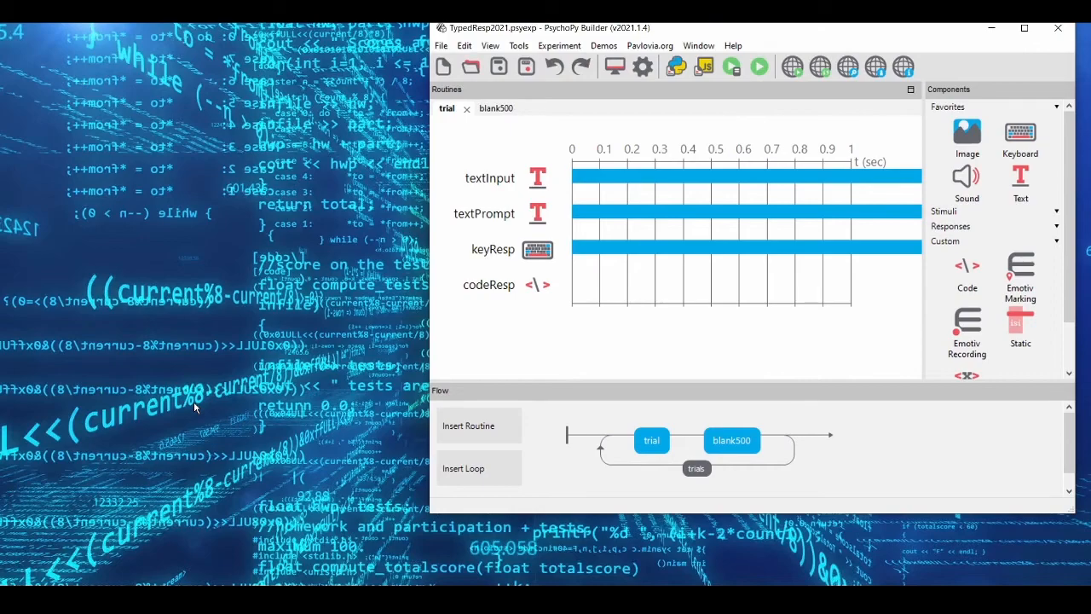
mouse_move(256, 450)
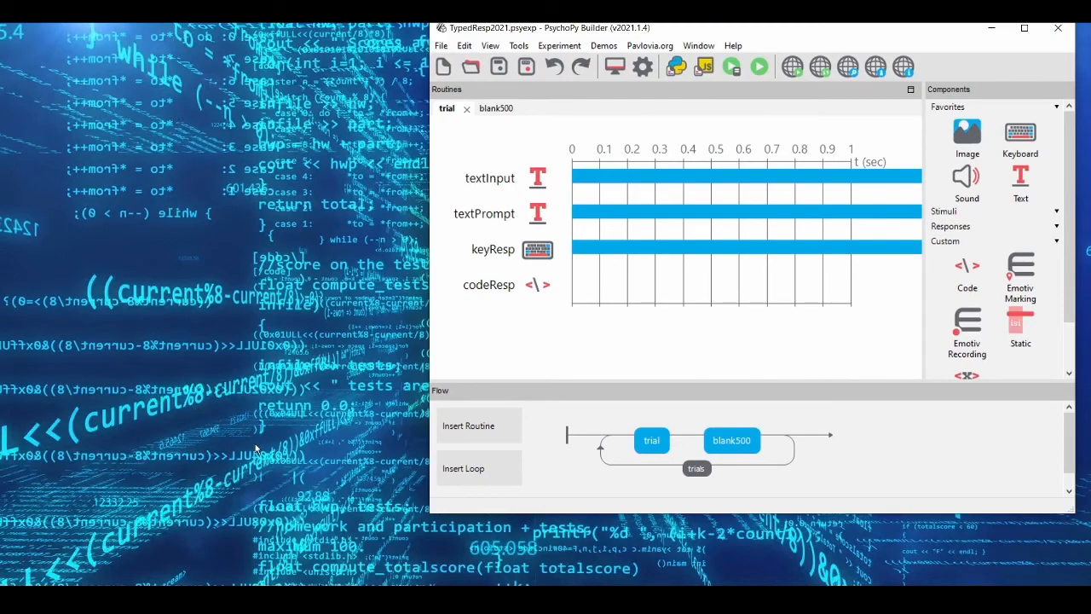